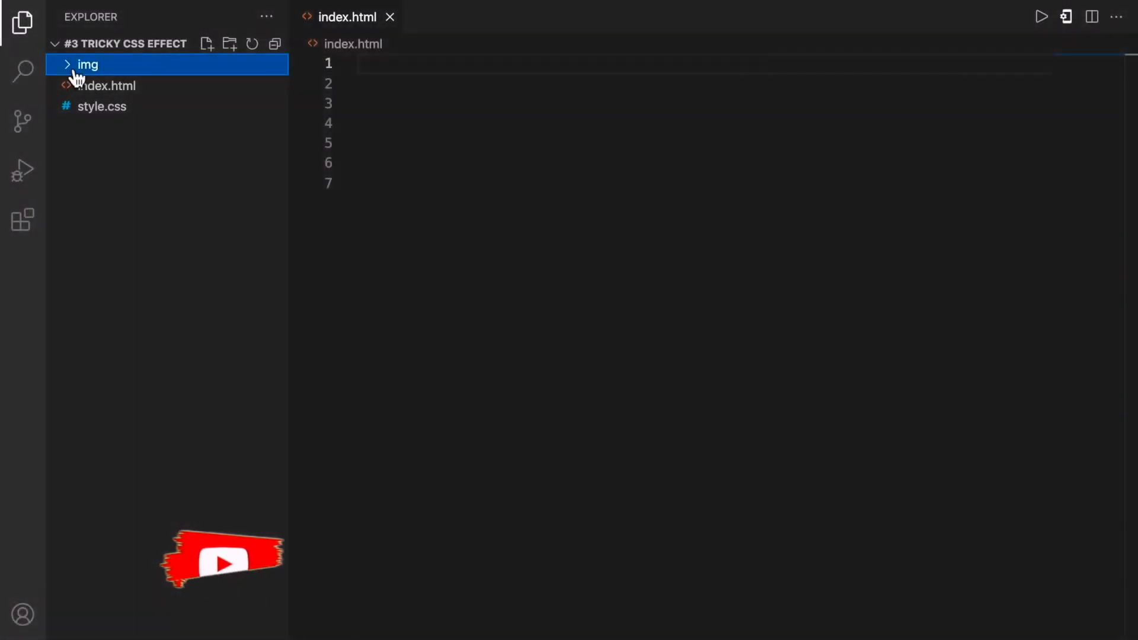
Peek inside the img folder, collapse it, and hide the Explorer sidebar.
left_click(87, 65)
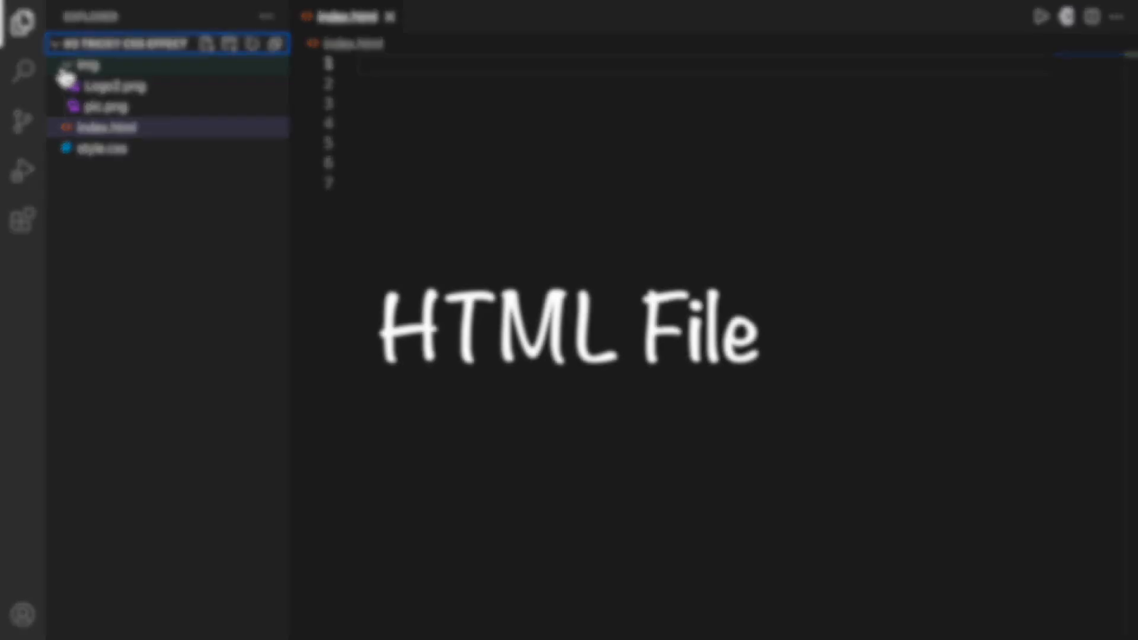
left_click(87, 65)
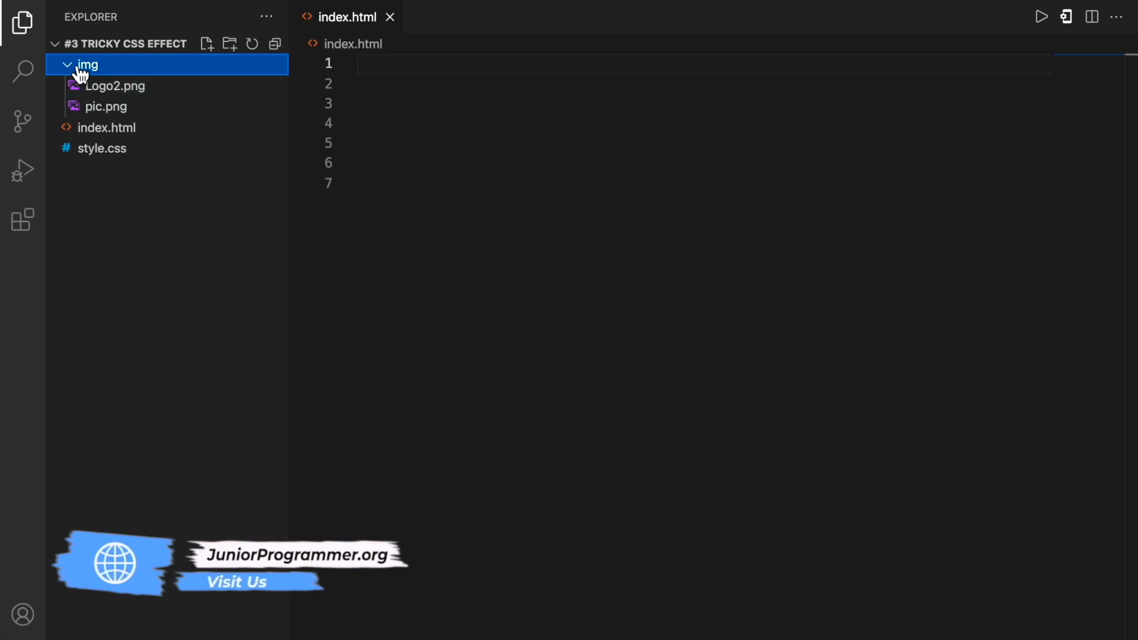
left_click(87, 64)
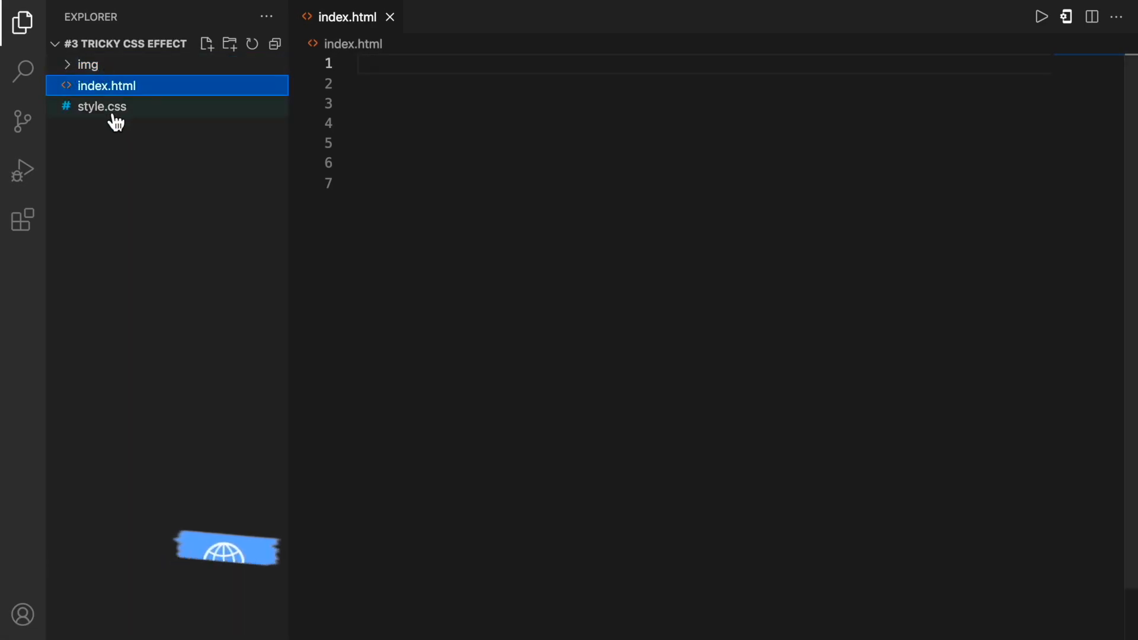
left_click(22, 23)
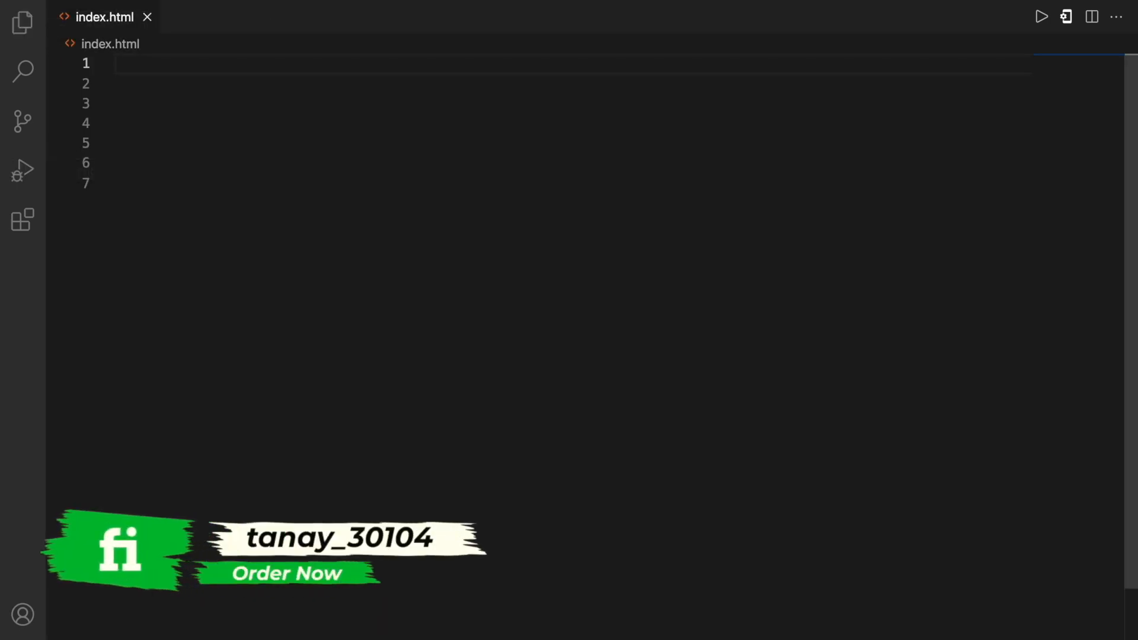
Add the author header comments crediting juniorprogrammer.org and tanay_30104.
type("<!-- Project By -: TANAY PADAR  -->")
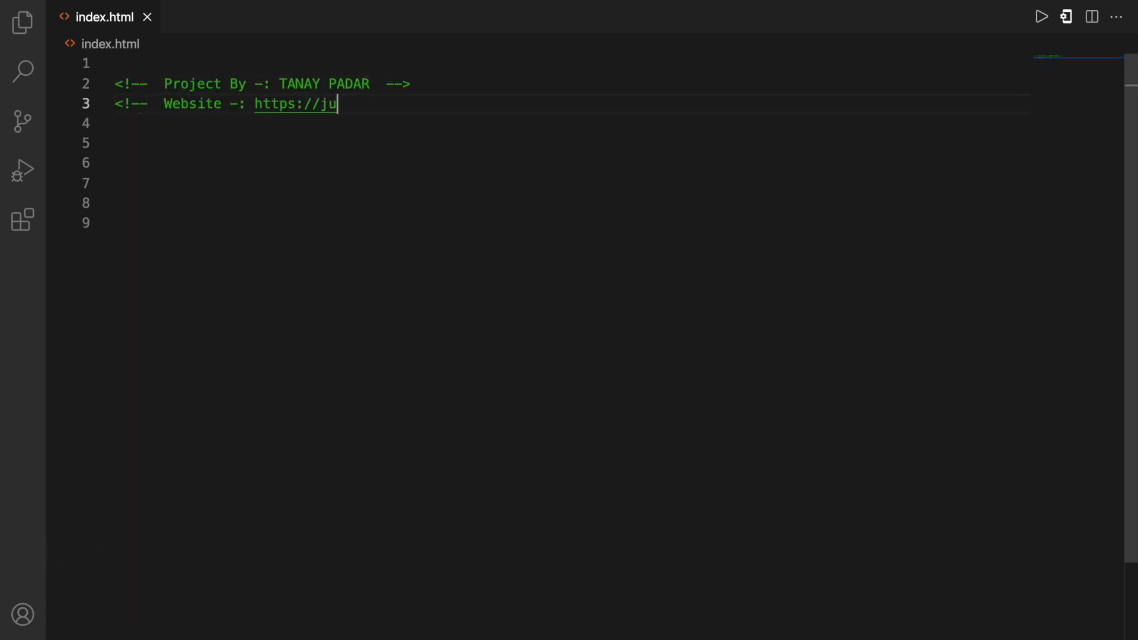
type("niorprogrammer.org  -->")
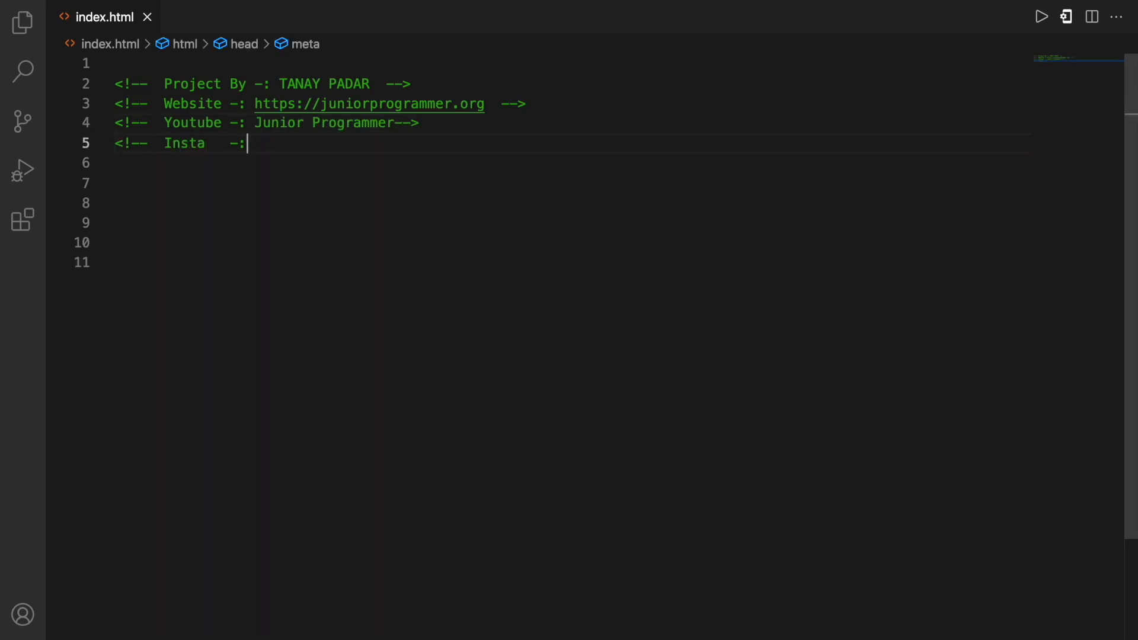
type("tanay_30104  -->")
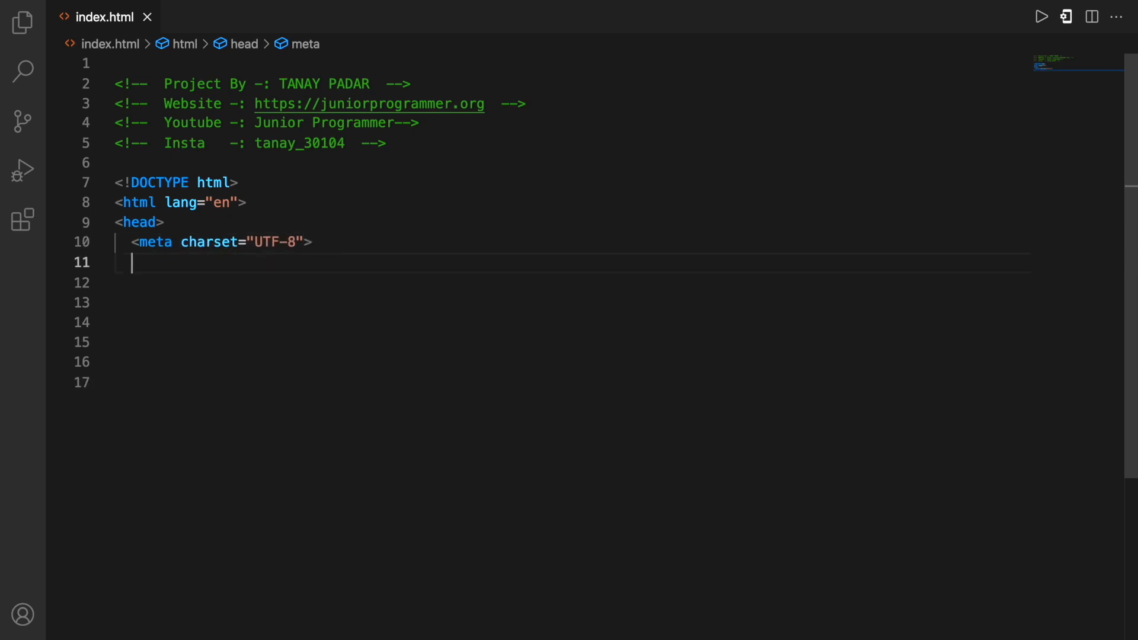
Add the X-UA-Compatible IE=edge and device-width viewport meta tags.
type("<meta http-equiv=\"X-UA-Comp")
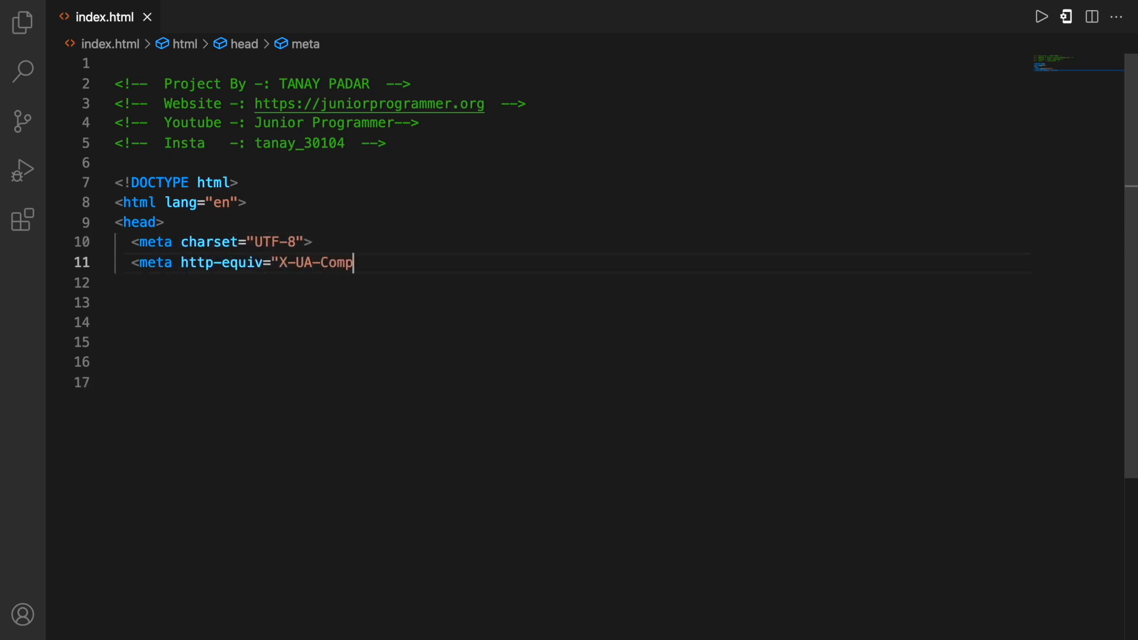
type("atible\" content=\"IE=edge\">")
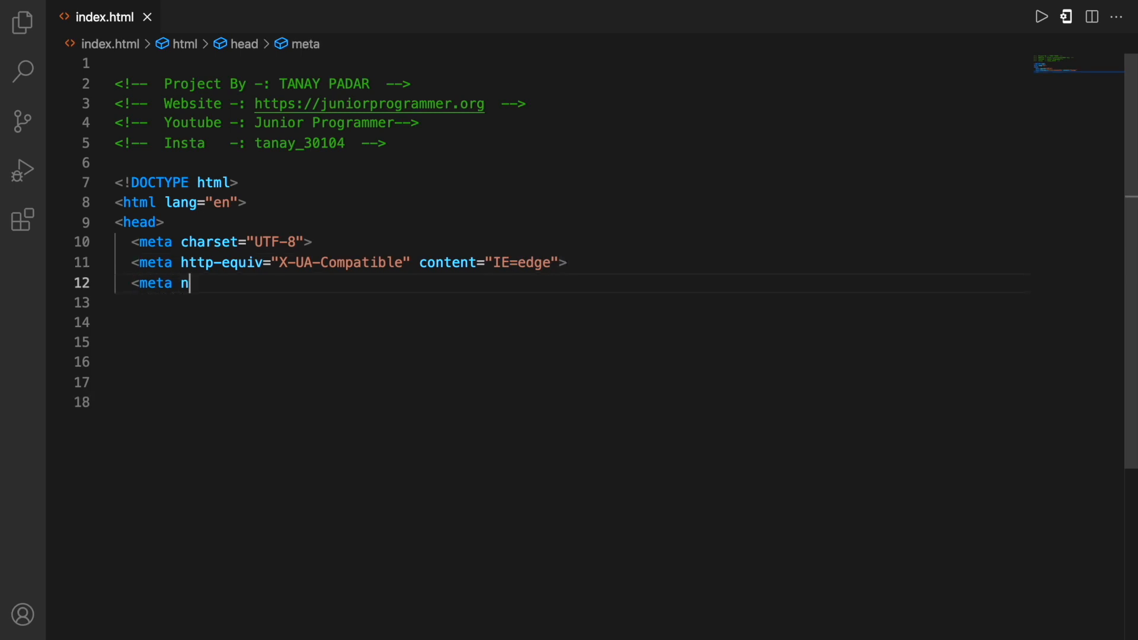
type("ame=\"viewport\" content=")
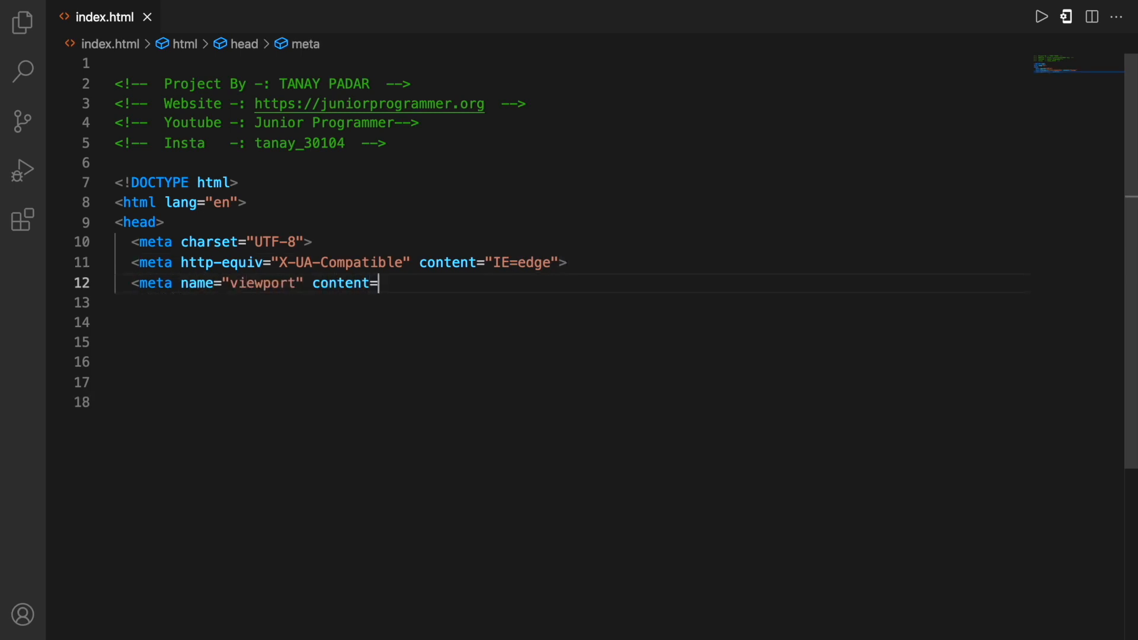
type("\"widt")
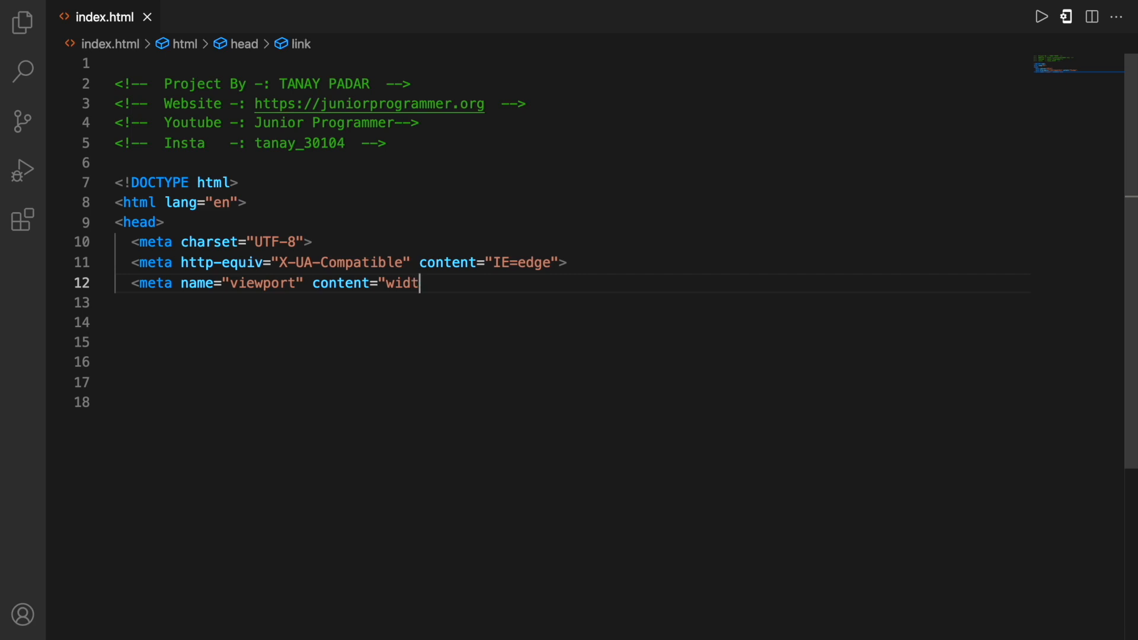
type("h=device-width, initial-")
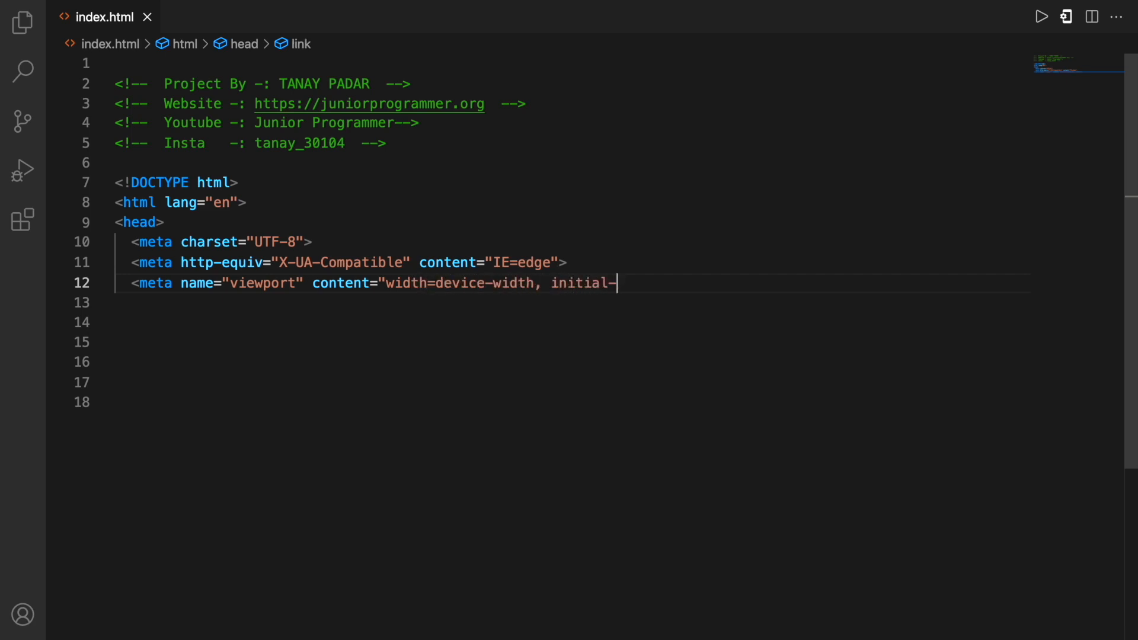
type("scale=1.0\">")
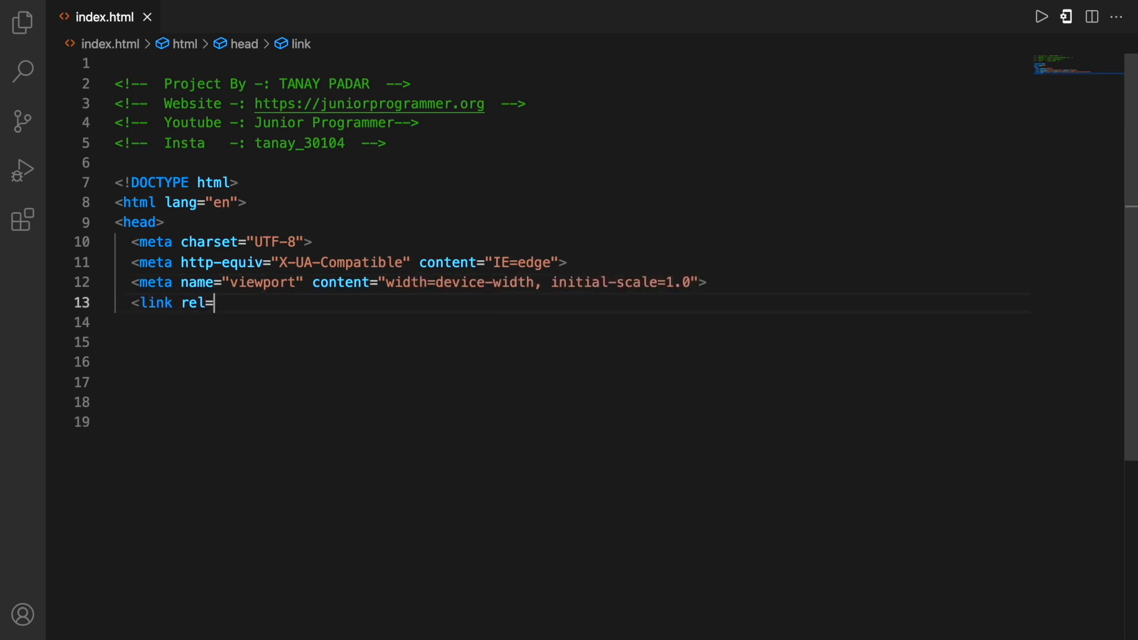
Link style.css as the stylesheet and img/Logo2.png as the page icon.
type("\"stylesheet\" href=\"")
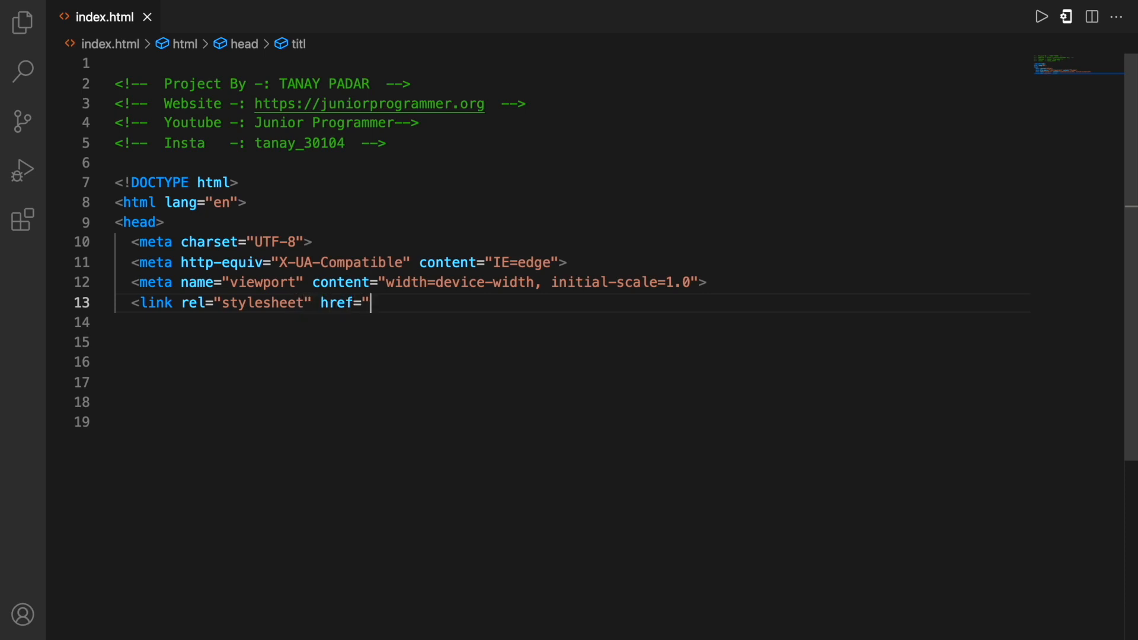
type("style.css\" />")
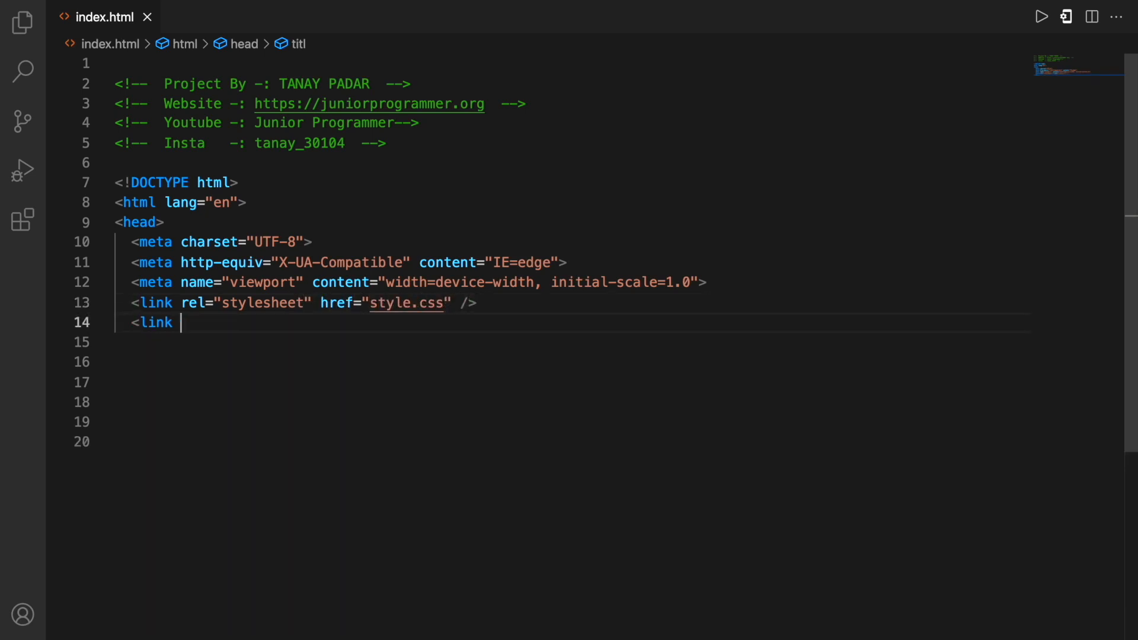
type("rel=\"icon\" href=\"img/Log")
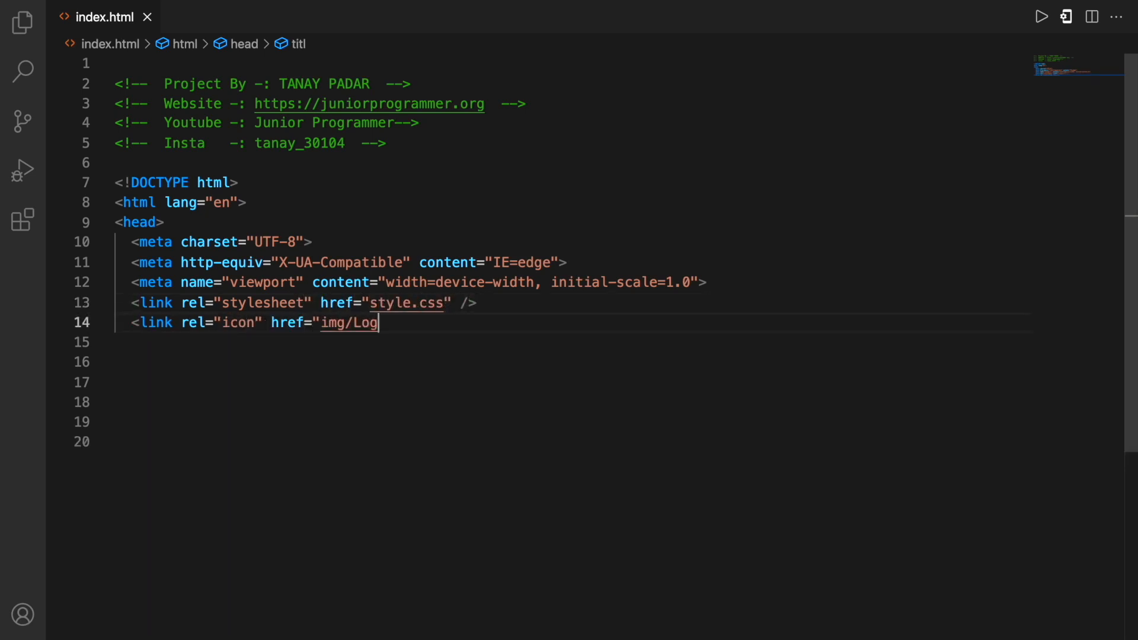
type("o2.png\">")
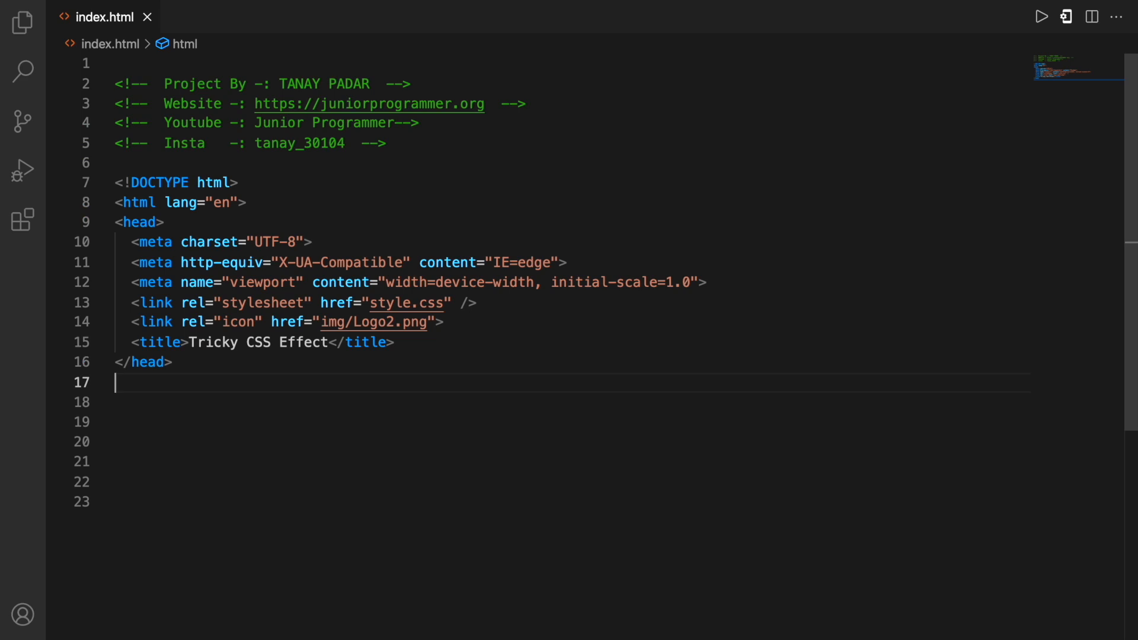
Open the body with wrapper and front divs, the 7.7 Deck 2021 title and $ 89.99 price.
type("<body>")
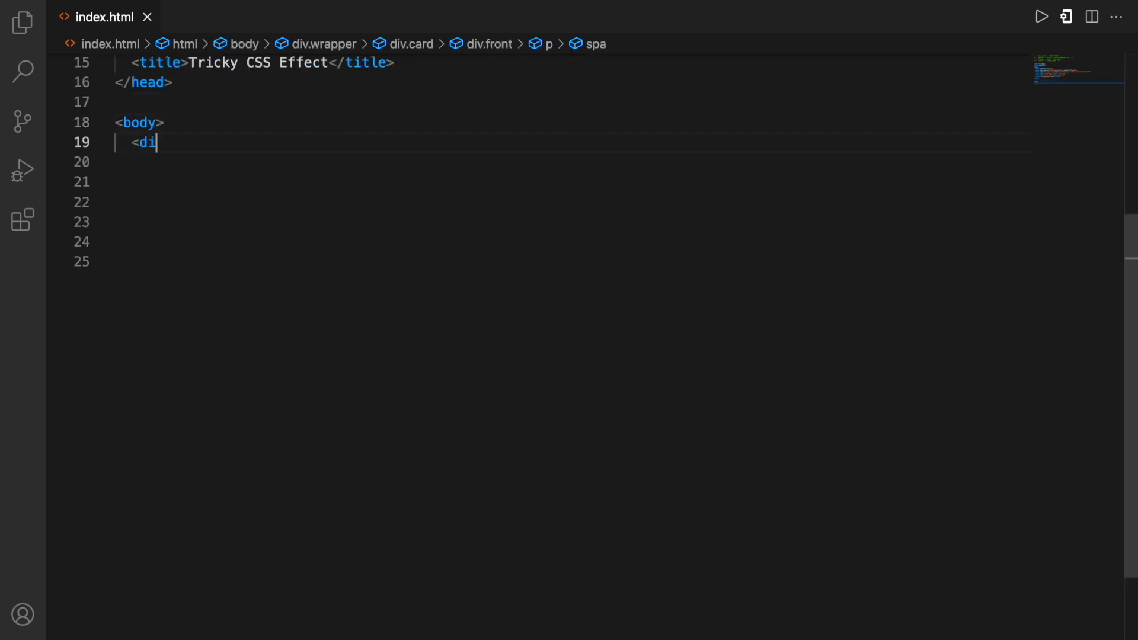
type("class=\"wrapper\">")
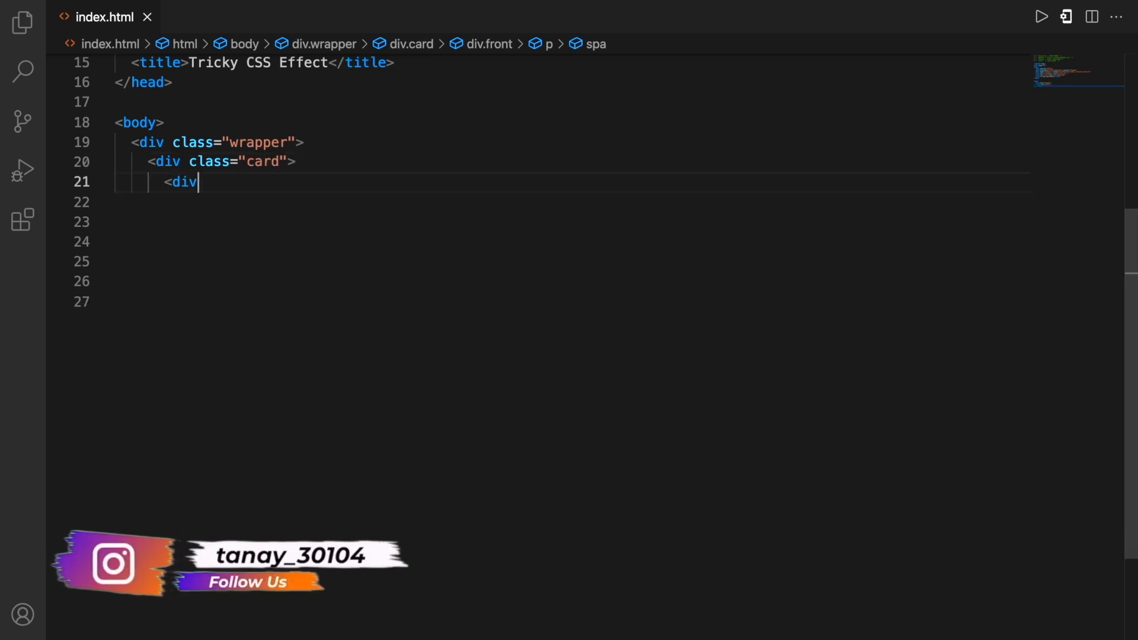
type("class=\"front\">")
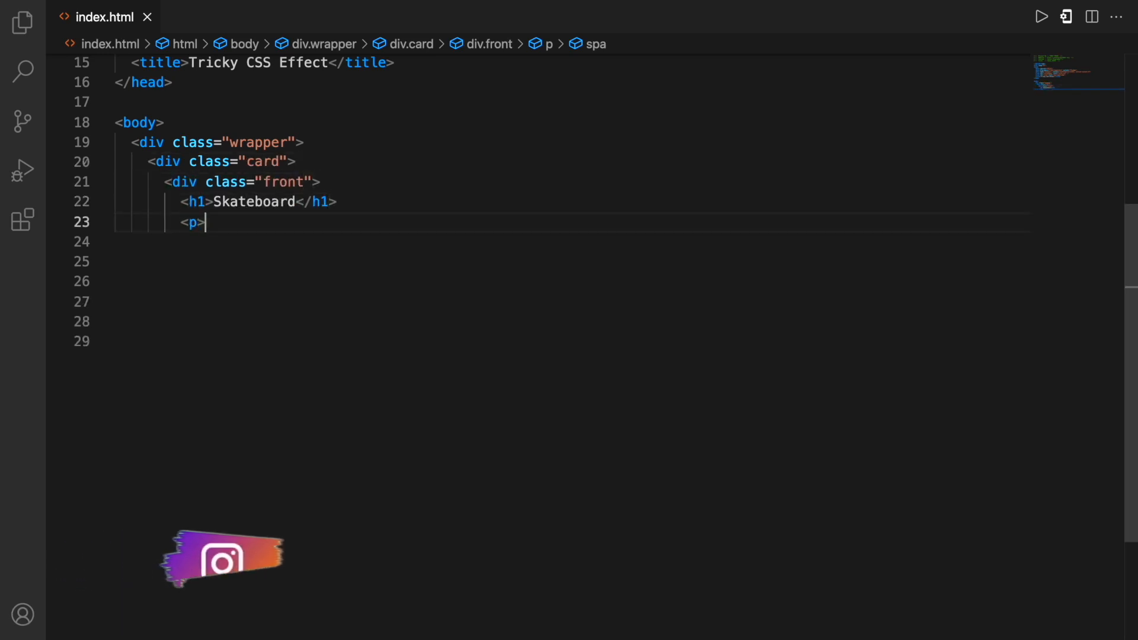
type("7.7 Deck<span>2021<")
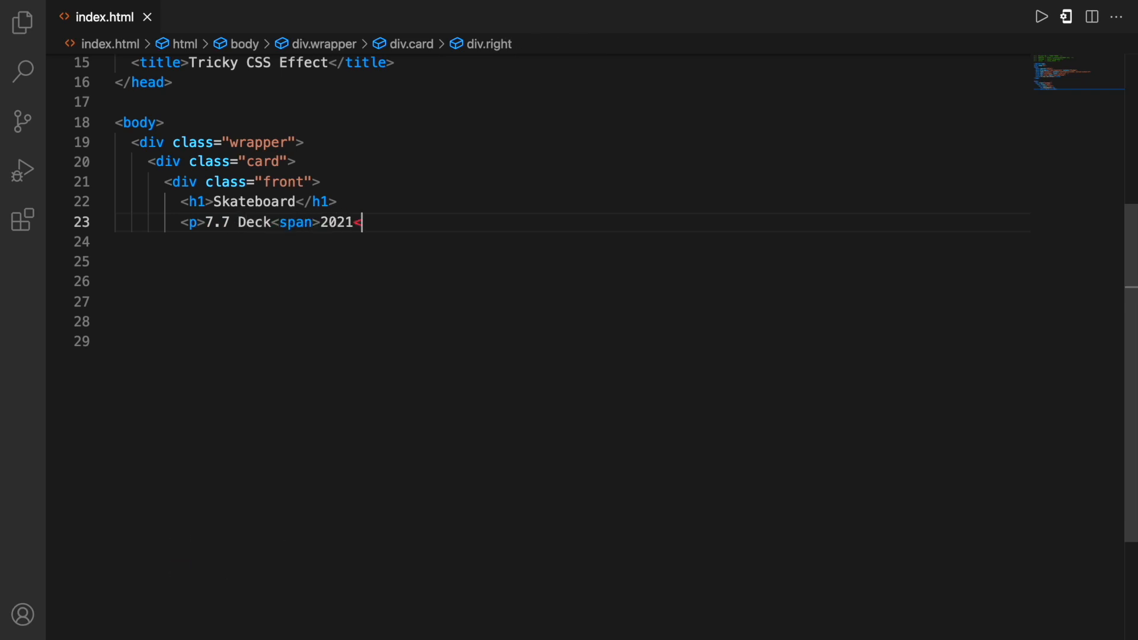
type("</span></p>")
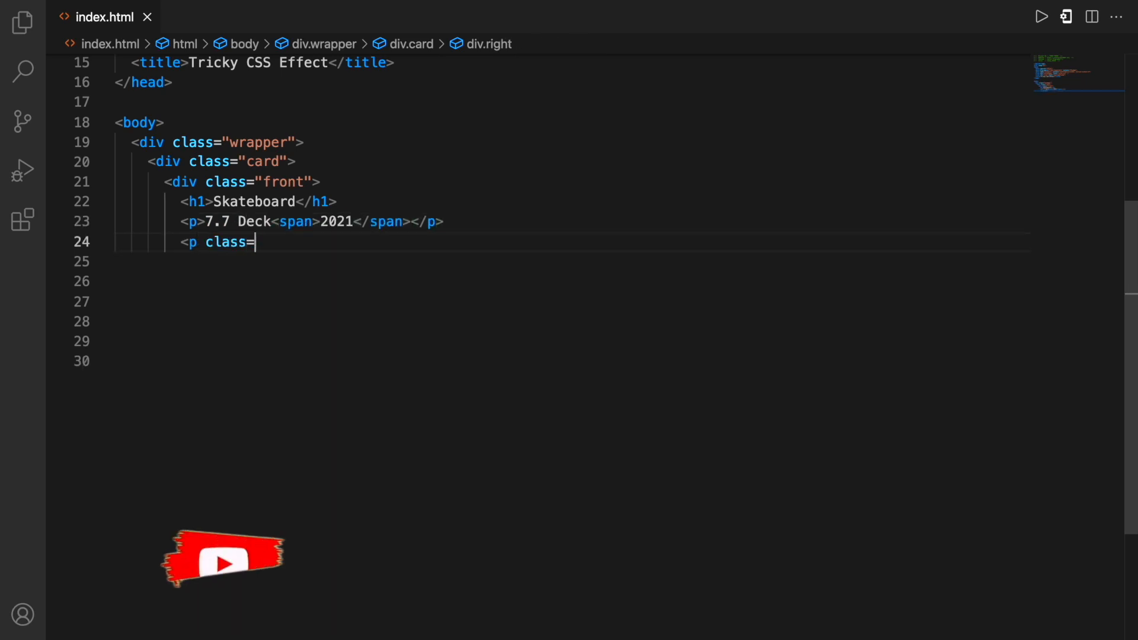
type("\"price\">$ 89.99</p>")
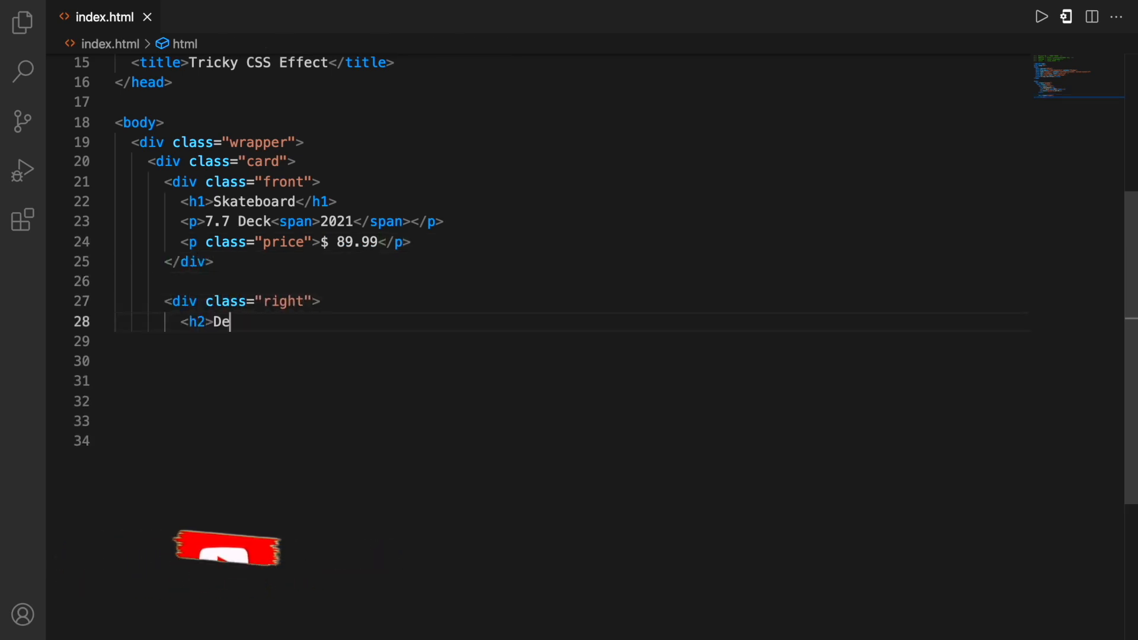
Add the details heading and specs list: Width 7.7", 14", 6.875", Tail 6.25".
type("tails</h2>")
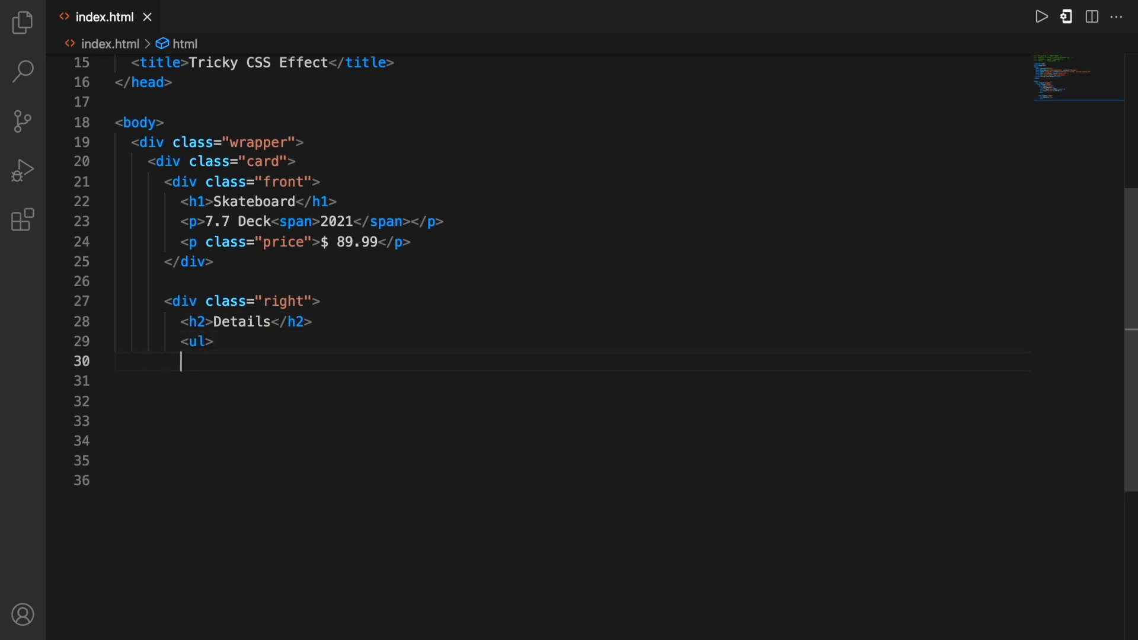
type("<li>Width - 7.7\"</li>")
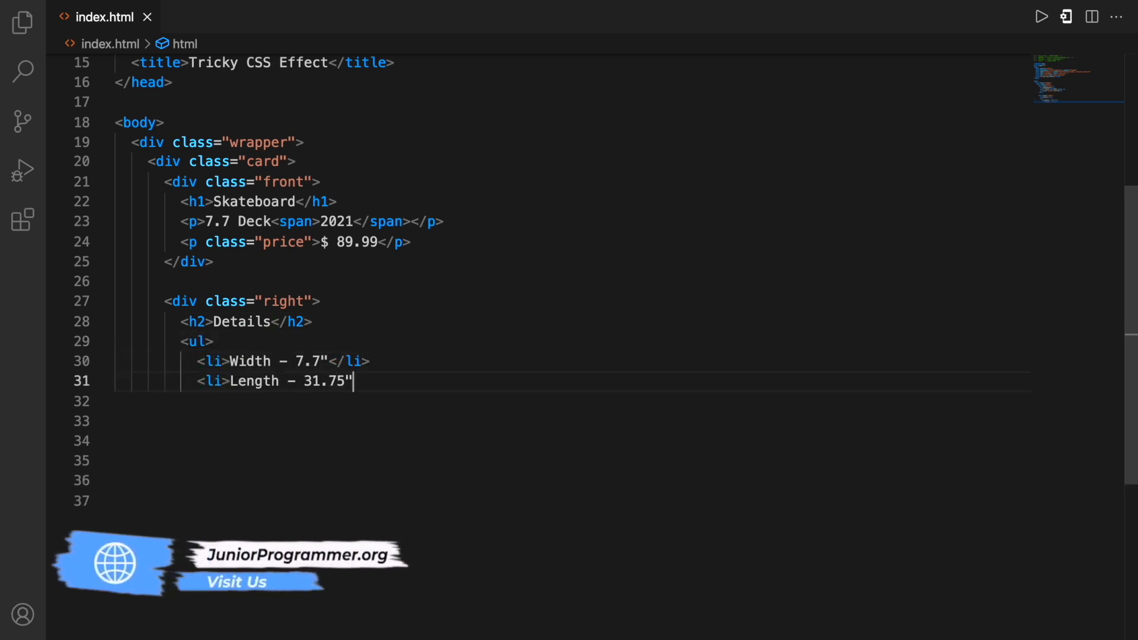
type("</li>")
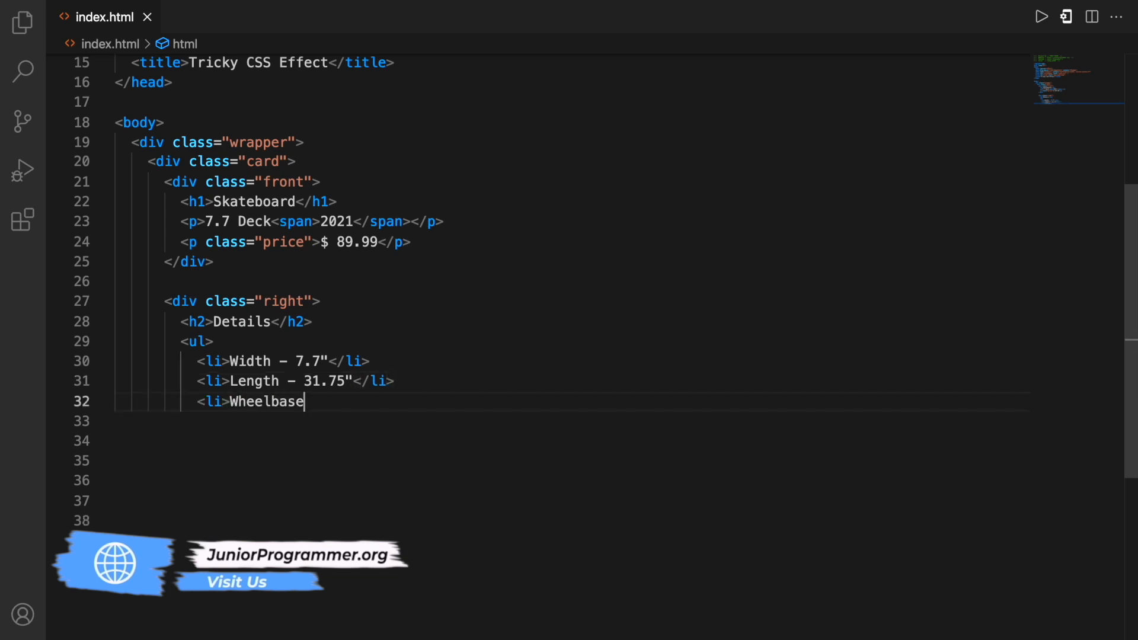
type("- 14\"</li>")
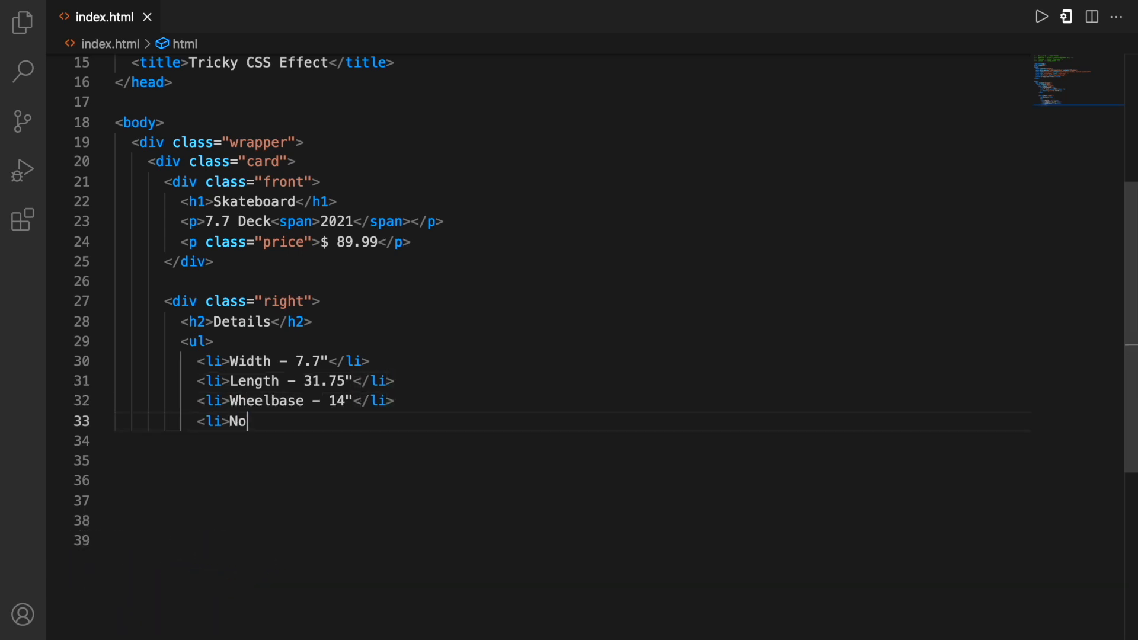
type("se - 6.875\"</li>")
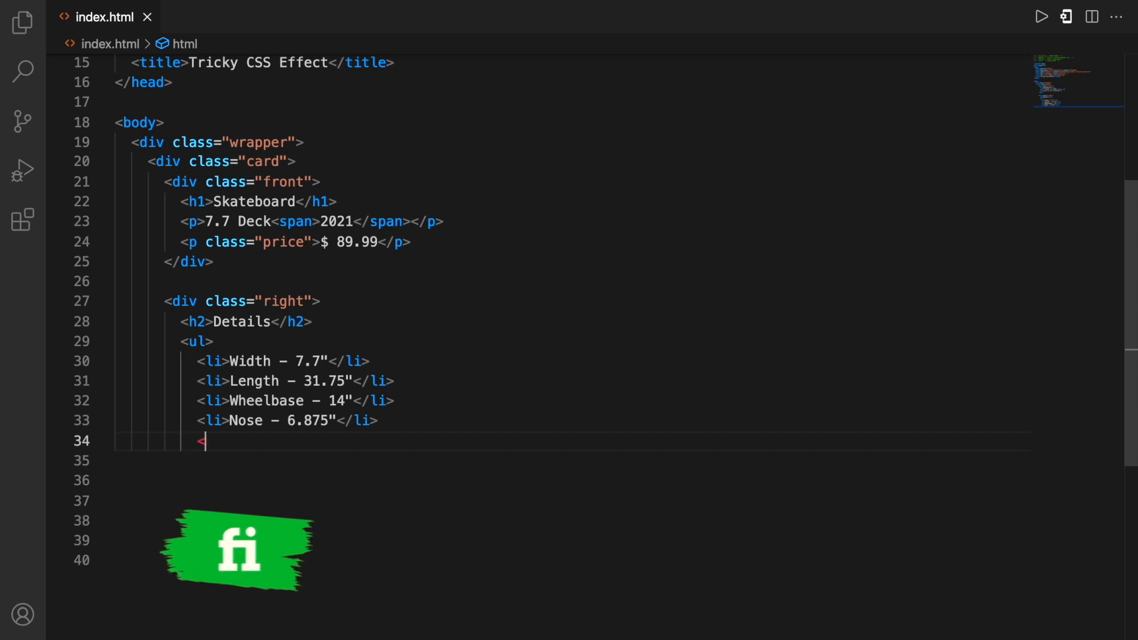
type("<li>Tail - 6.25\"</li>")
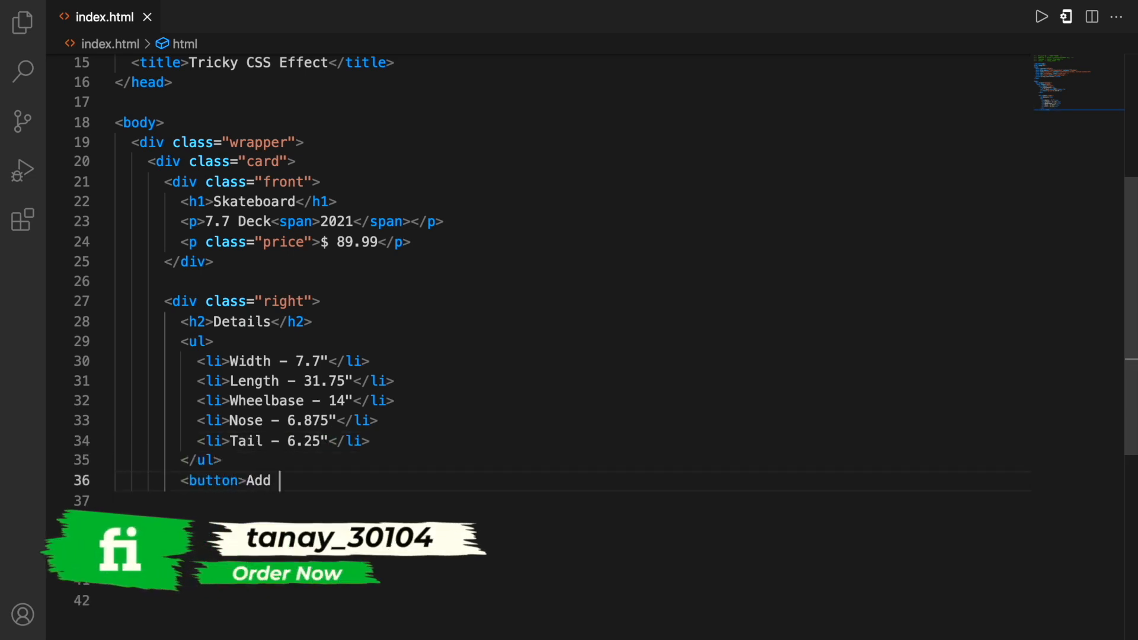
Add the Add To Cart button and the img/pic.png skateboard image, closing the divs.
type("To Cart</button>")
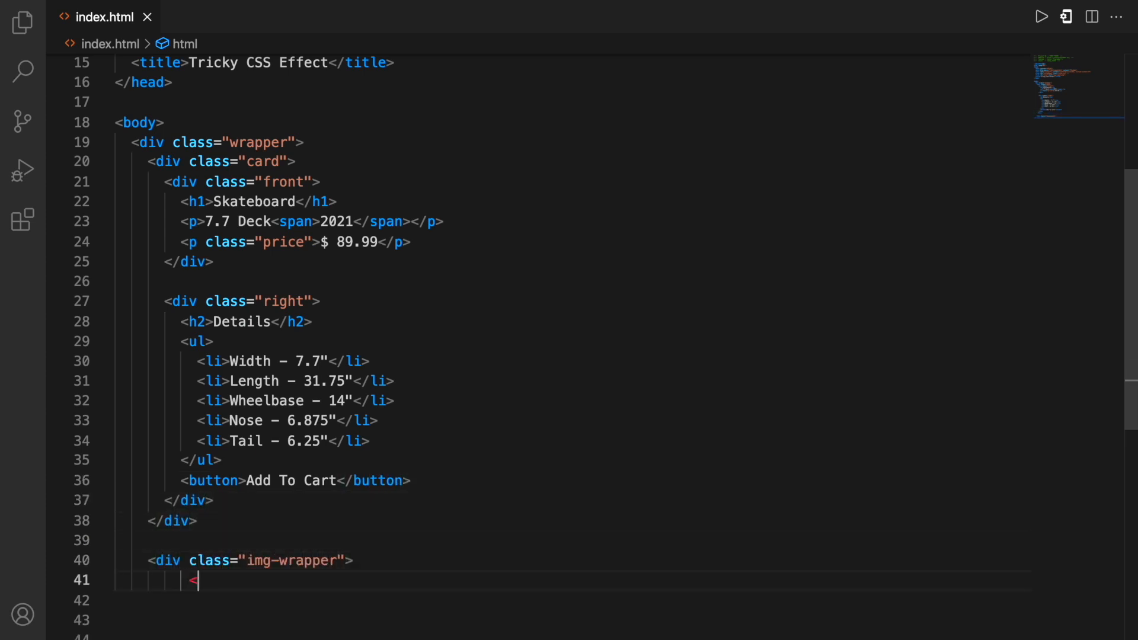
type("img src='img/pic.png' alt='Skateboard'>")
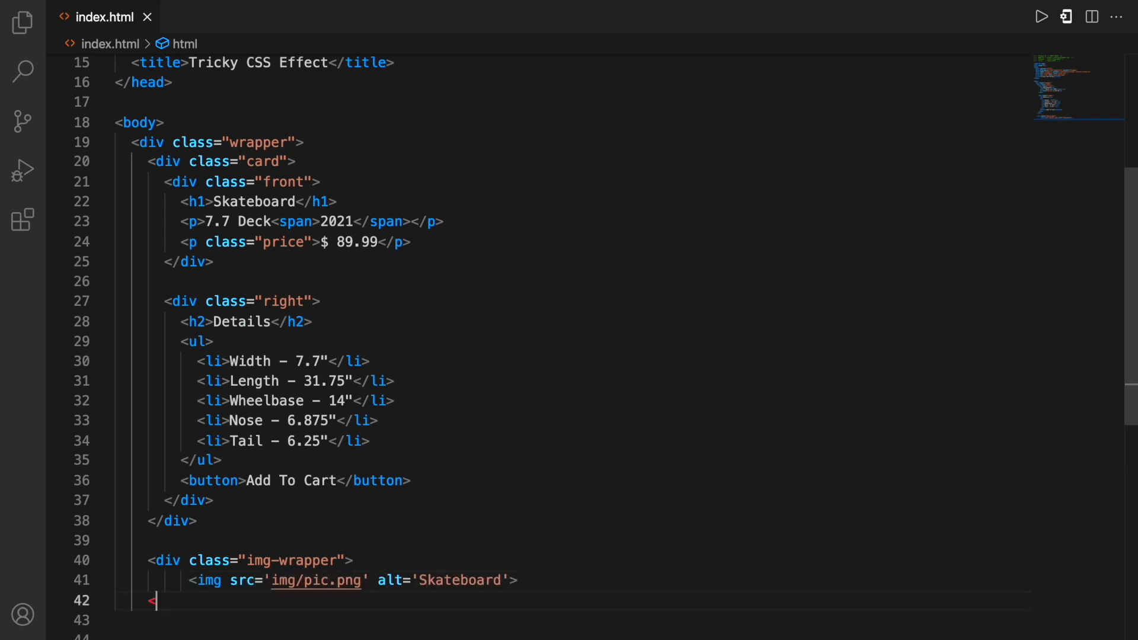
type("/div>")
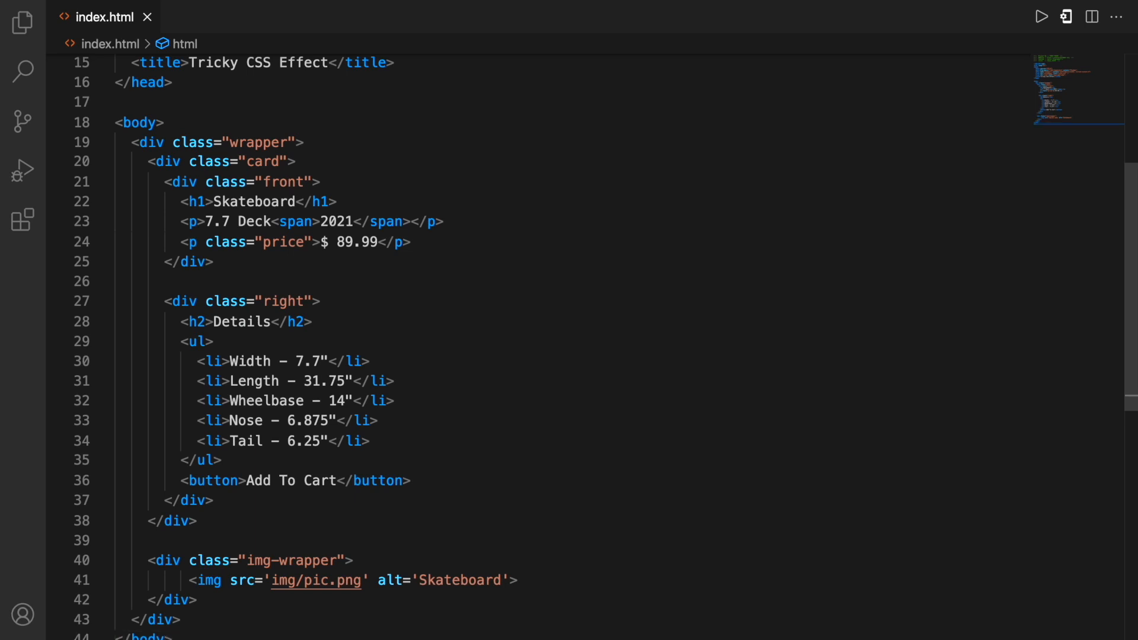
Scroll back to the head and follow the style.css link into the stylesheet.
scroll("down", 3)
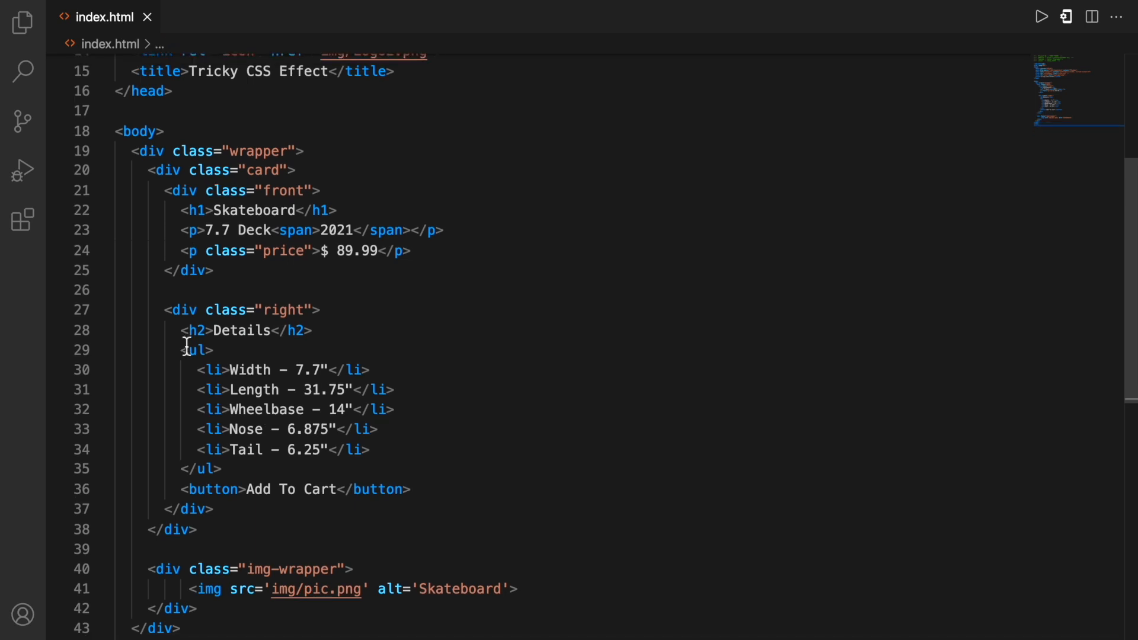
scroll("down", 3)
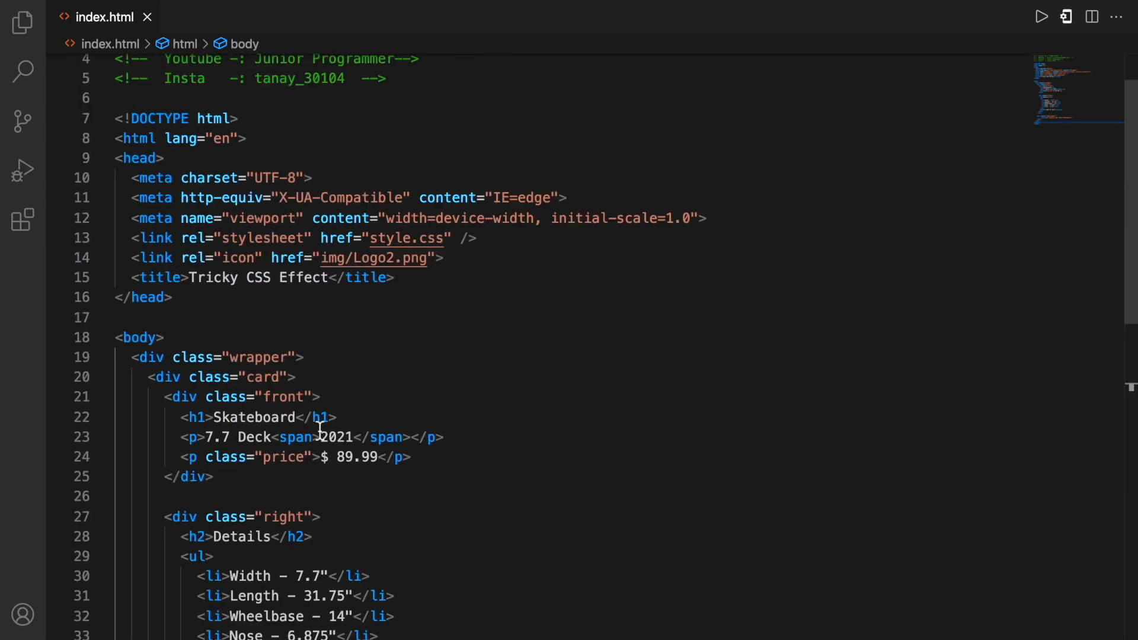
left_click(408, 237)
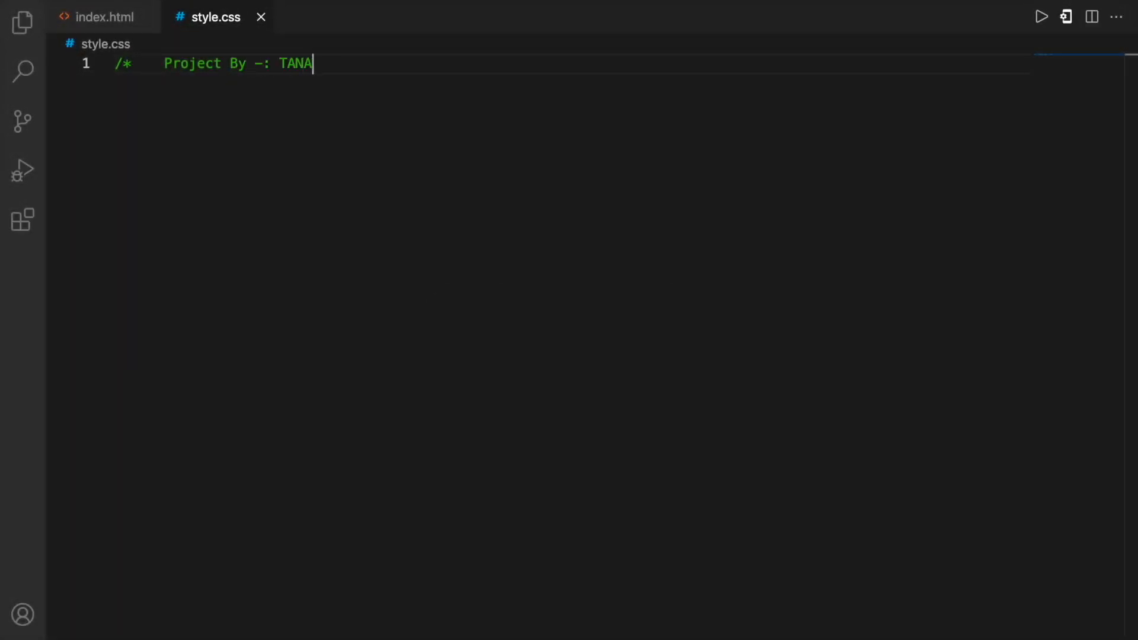
Write the credits comment naming juniorprogrammer.org and tanay_30104.
type("Y PADAR")
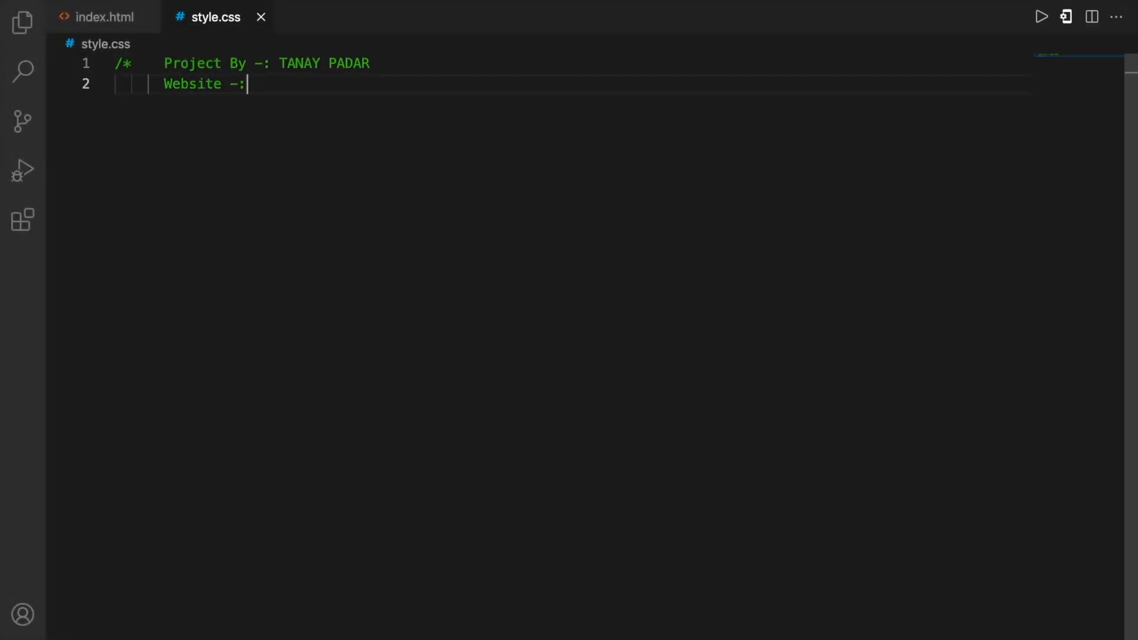
type("https://juniorprogramme")
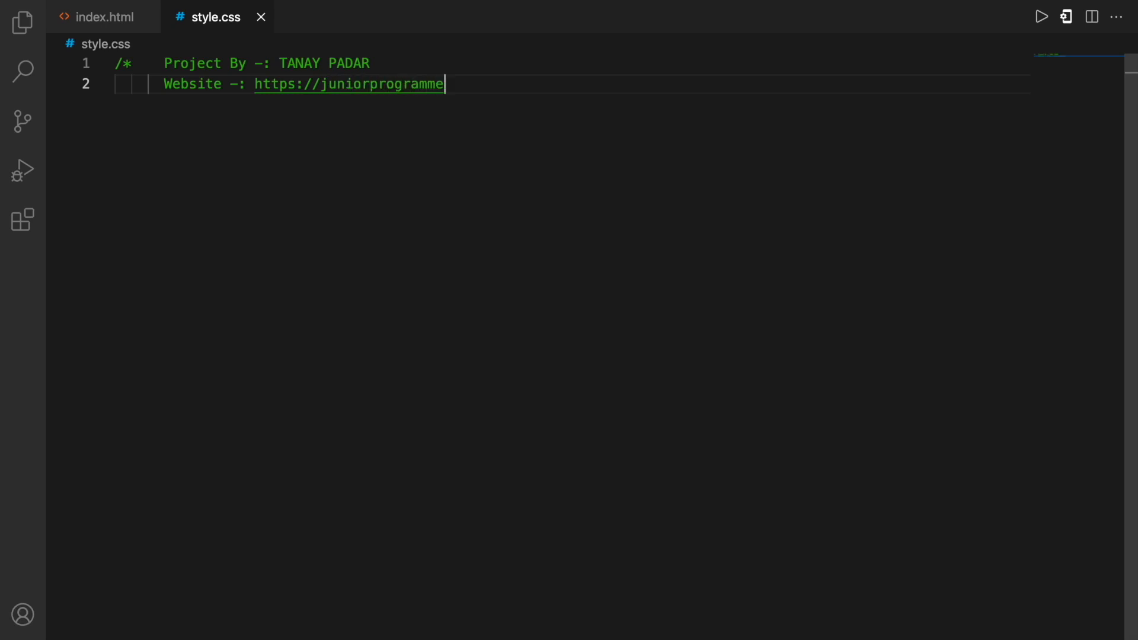
type("r.org")
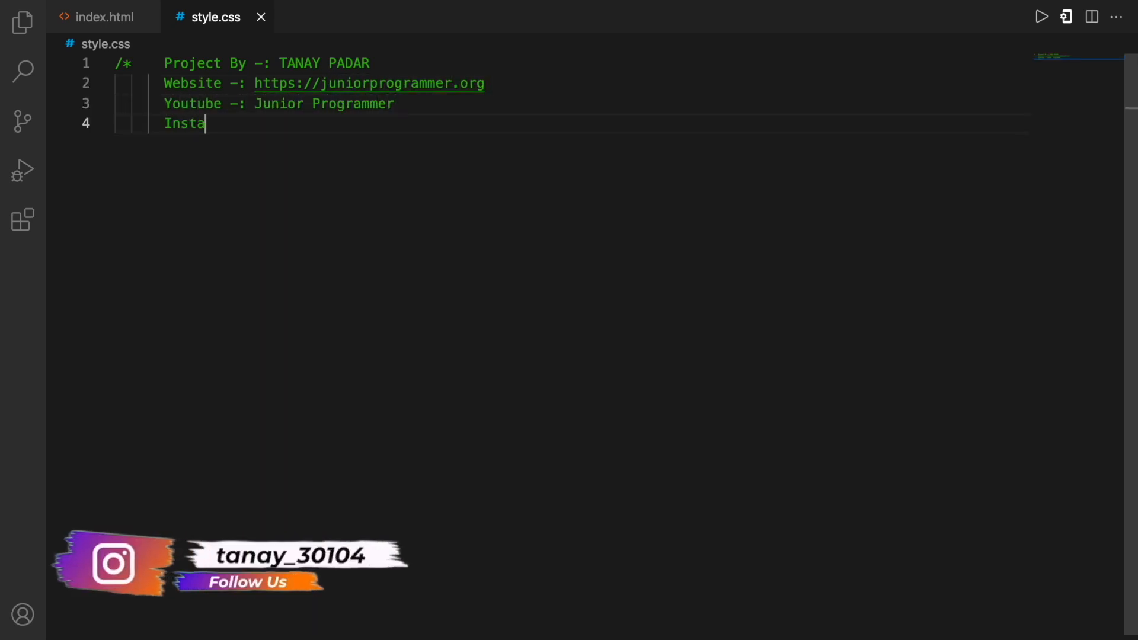
type("-: tanay_30104   */")
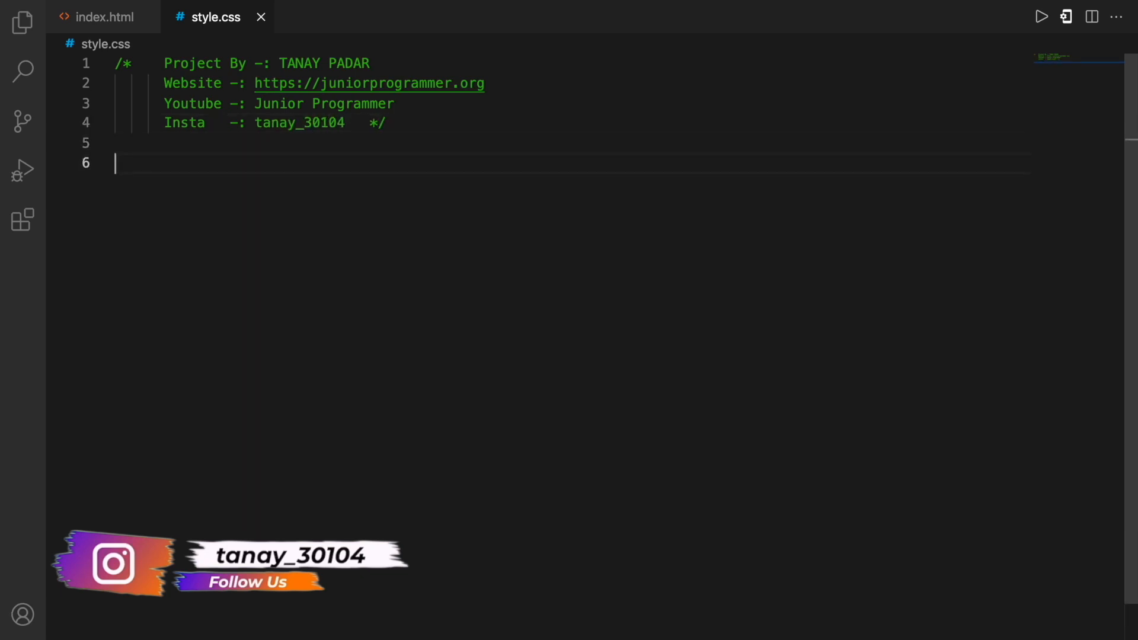
Import the Google Fonts Sarala 700 and Exo 2 300.
type("@import url('https://fo")
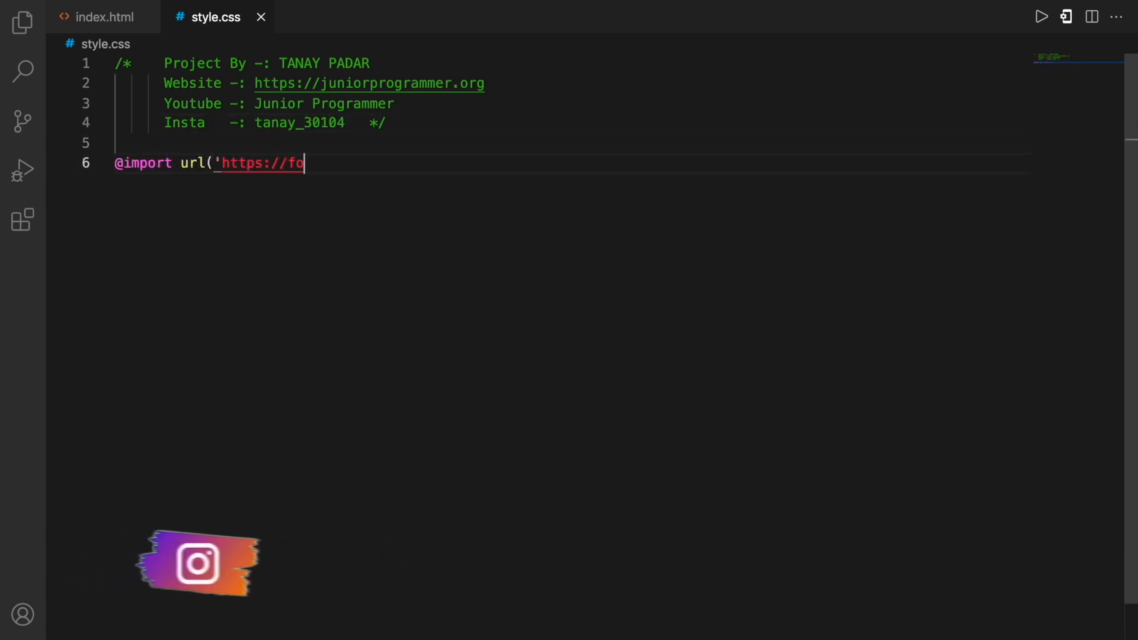
type("nts.googleapis.com/css?f")
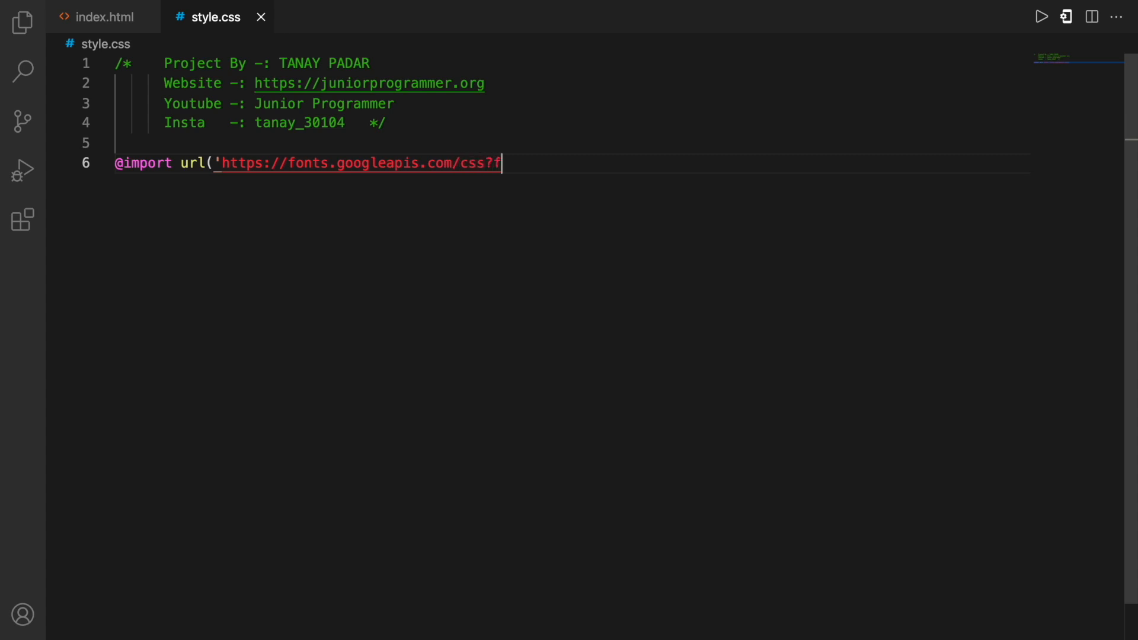
type("amily=Sarala:700|Exo+2:")
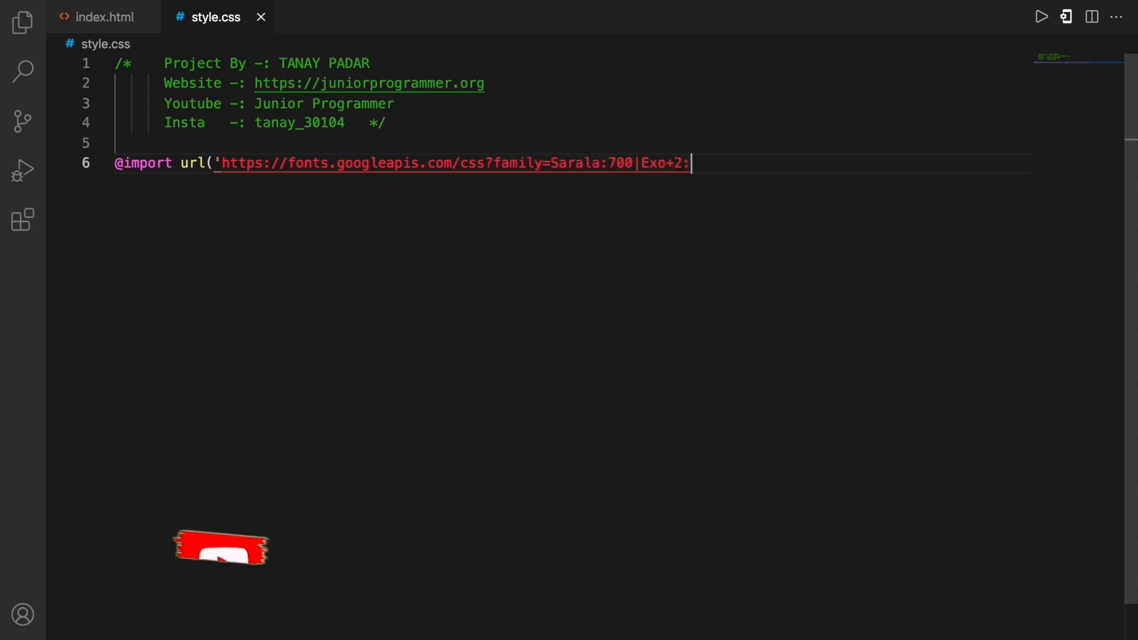
type("300');")
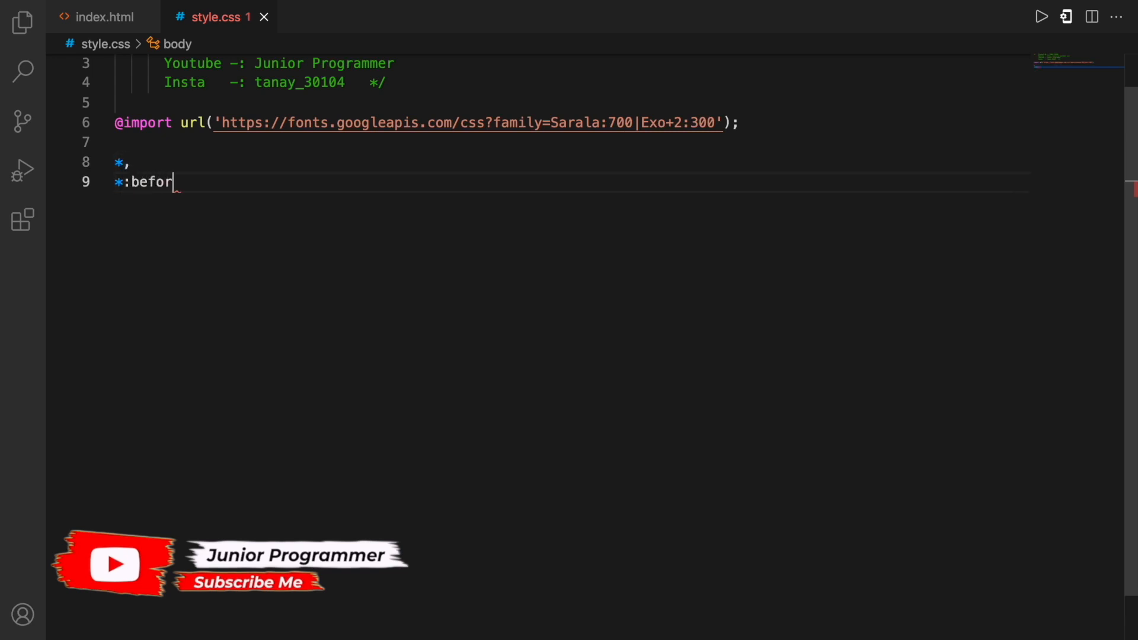
Add the universal border-box reset with tap-highlight colour and 1px transparent outline.
type("e,")
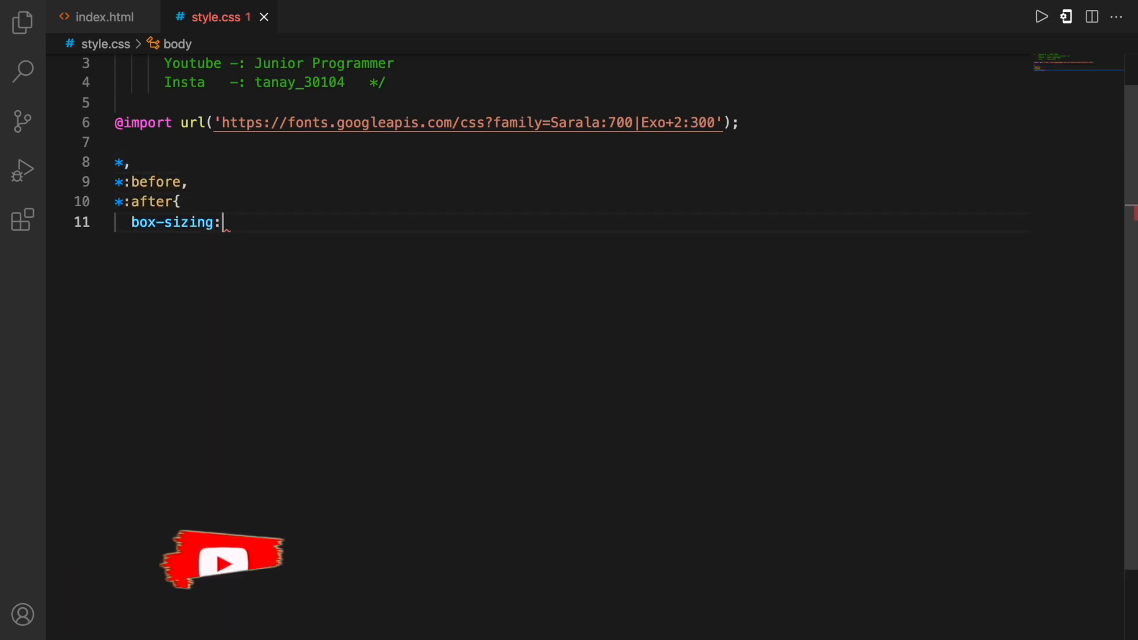
type("border-box;")
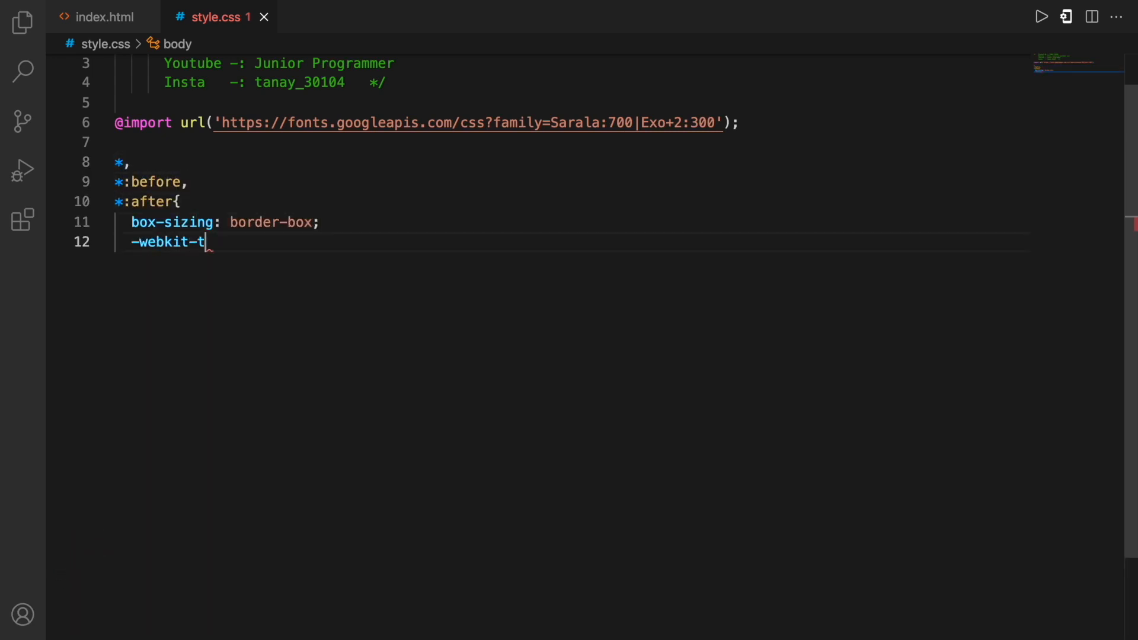
type("ap-highlight-color: rgba(255,255,255,0);")
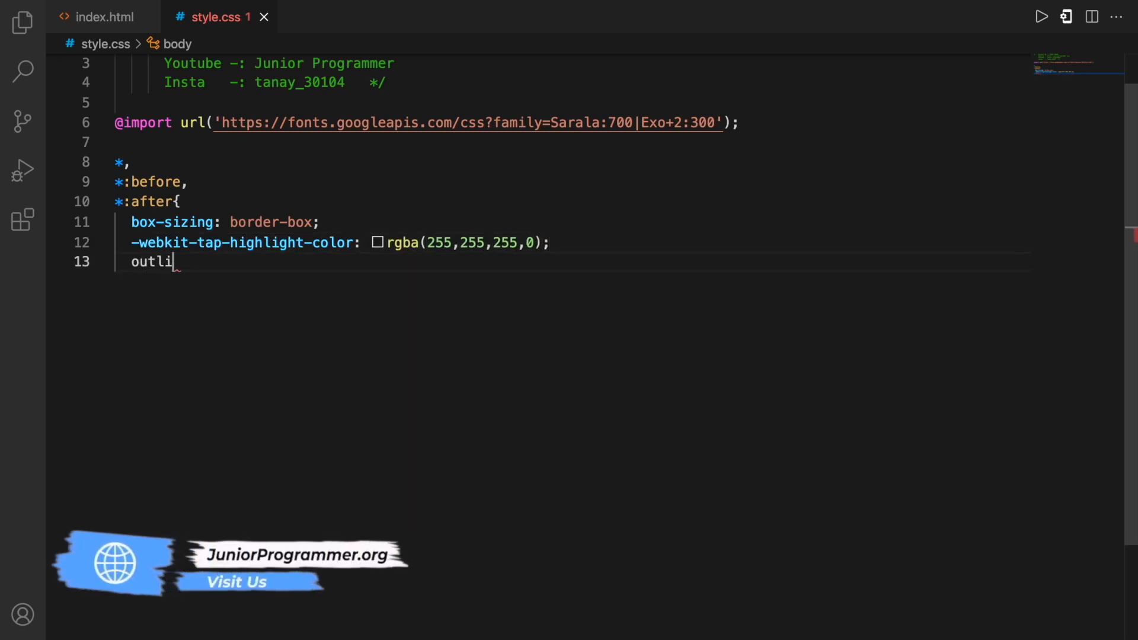
type("ne: 1px solid transparen")
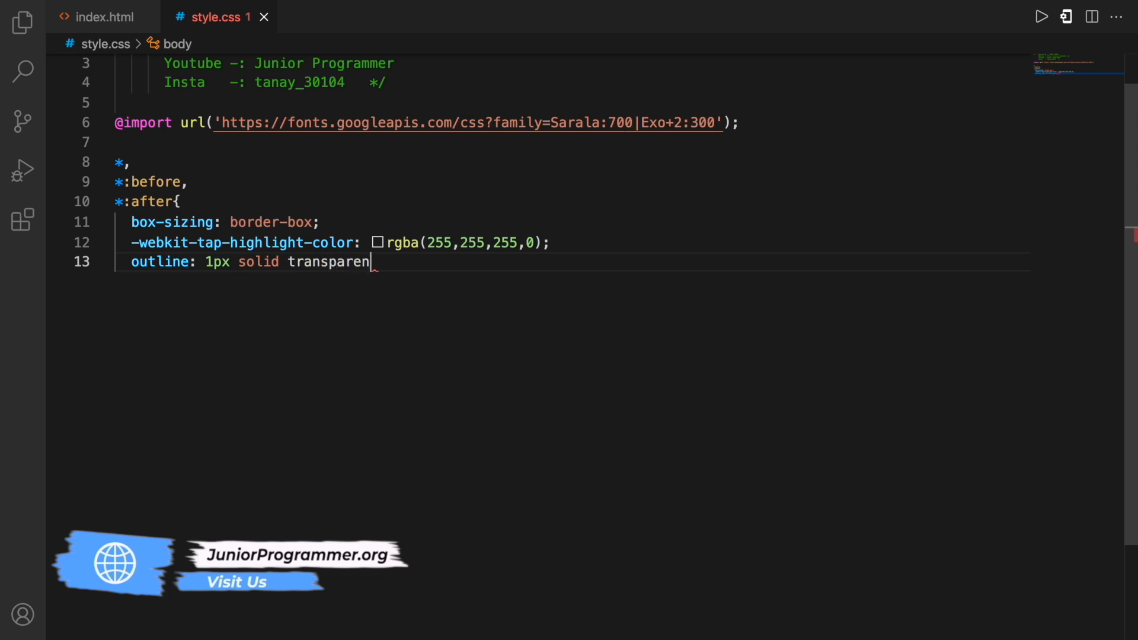
type("t;")
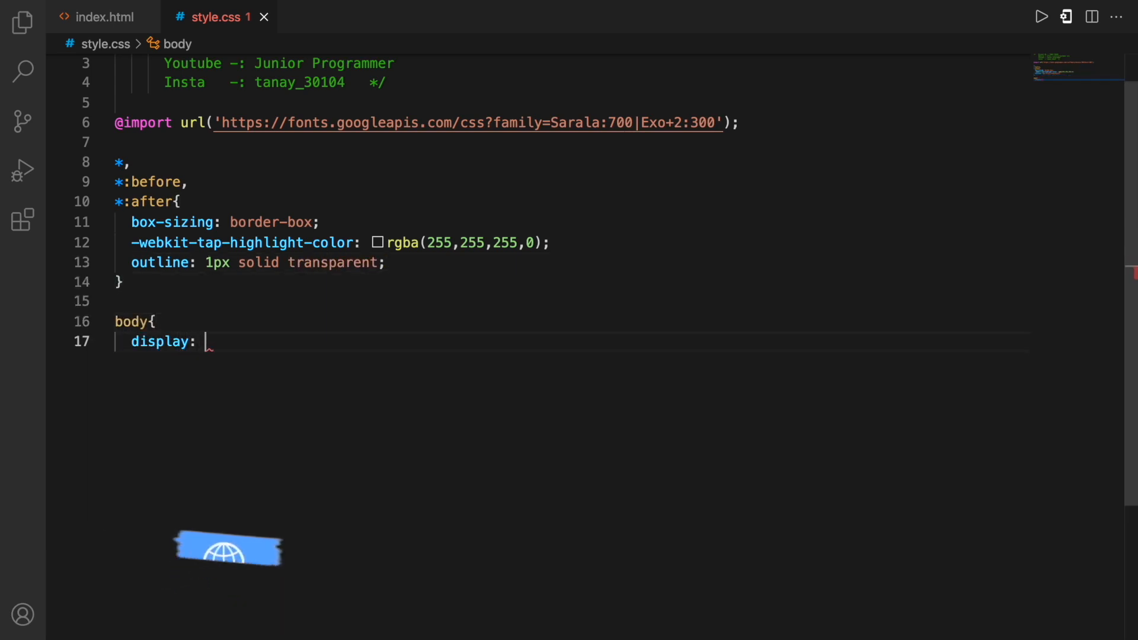
Give body flex display, hidden overflow and a -55deg dark grey gradient background.
type("flex;")
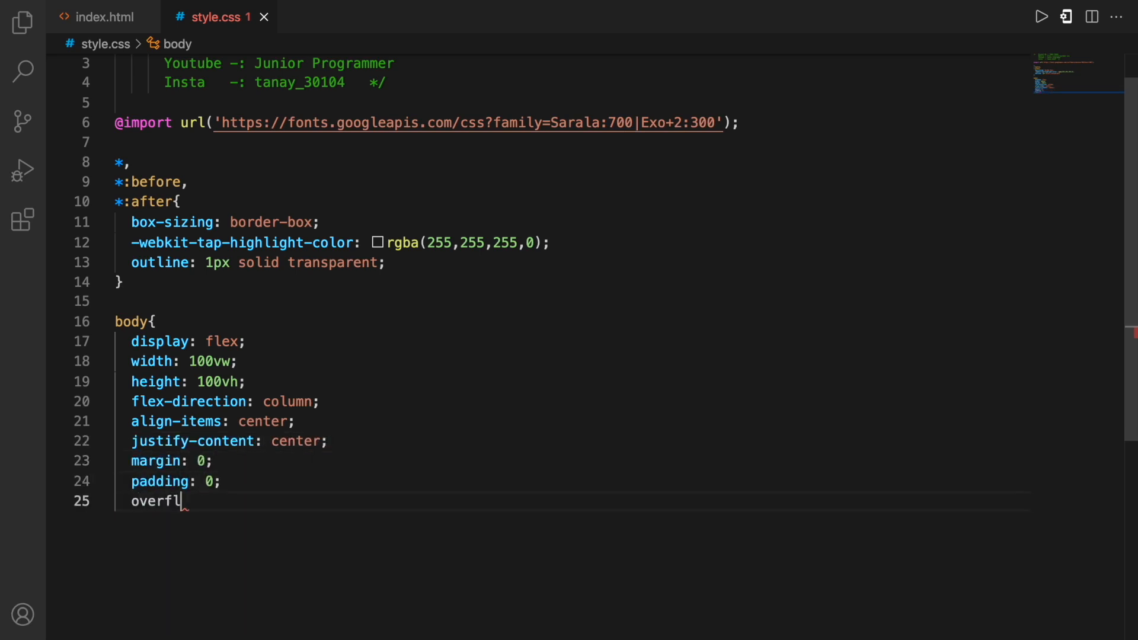
type("ow: hidden;")
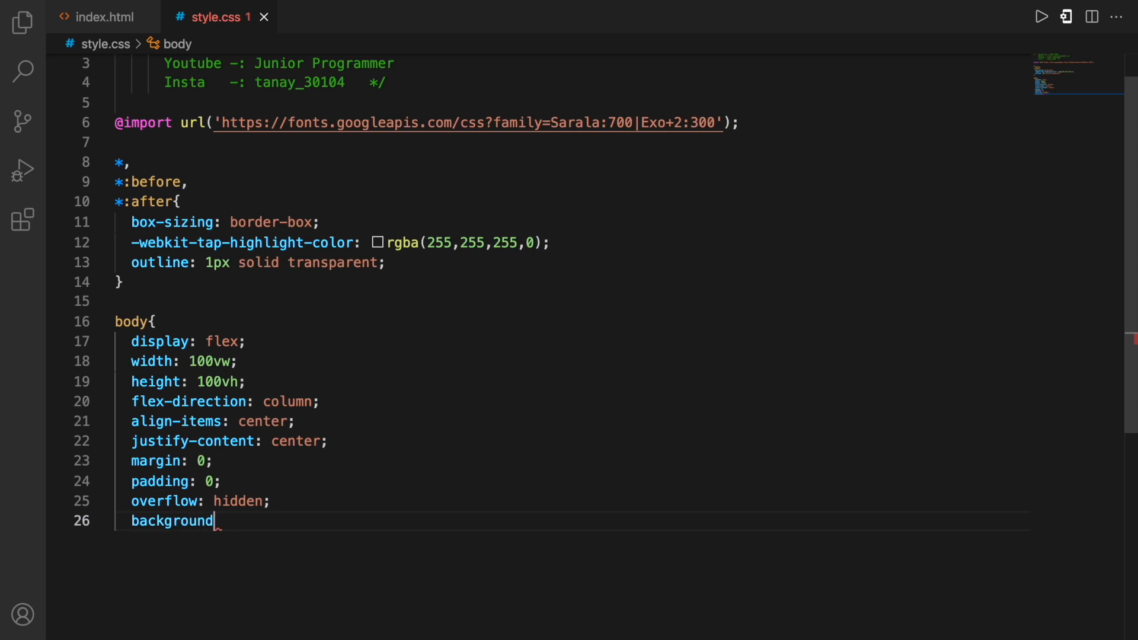
type("-image: linear-gradient(")
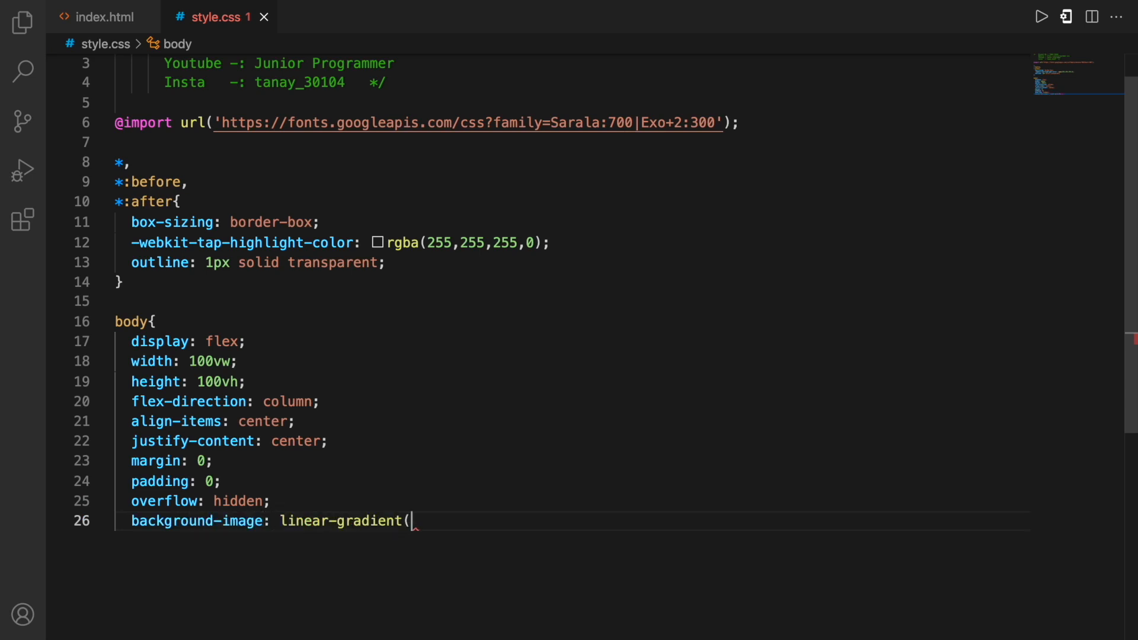
type("-55deg, rgba(50,45")
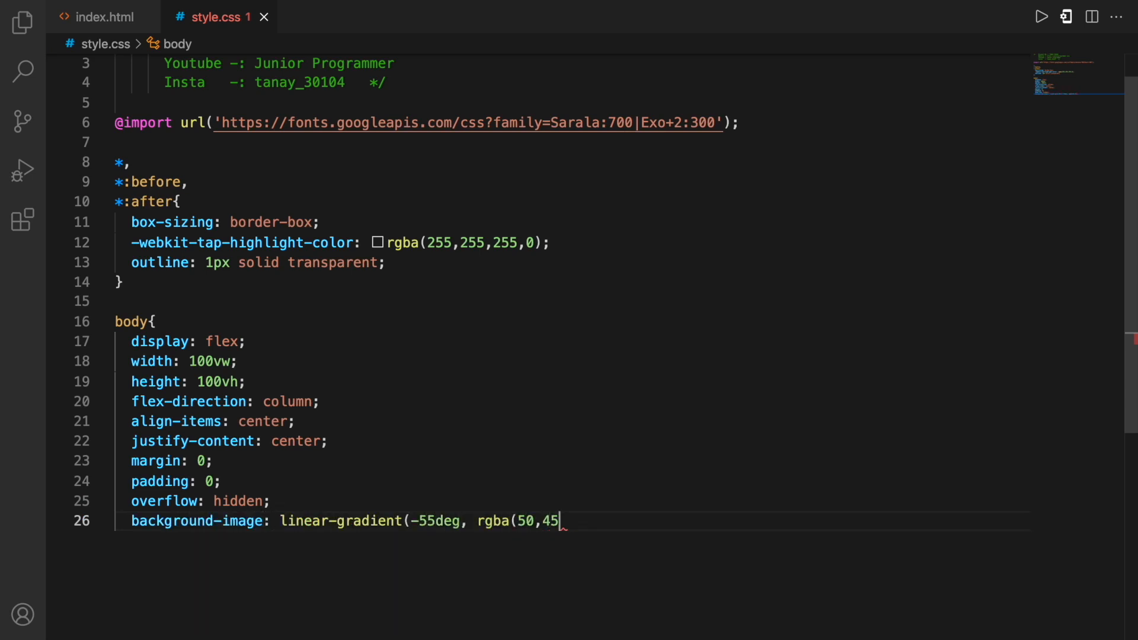
type(",")
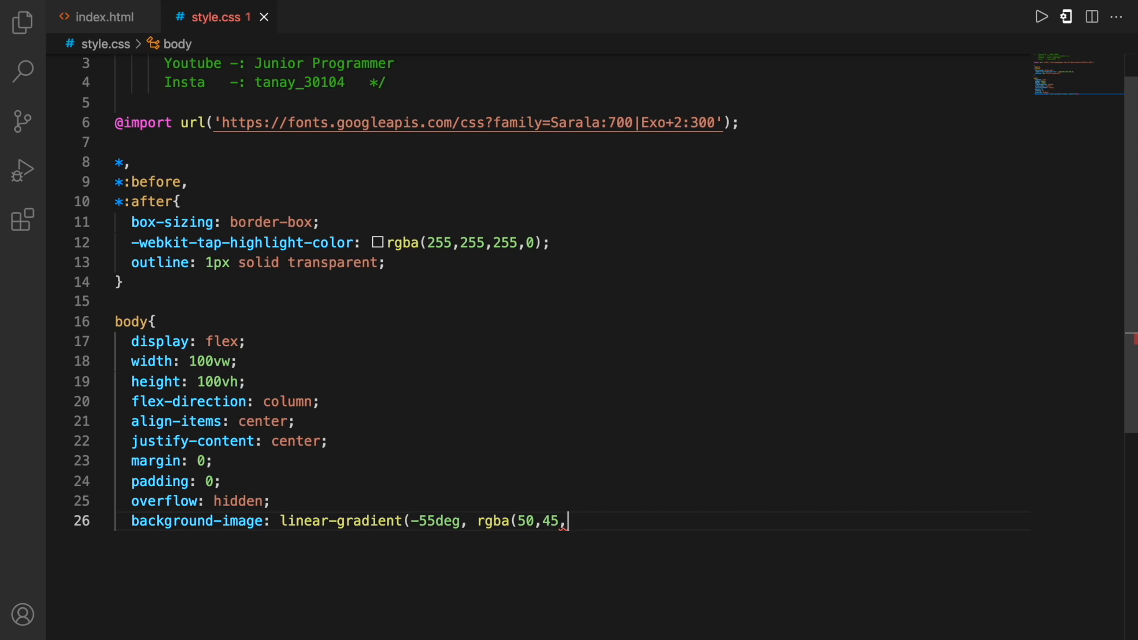
type("55,1) 0%,")
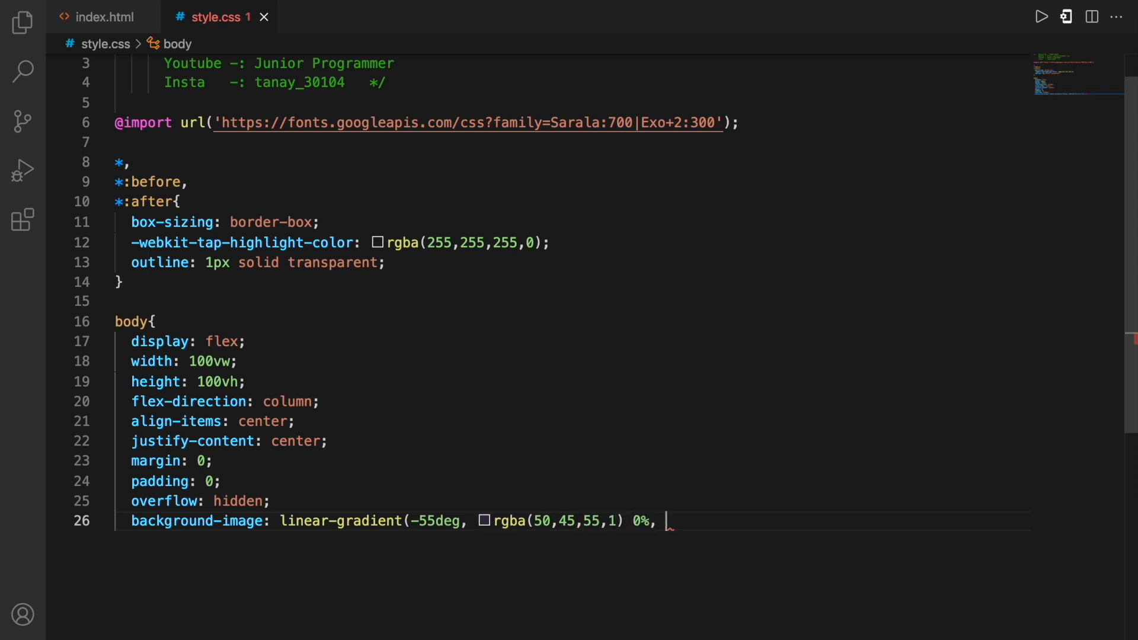
type("rgba(101,96,106,1) 100%);")
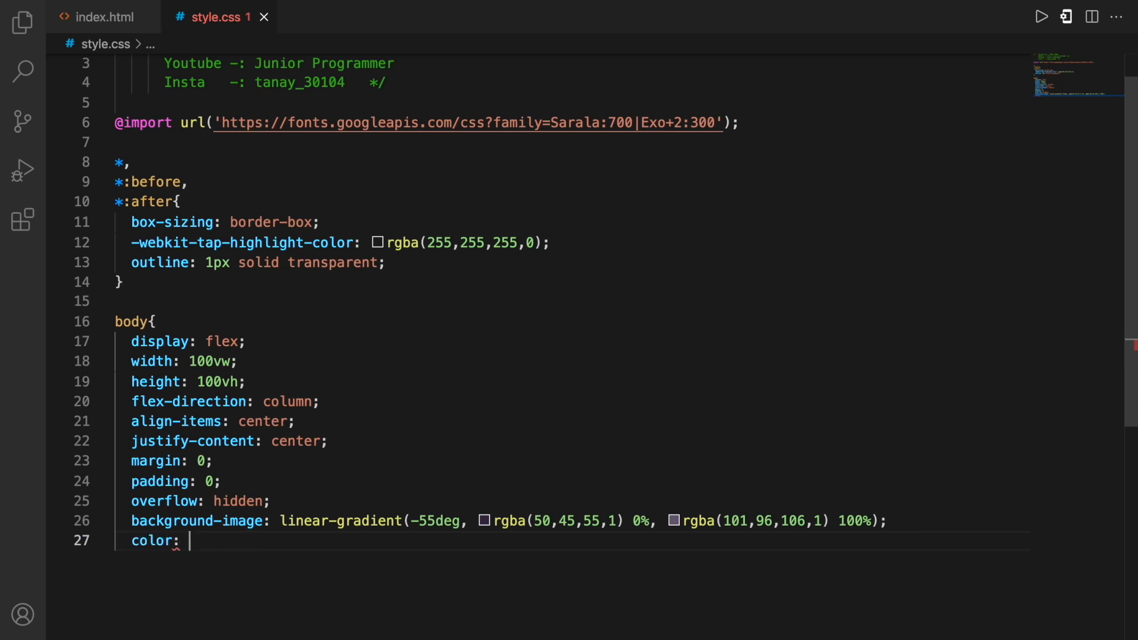
Add #f5f5f5, Exo 2 at weight 300, and a .5s fadeIn cubic-bezier animation.
type("#f5f5f5;")
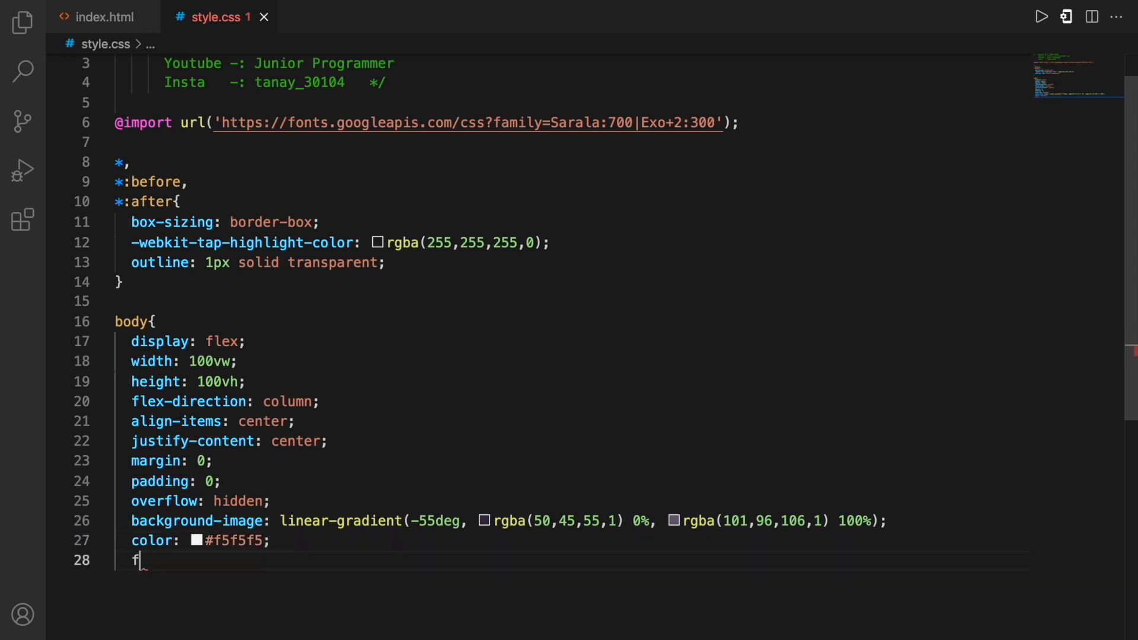
type("ont-family: 'Exo 2';")
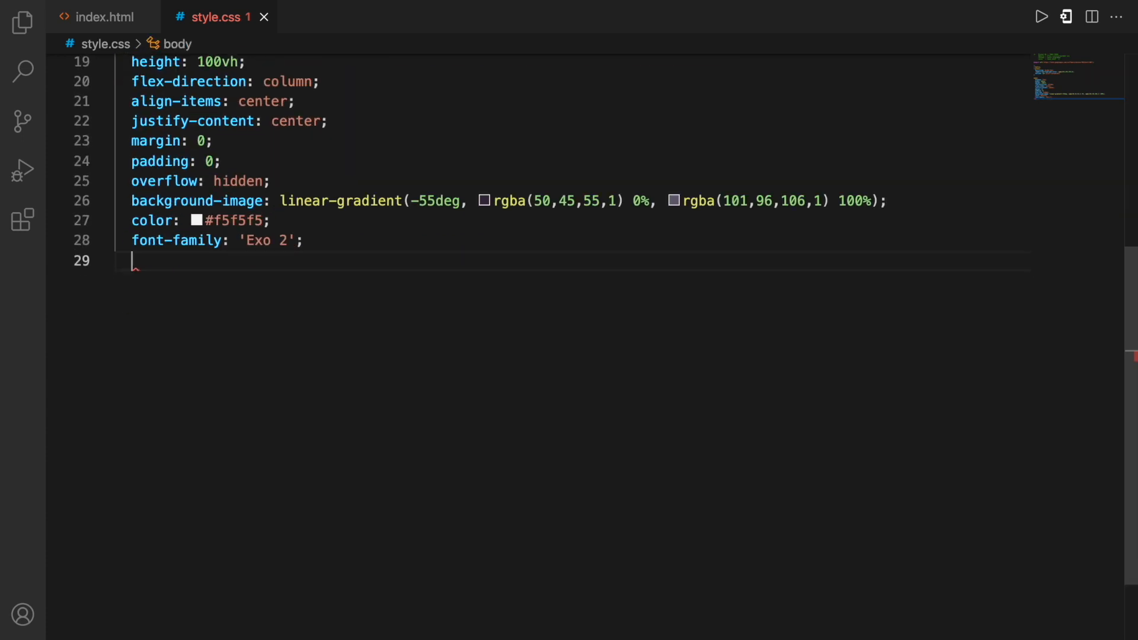
type("font-weight: 300;")
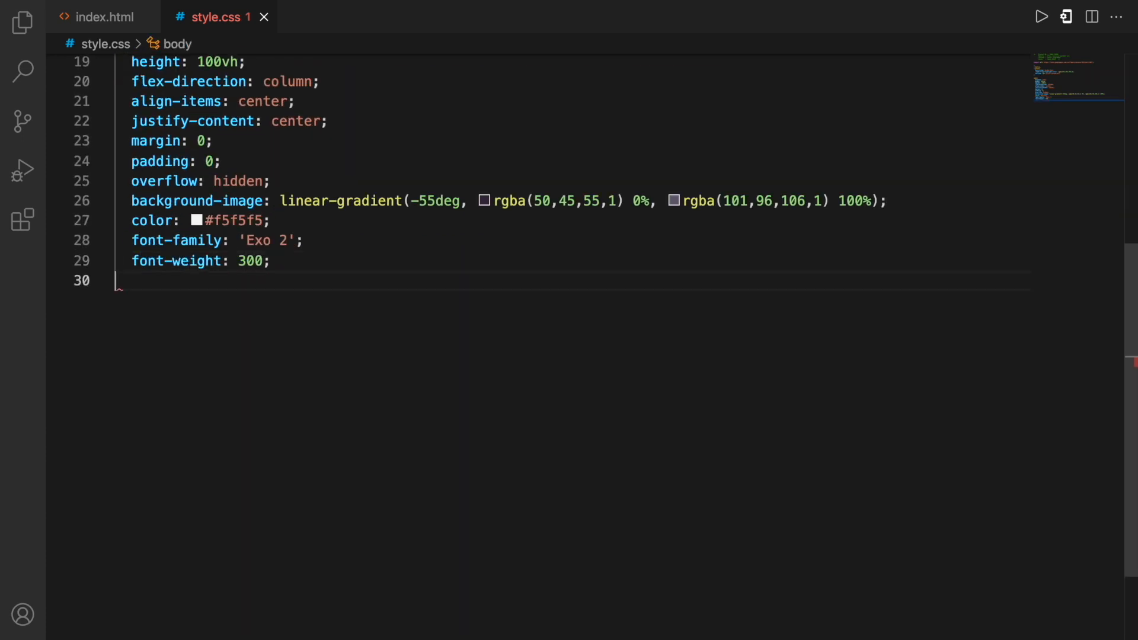
type("animation: fadeIn .5s")
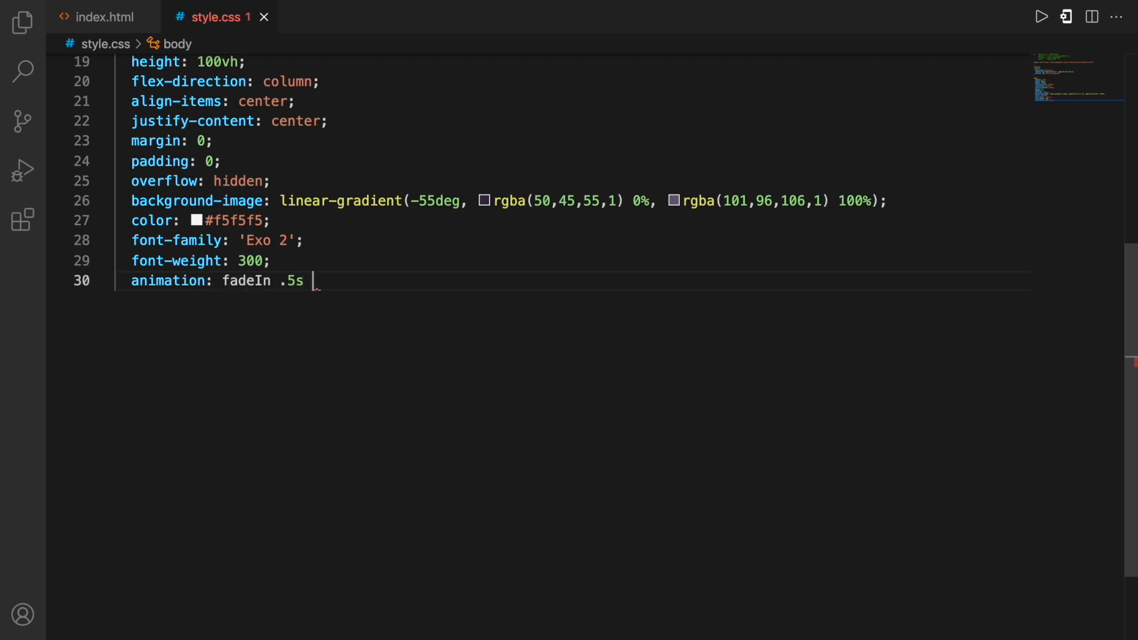
type("cubic-bezier(0.3")
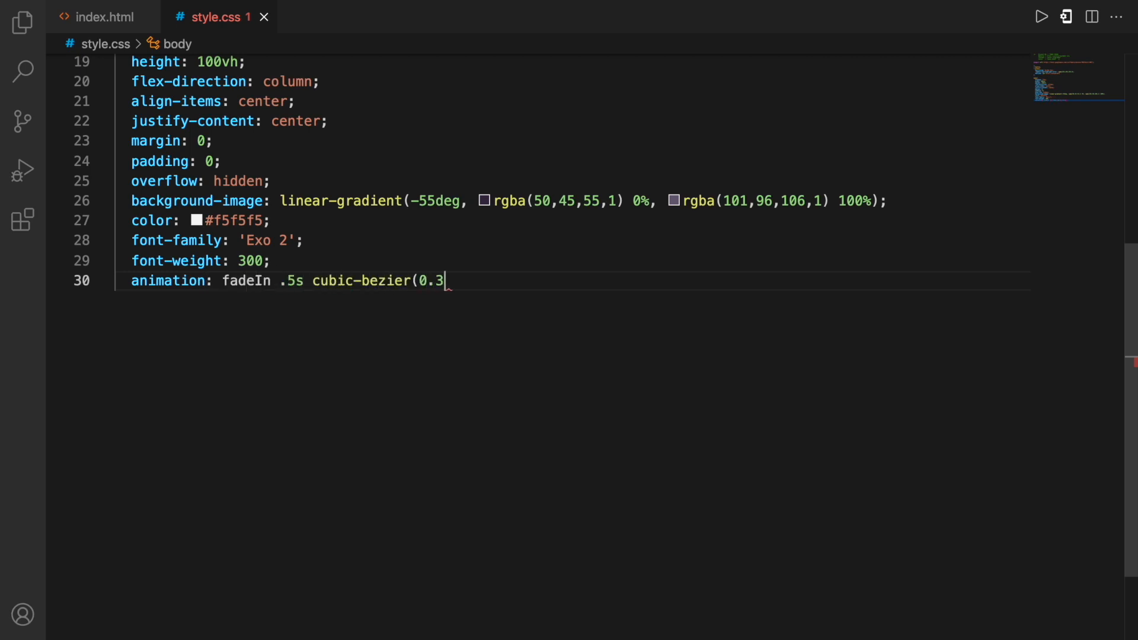
type("90, 0.575, 0.565, 1.000) 1;")
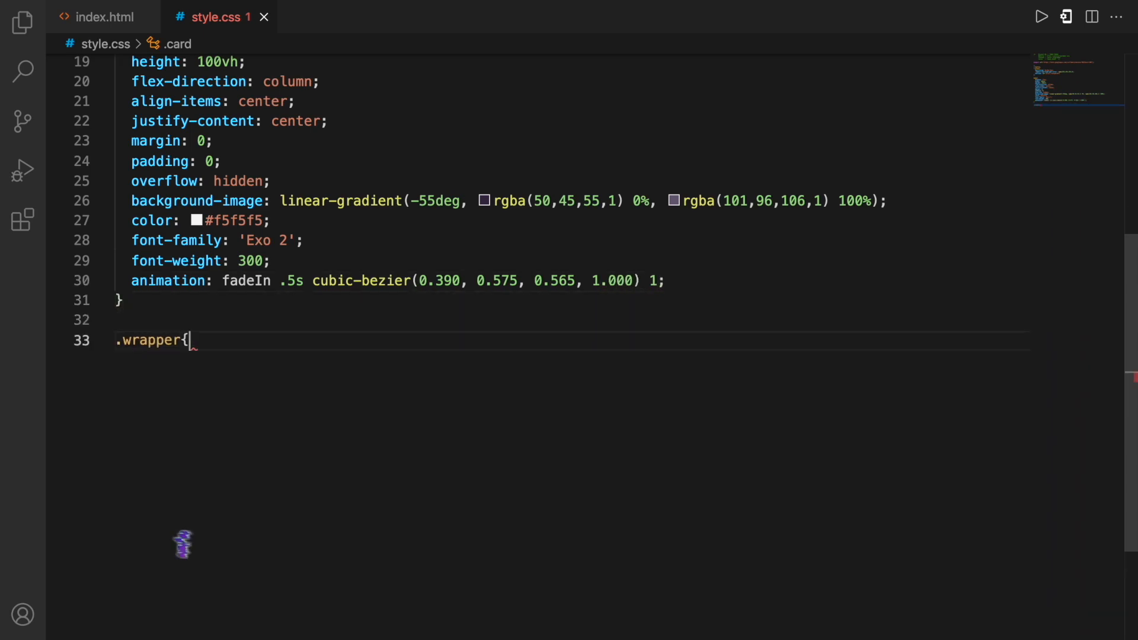
Write .wrapper at 280px wide and .card with translateZ(-140px) and a cubic-bezier transition.
type("width: 280px;")
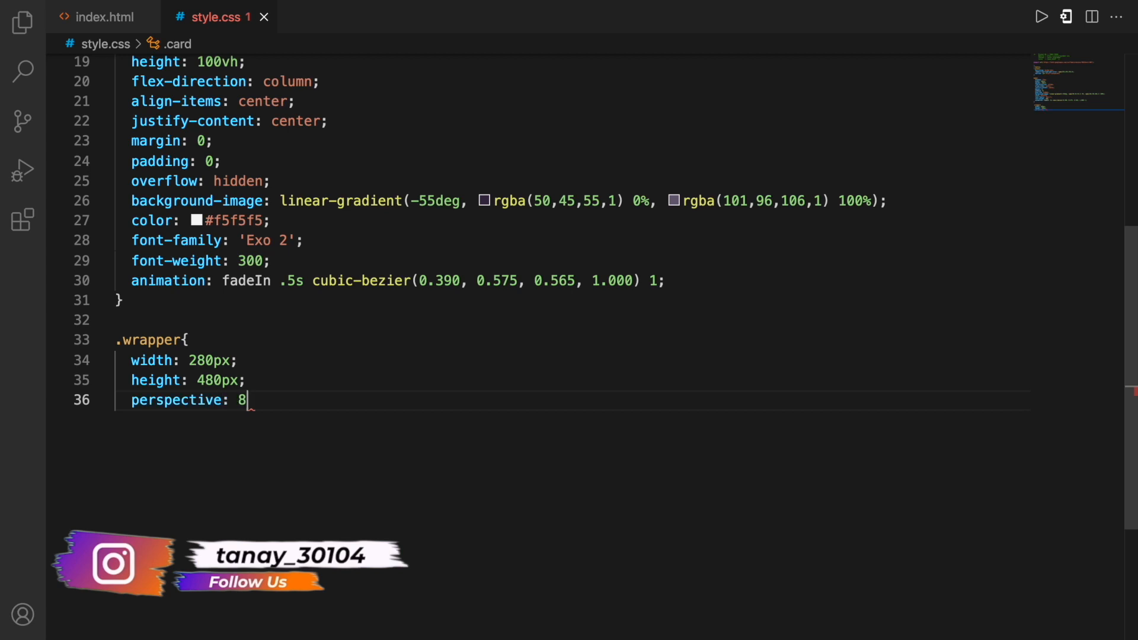
type("00px;")
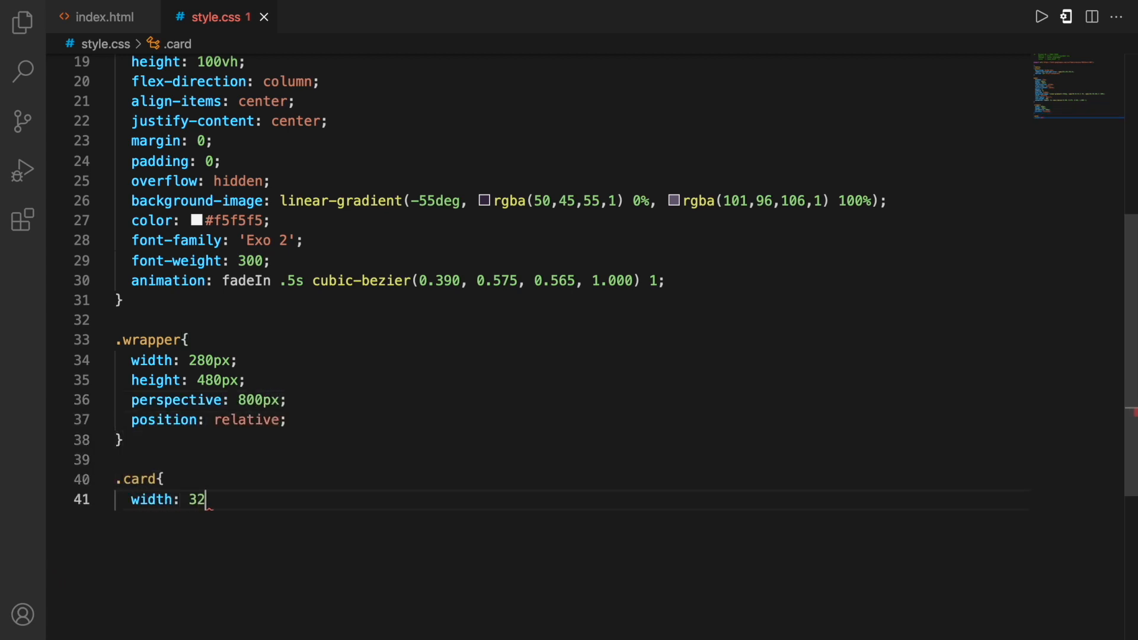
type("0px;")
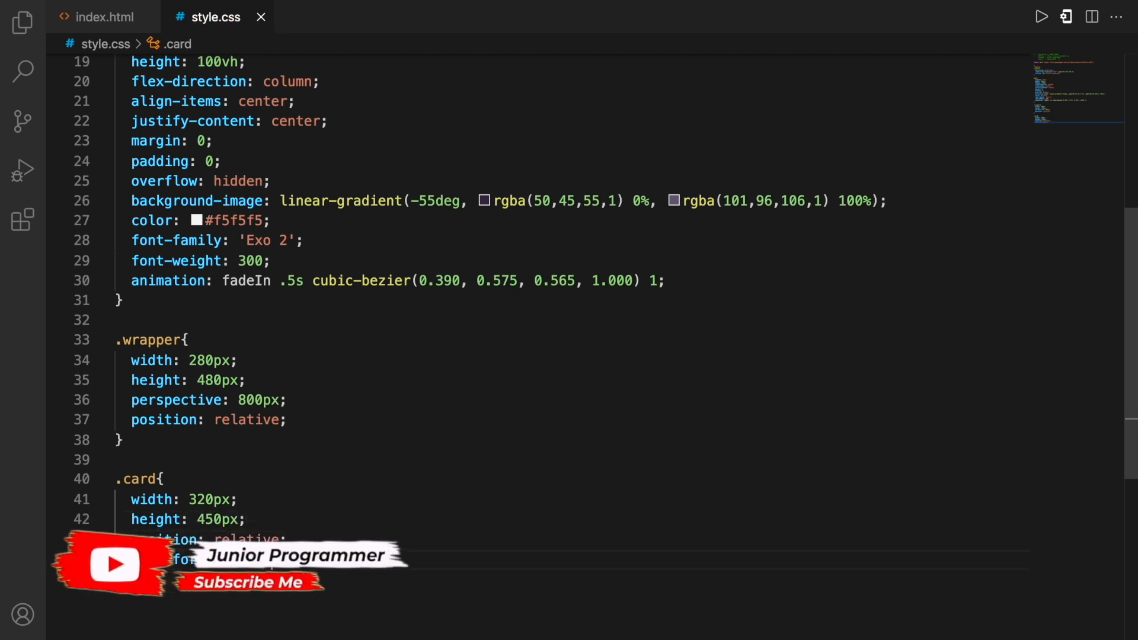
type("transform:")
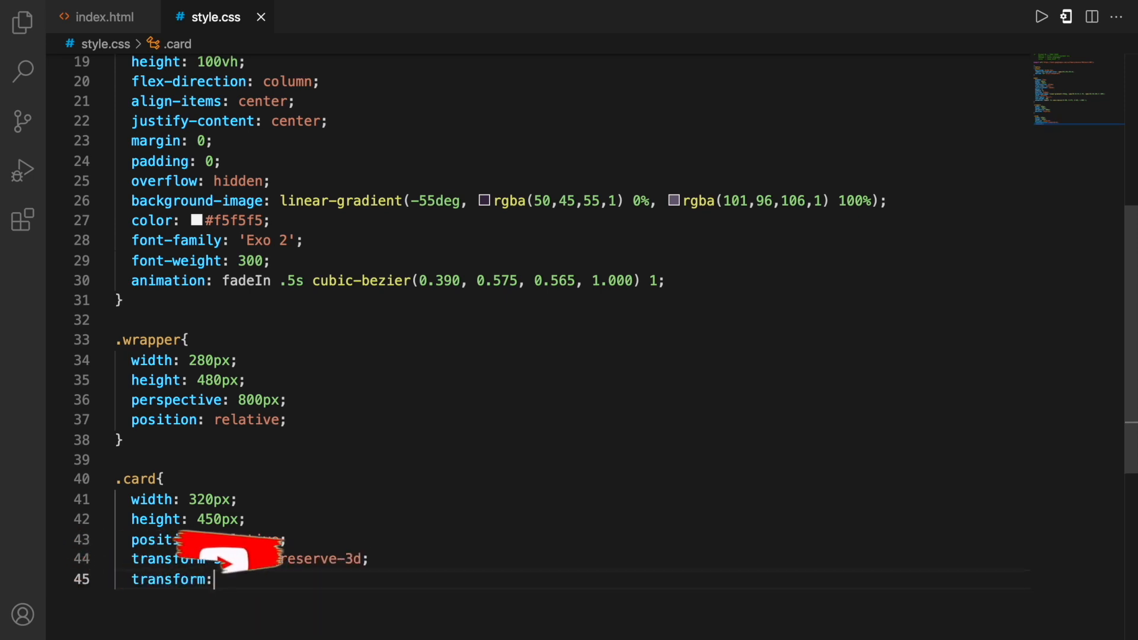
type("translateZ(-140px);")
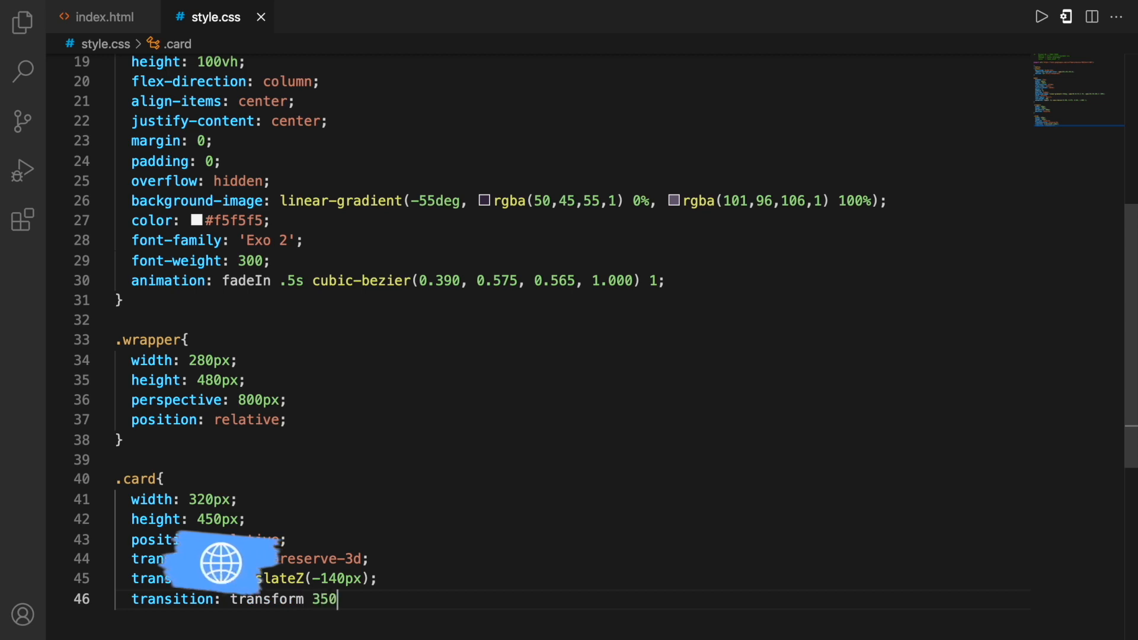
type("ms cubic-bezier(0.390, 0.575, 0.565, 1.000);")
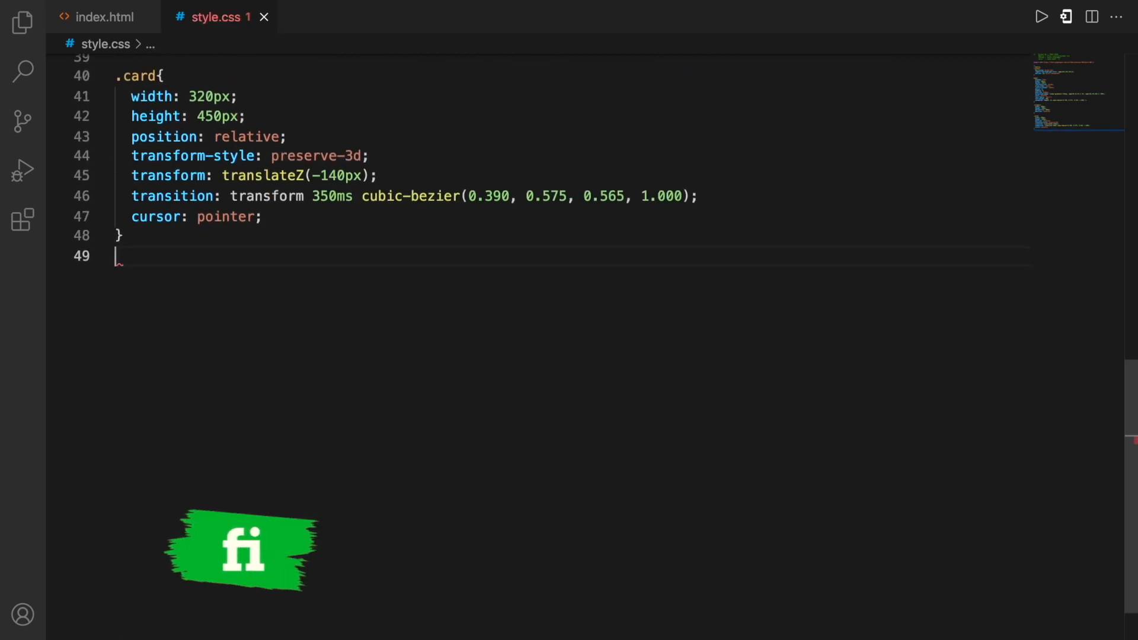
Add .card > div at 320px by 450px with padding and transition.
type(".card > div{")
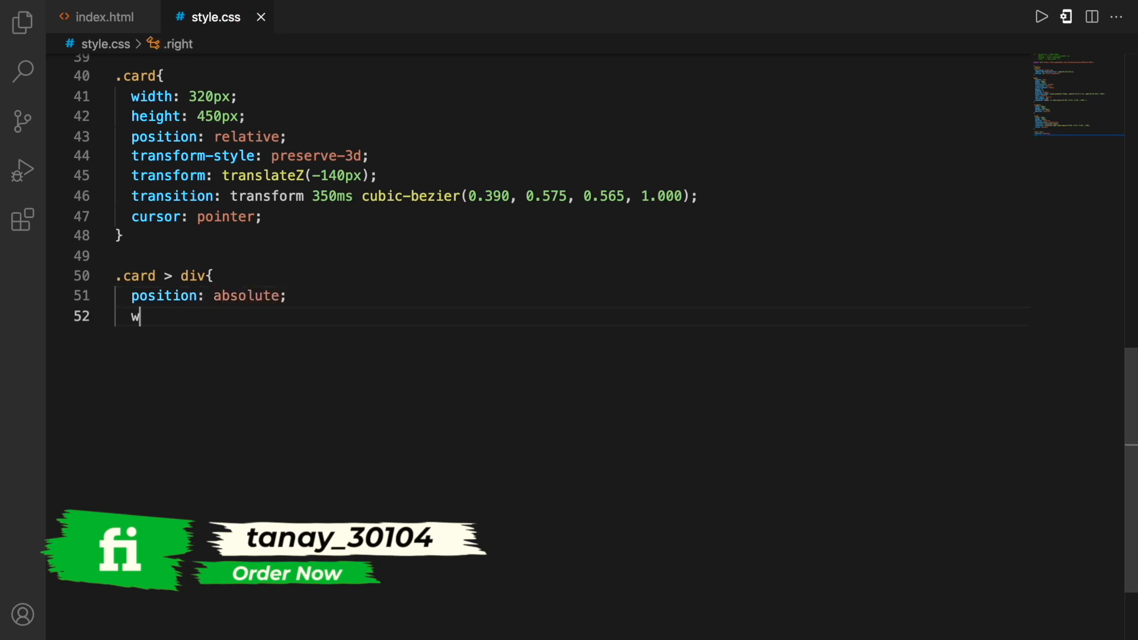
type("idth: 320px;")
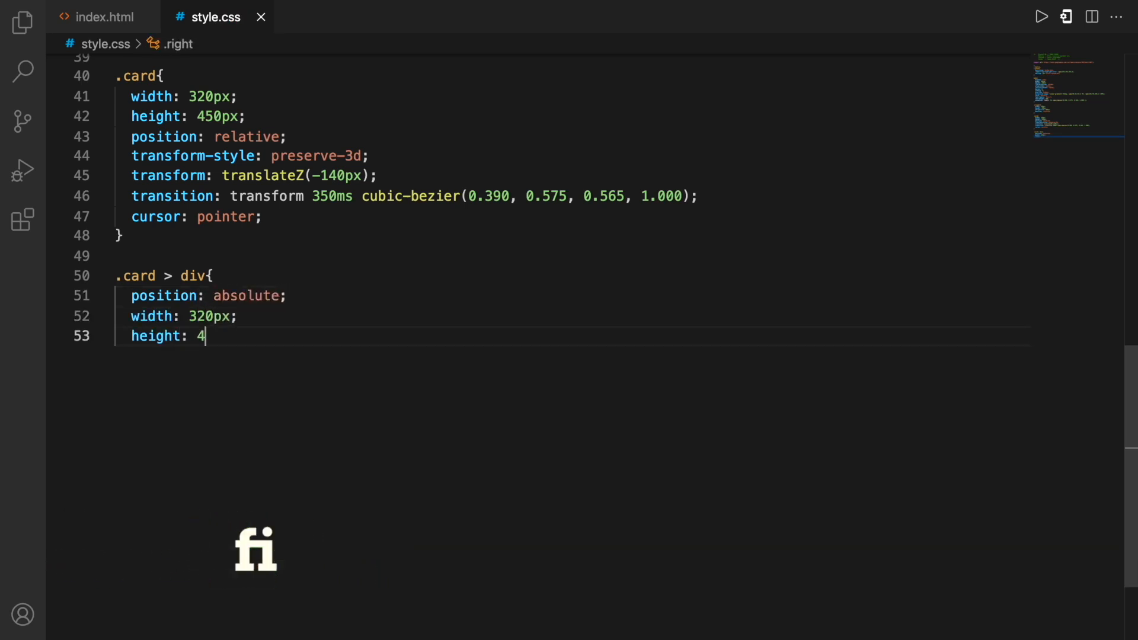
type("50px;")
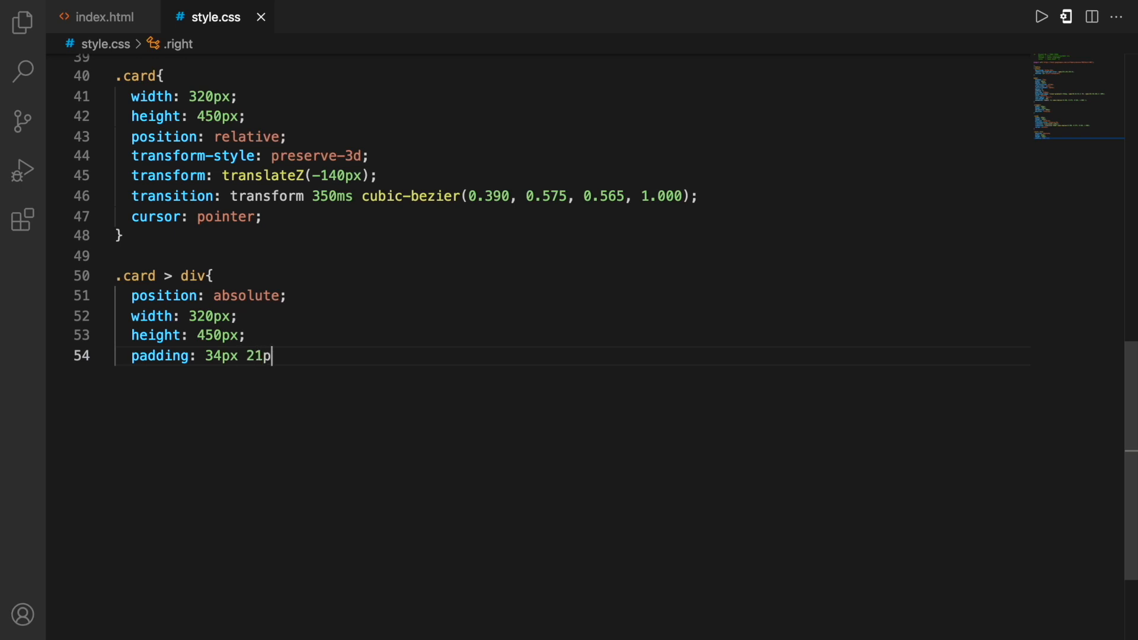
type("x;")
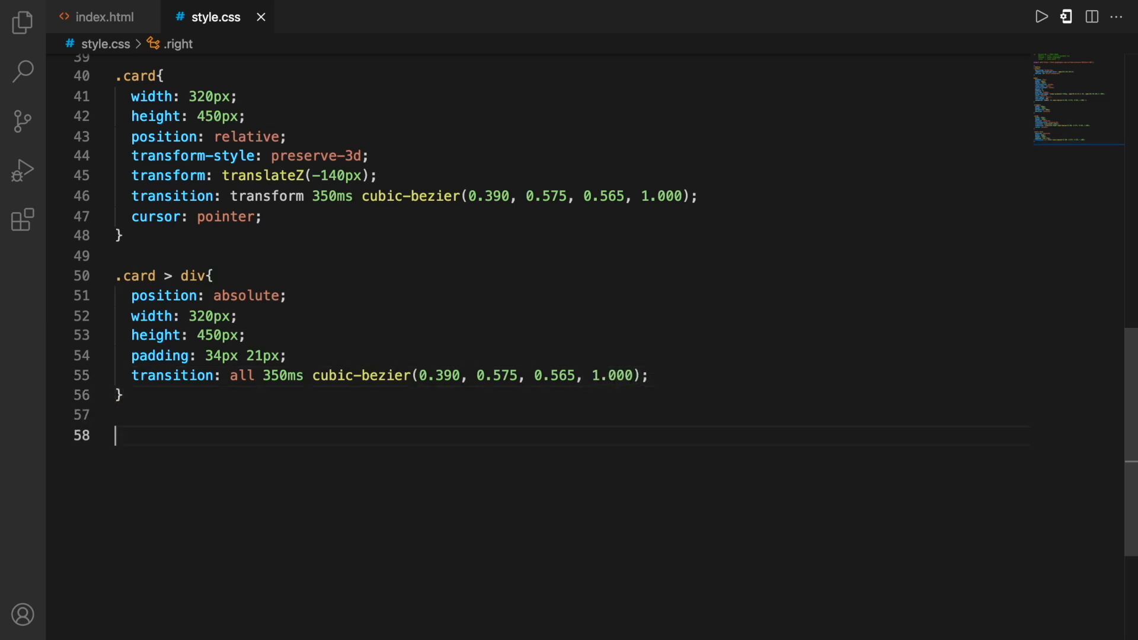
Write .front with a 180deg grey-to-transparent gradient and rotateY(0deg) translateZ(160px).
type(".front{")
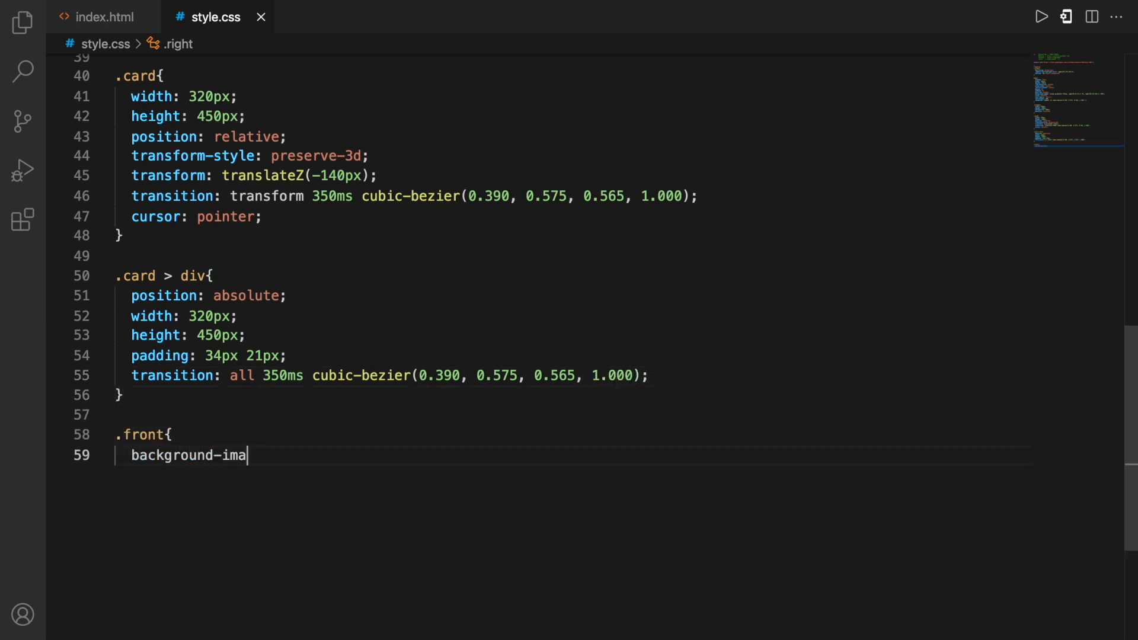
type("ge: linear-gradient(180d")
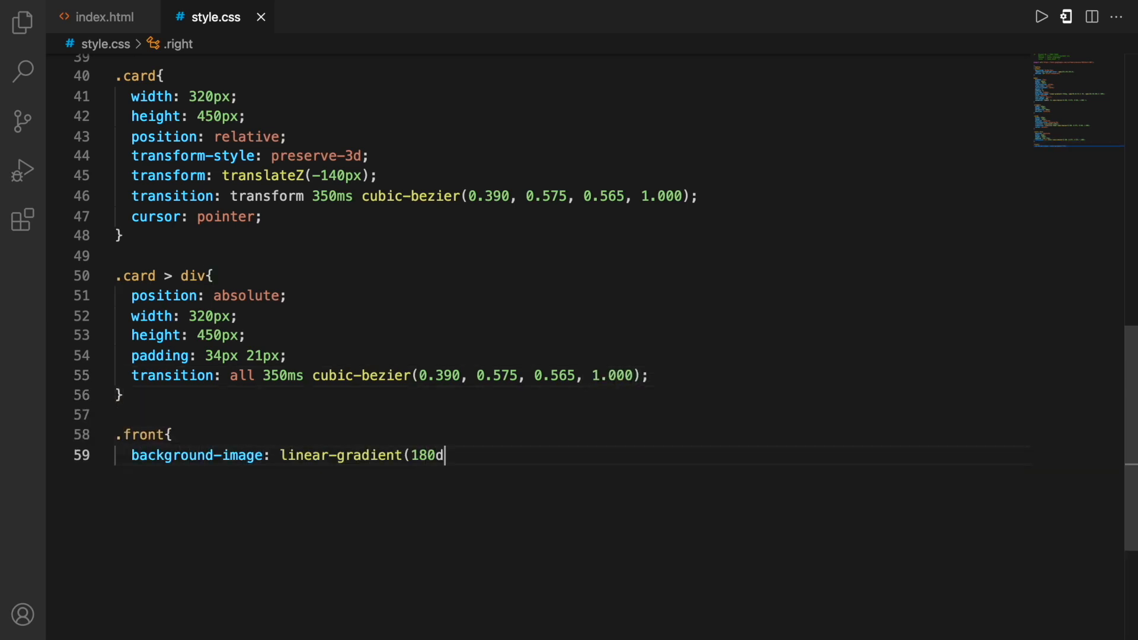
type("eg, rgba(145,141,144,1)")
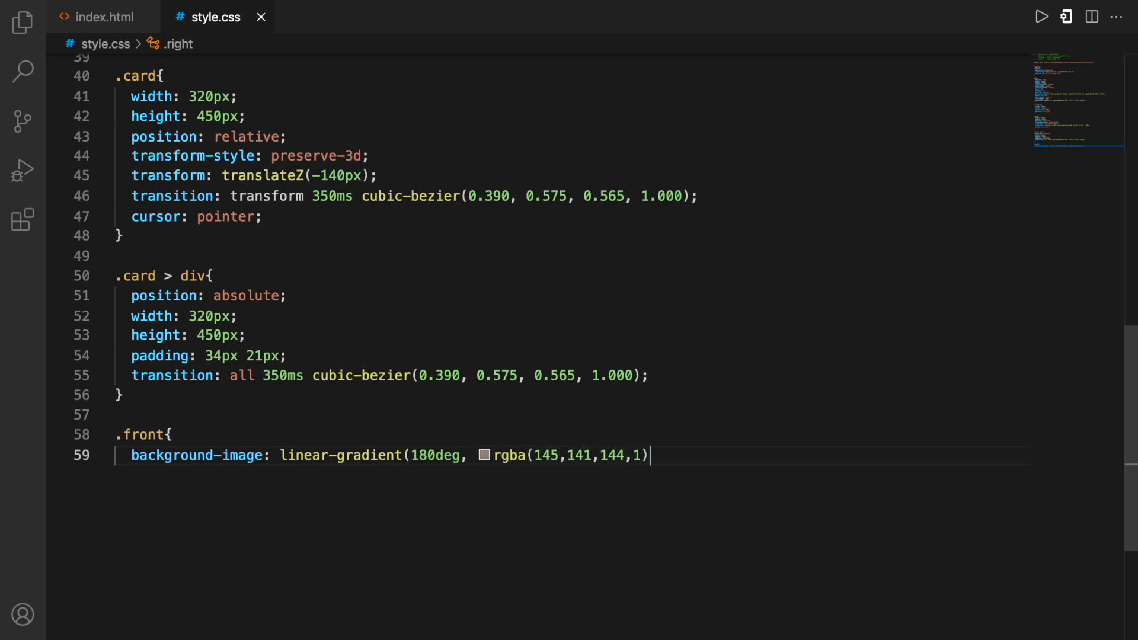
type("0%, rgba(92,91,94,0) 10")
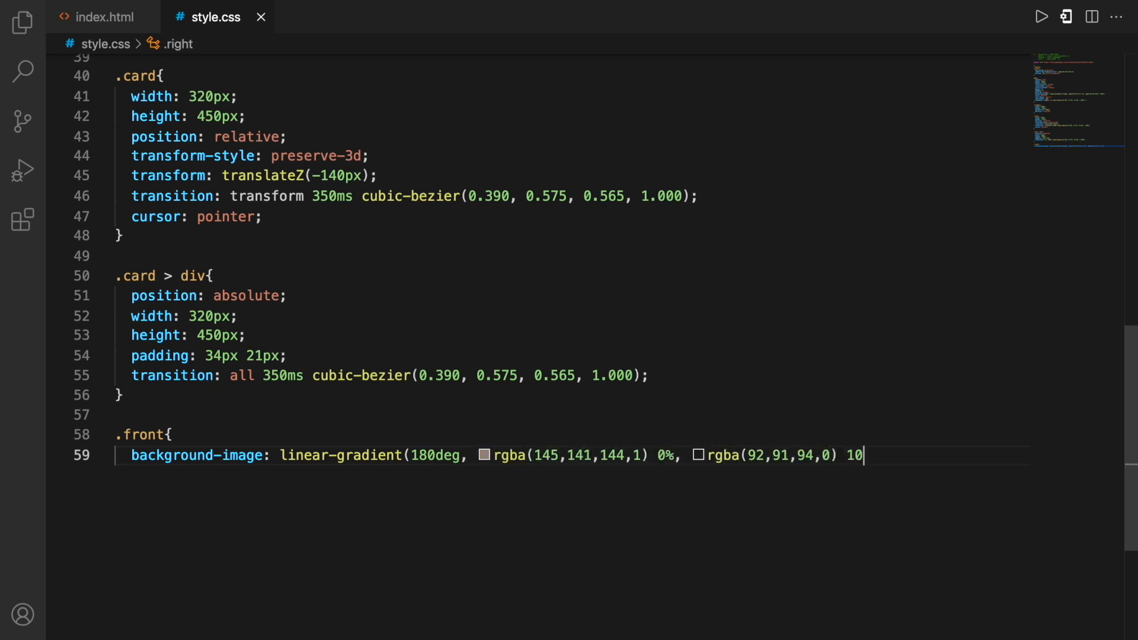
type("0%);")
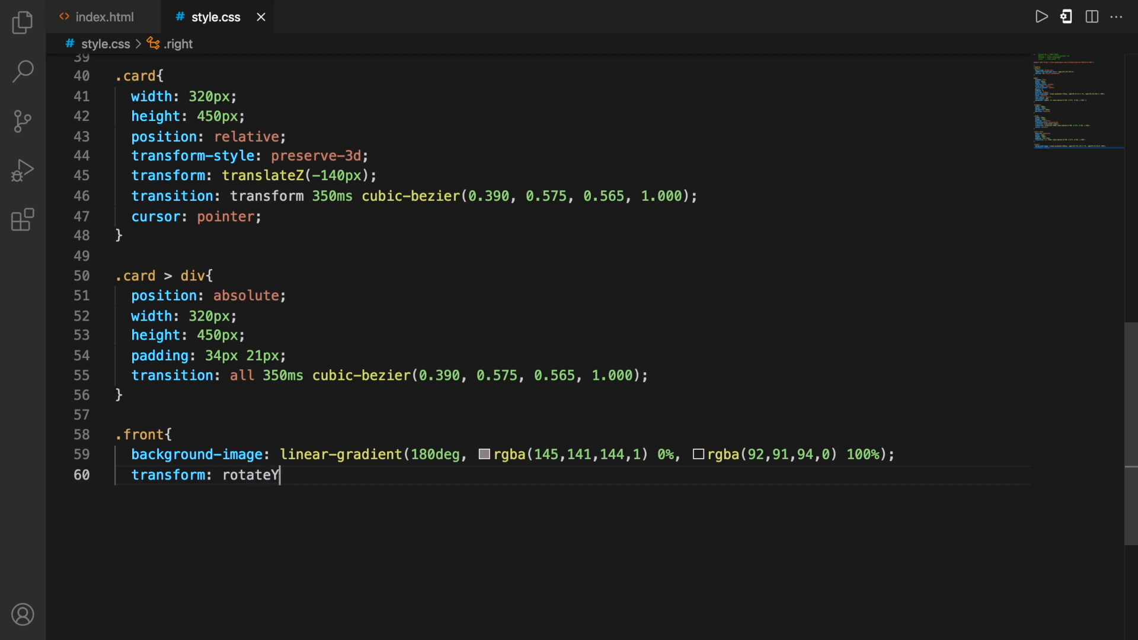
type("(0deg) translateZ(160px")
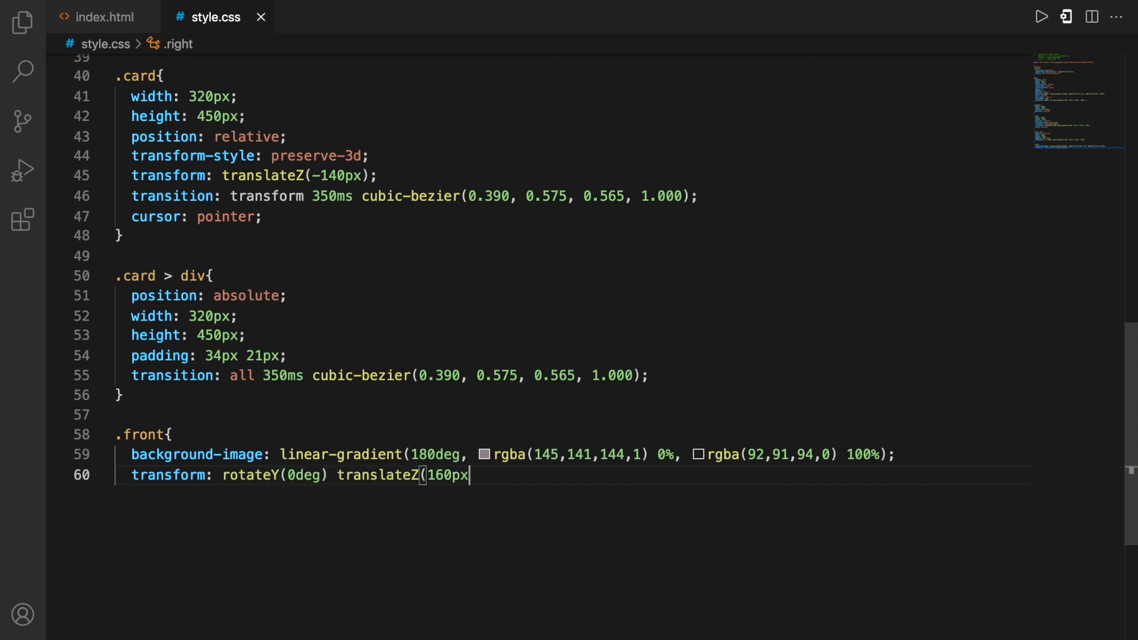
type(");")
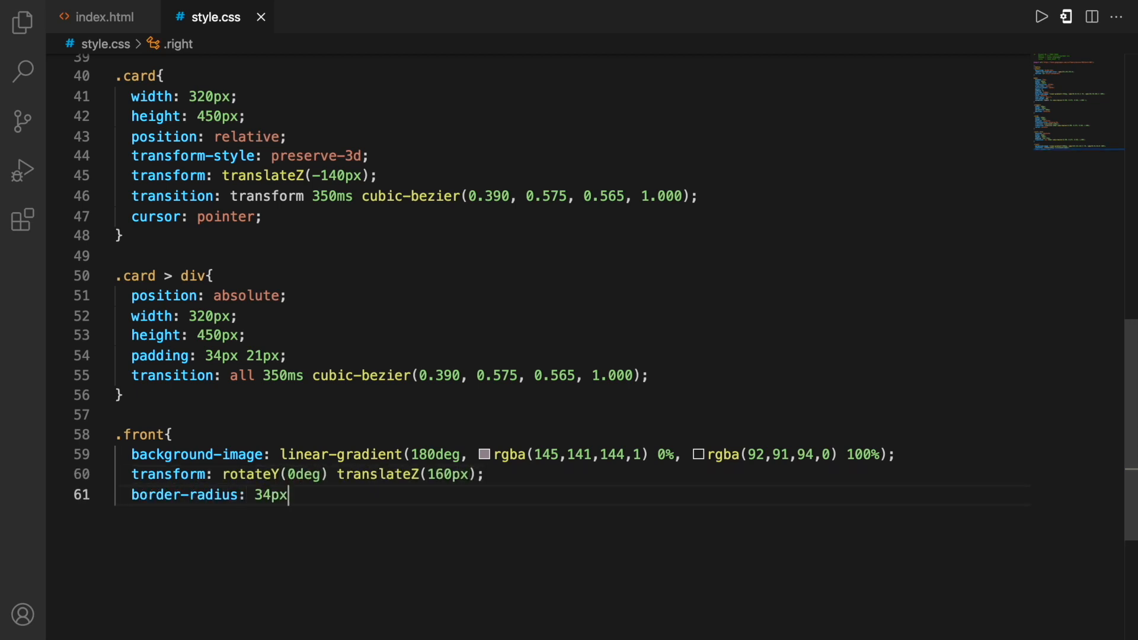
Finish .front radius 34px 3px 0 0; add .right with 0deg gradient, rotateY(90deg) translateZ(160px).
type("3px 0 0;")
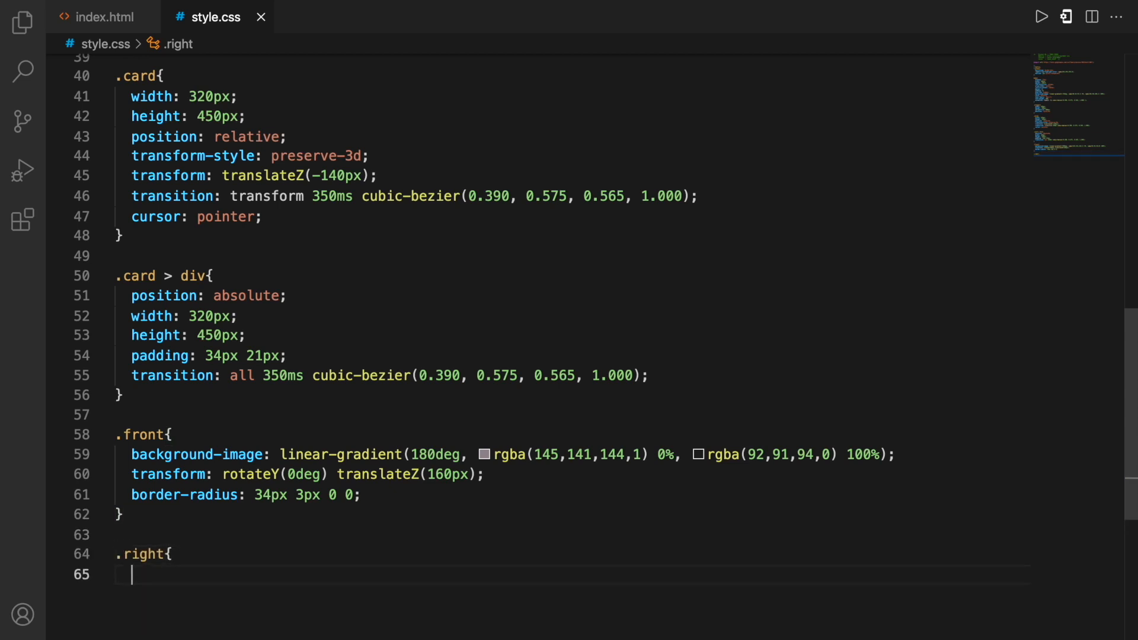
type("background-image: linea")
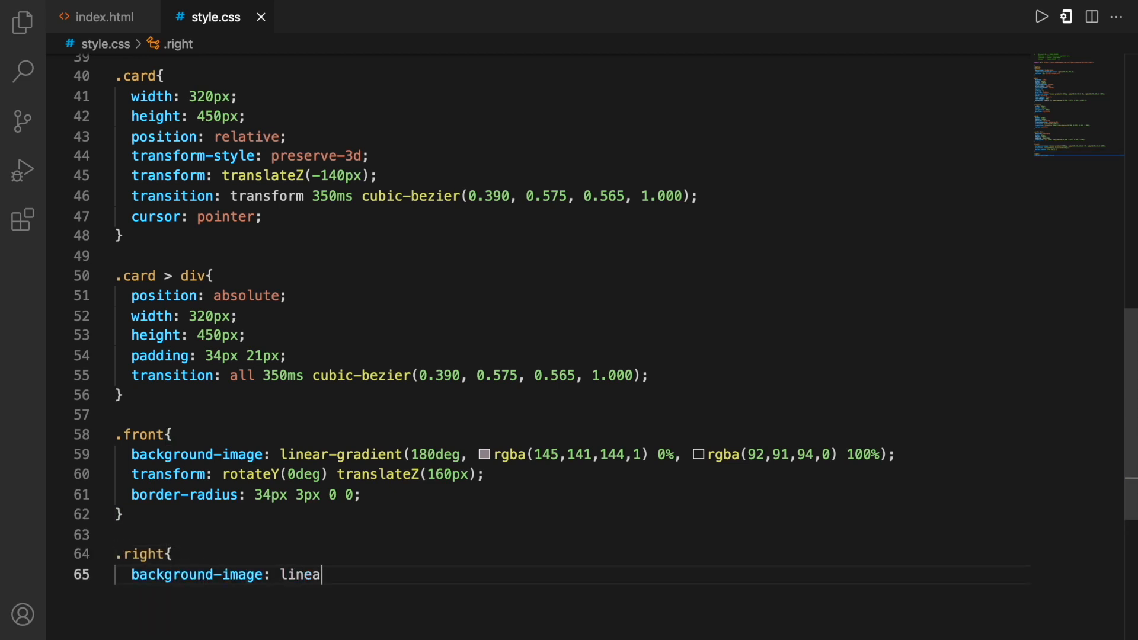
type("r-gradient(0deg, rgba(14")
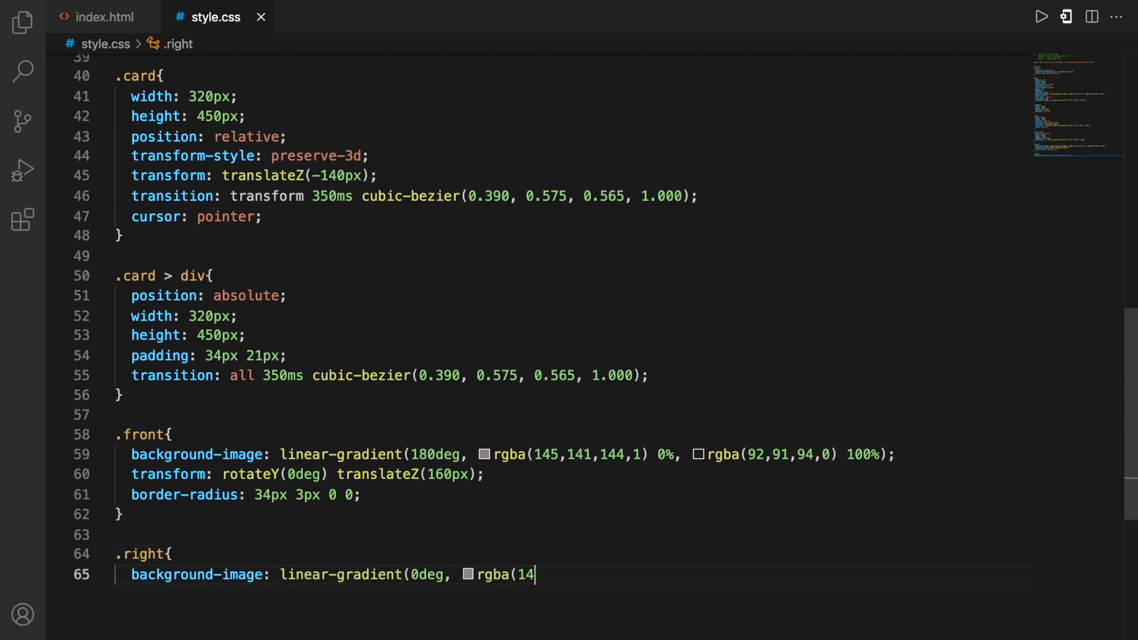
type("5,141,144,1) 0%, rgba(92,91,94,0) 100%);")
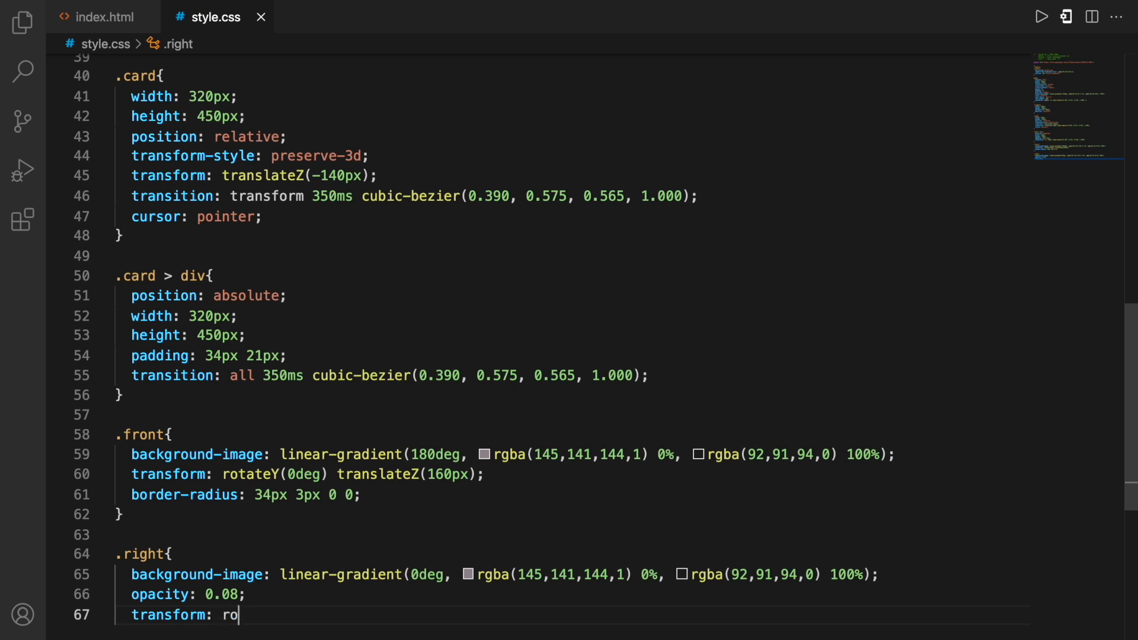
type("tateY(90deg) translateZ")
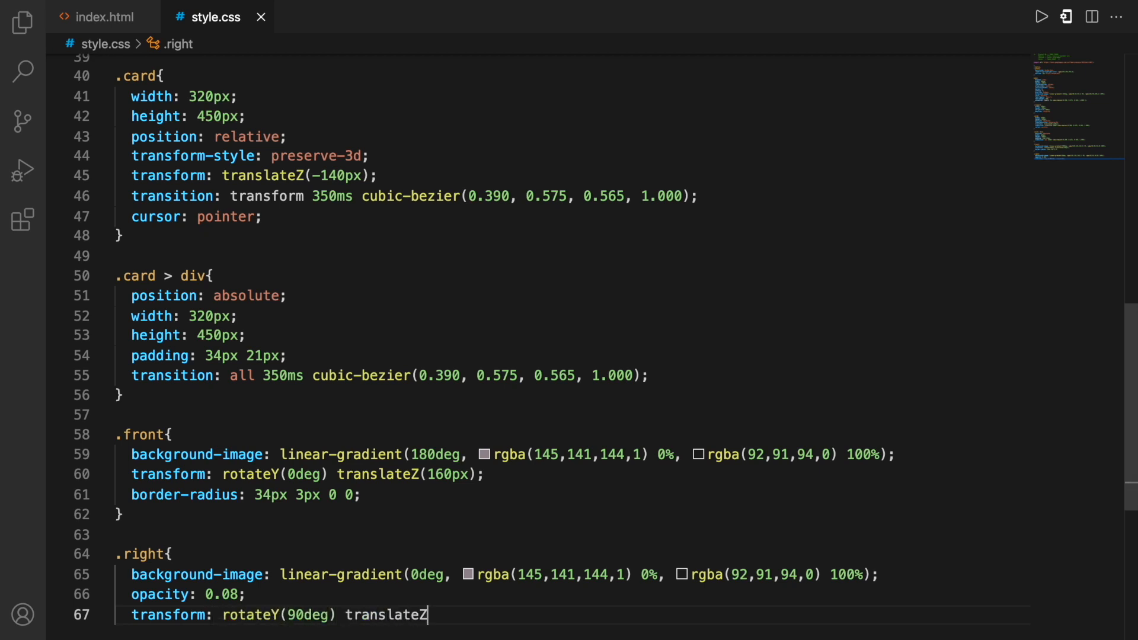
type("(160px);")
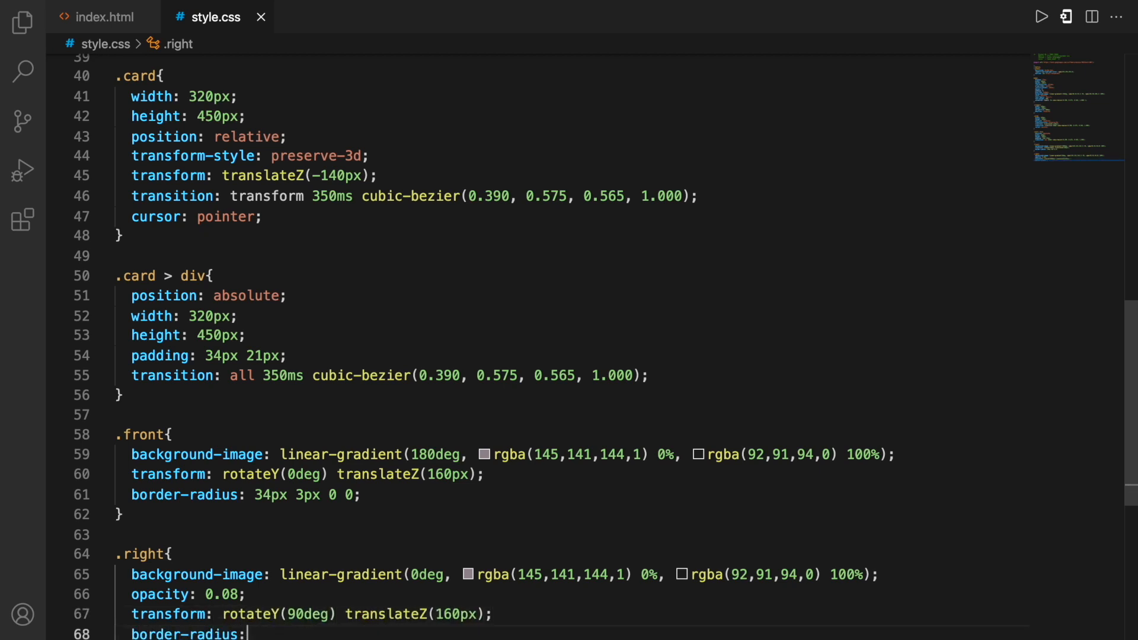
type("0 0 3px 34px;")
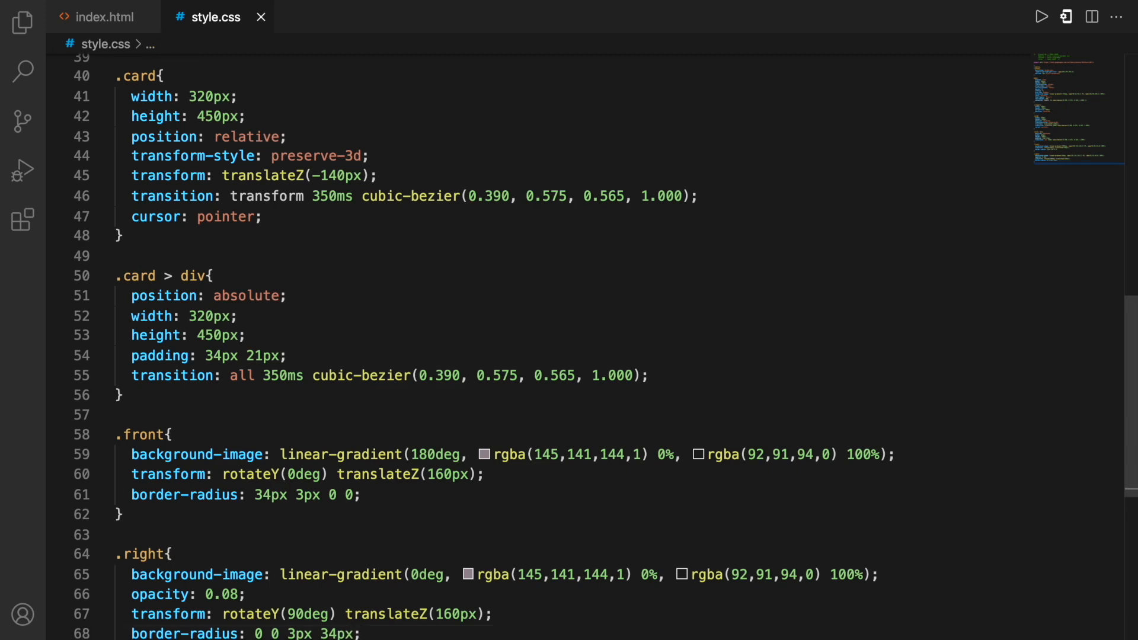
Add .card:hover rules: translateZ(-160px) rotateY(-90deg), front opacity 0, right face opacity 1.
scroll("down", 3)
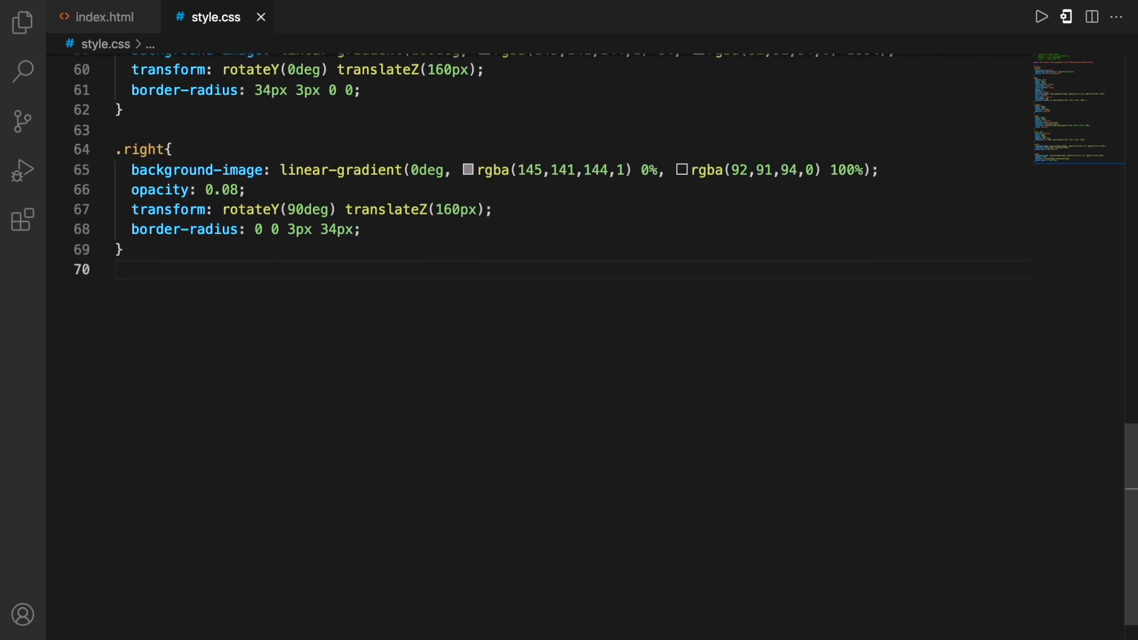
type(".card:hover{")
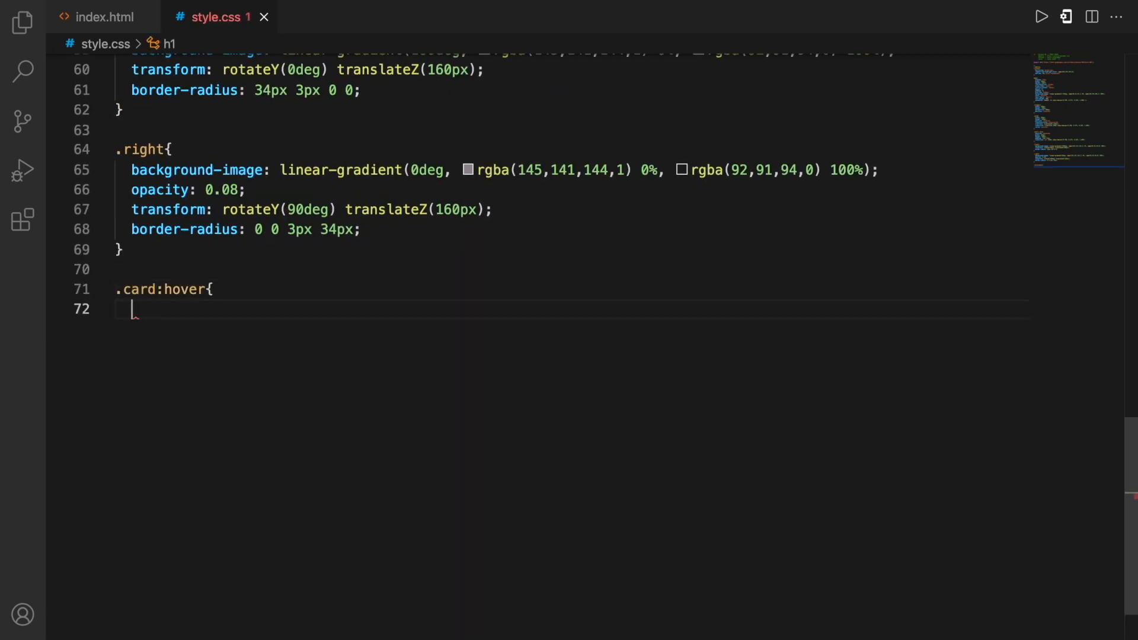
type("transform: translateZ(-")
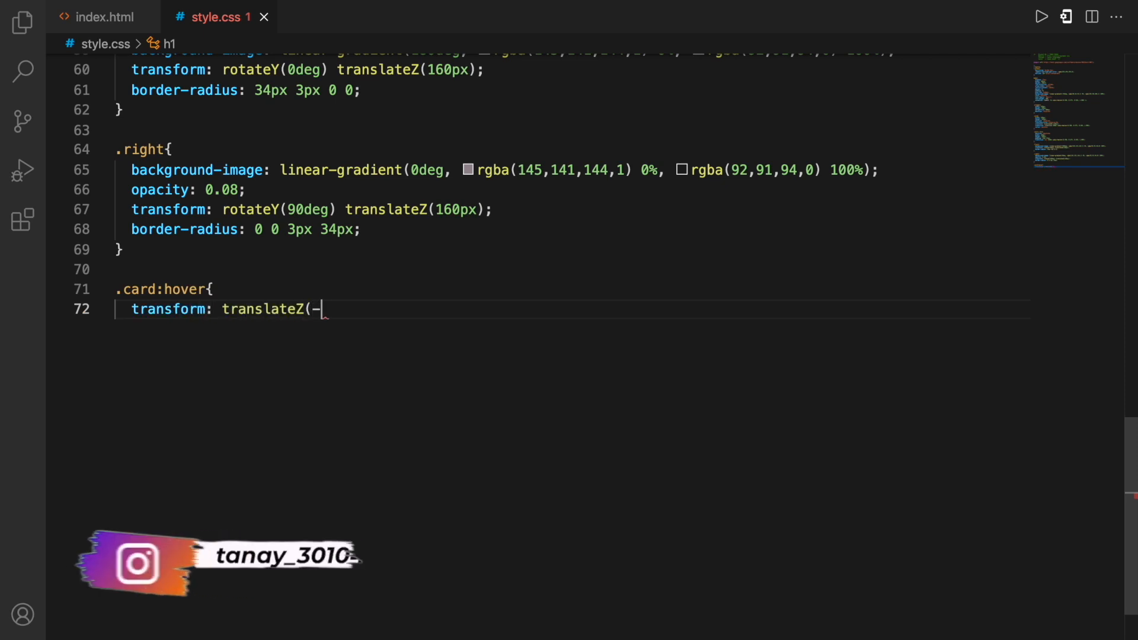
type("160px) rotateY(-90deg);")
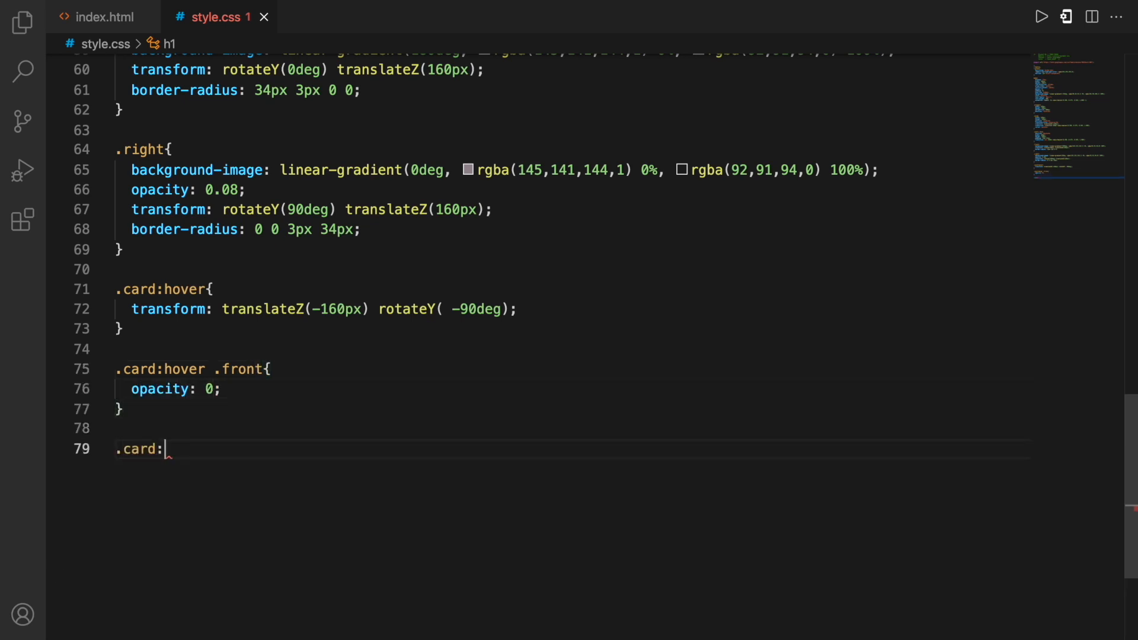
type("hover .right{")
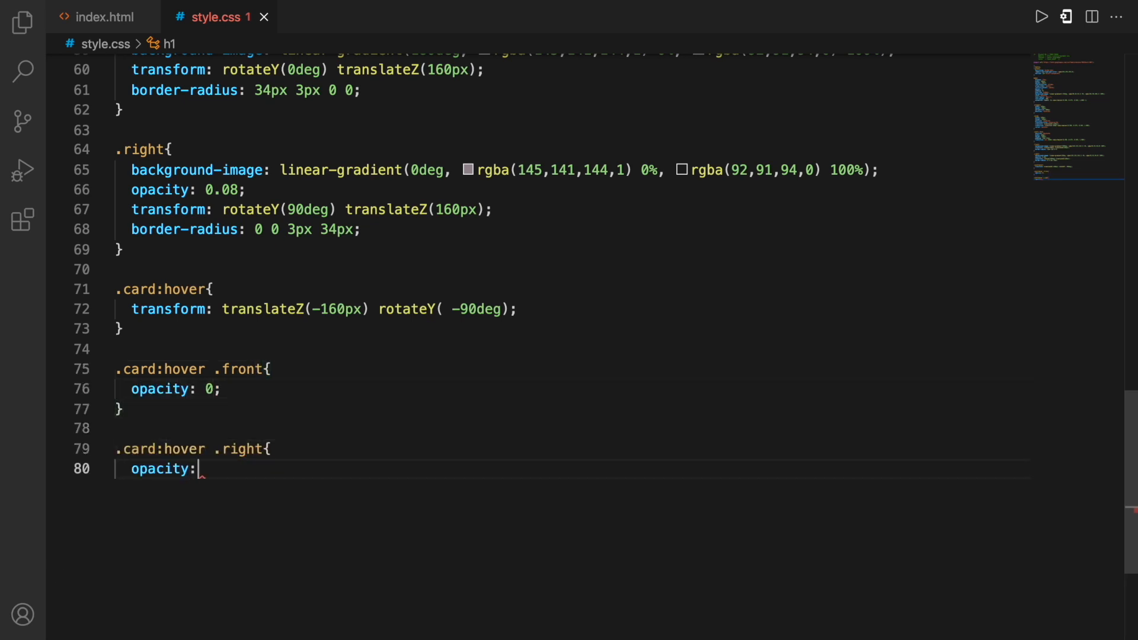
type("1;")
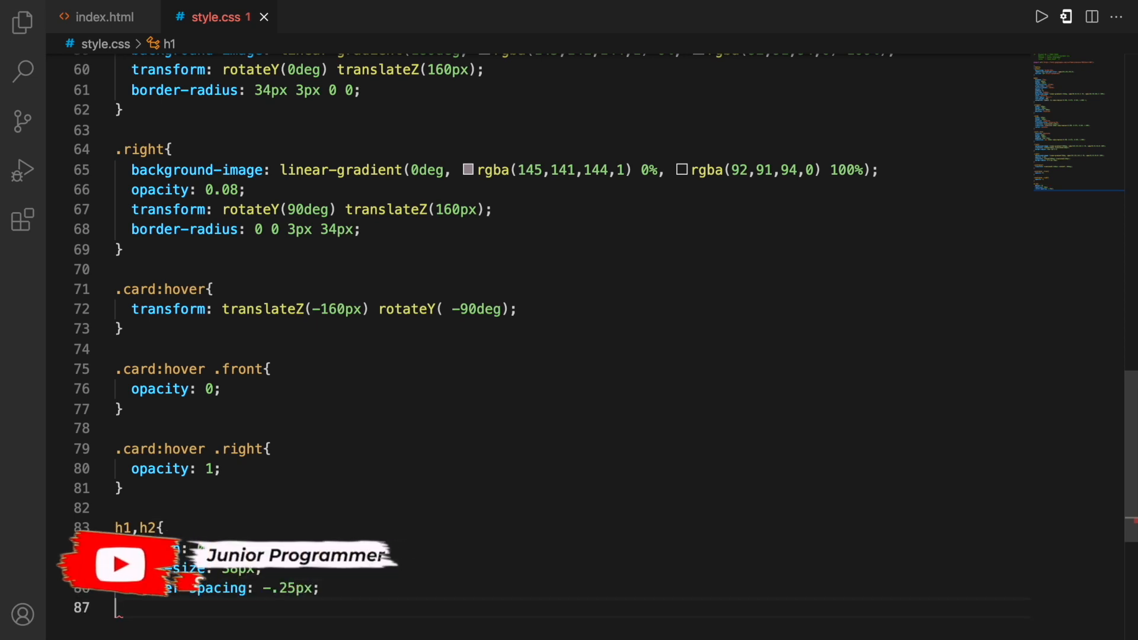
Extend the h1,h2 rule with translateX(-44px) and the 'Sarala' font family.
type("transform: translateX(-")
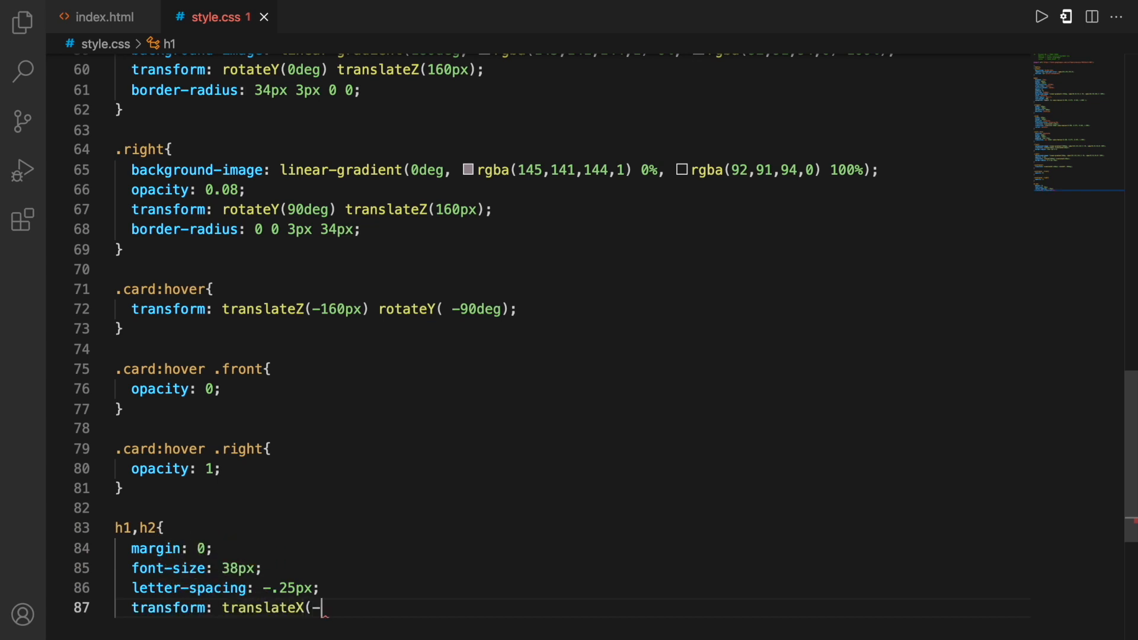
type("44px);")
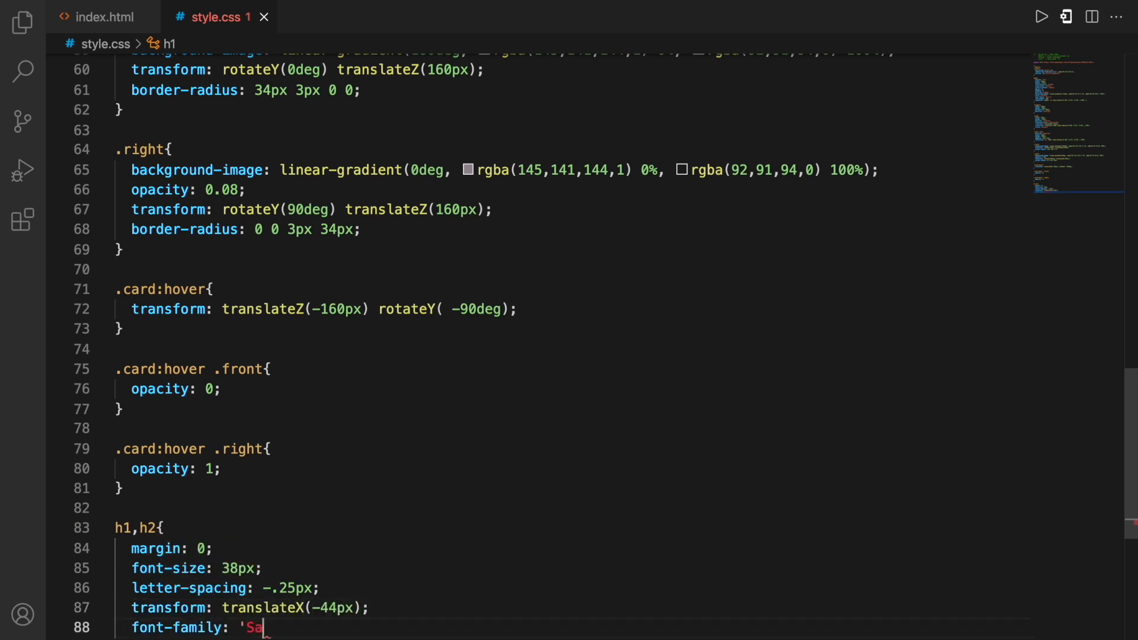
type("rala';")
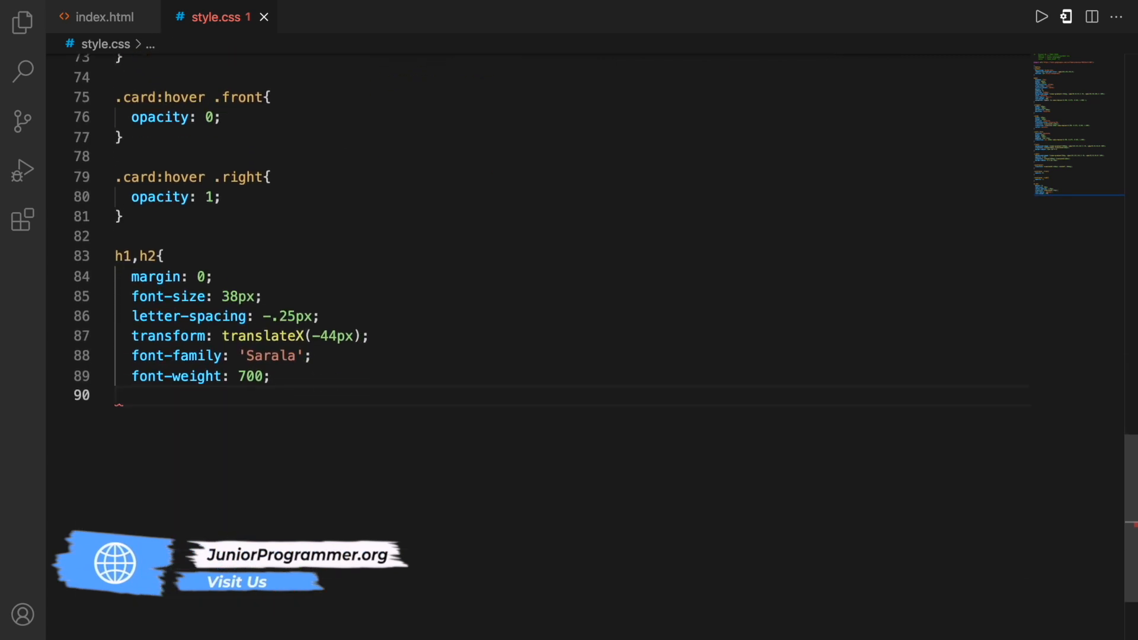
Add an h2 rule at 21px with translateX(-34px), plus light paragraph and indented span rules.
type("h2{")
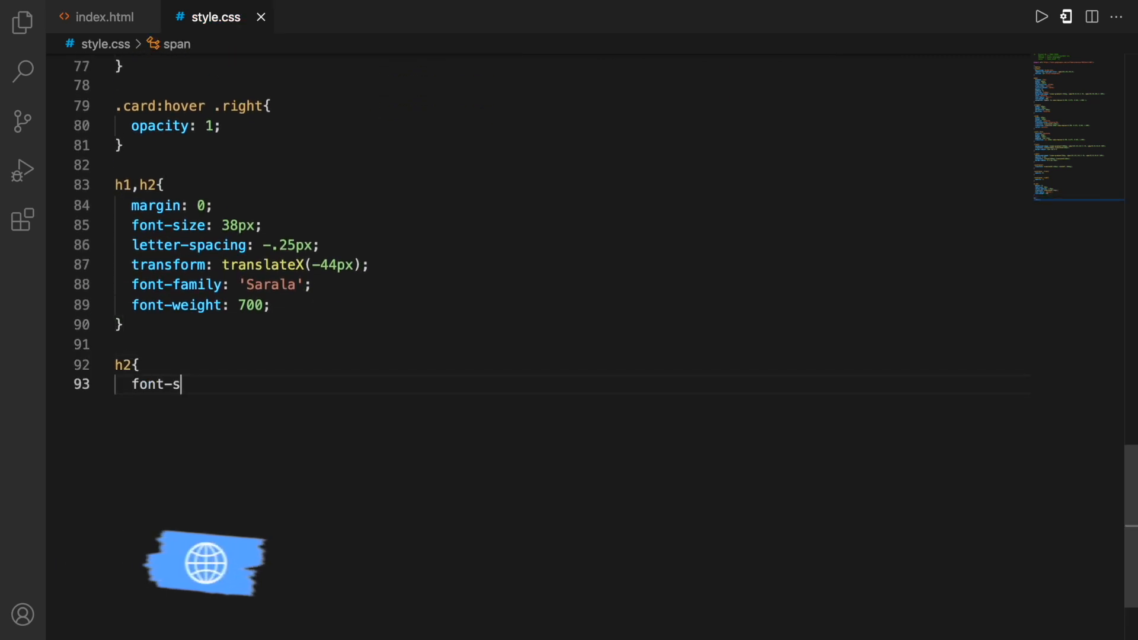
type("ize: 21px;")
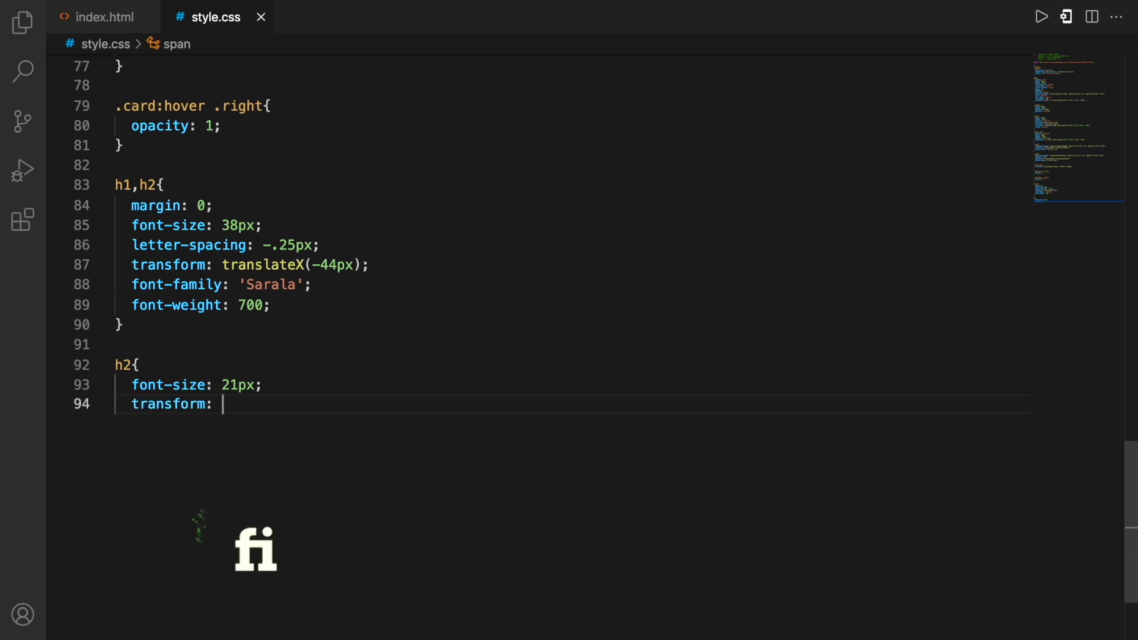
type("translateX(-34px);")
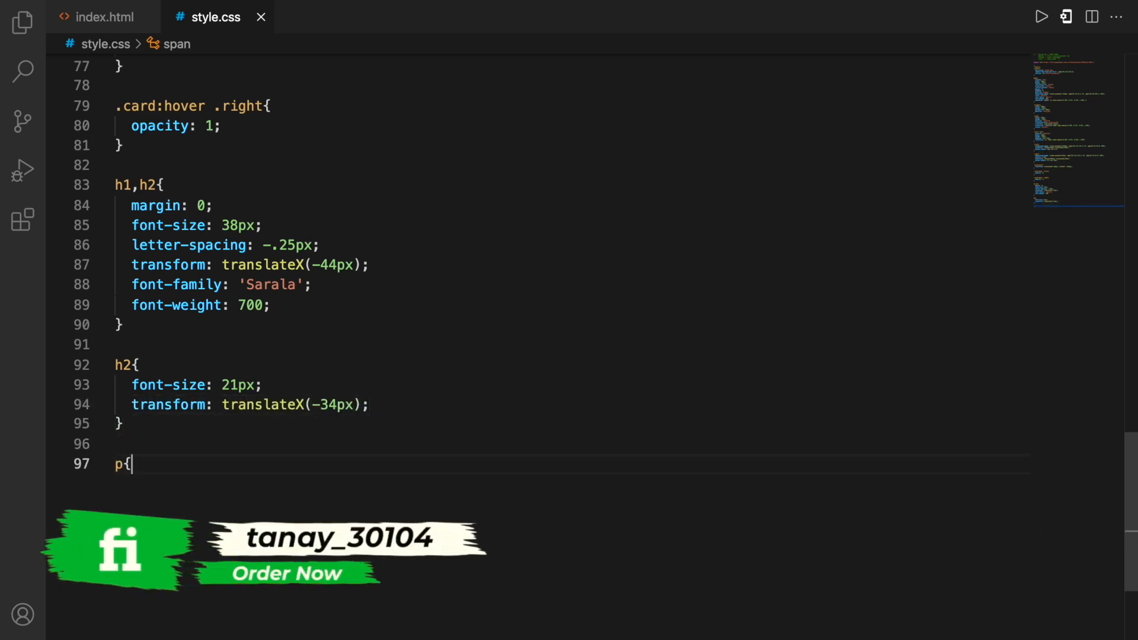
type("margin: 0;")
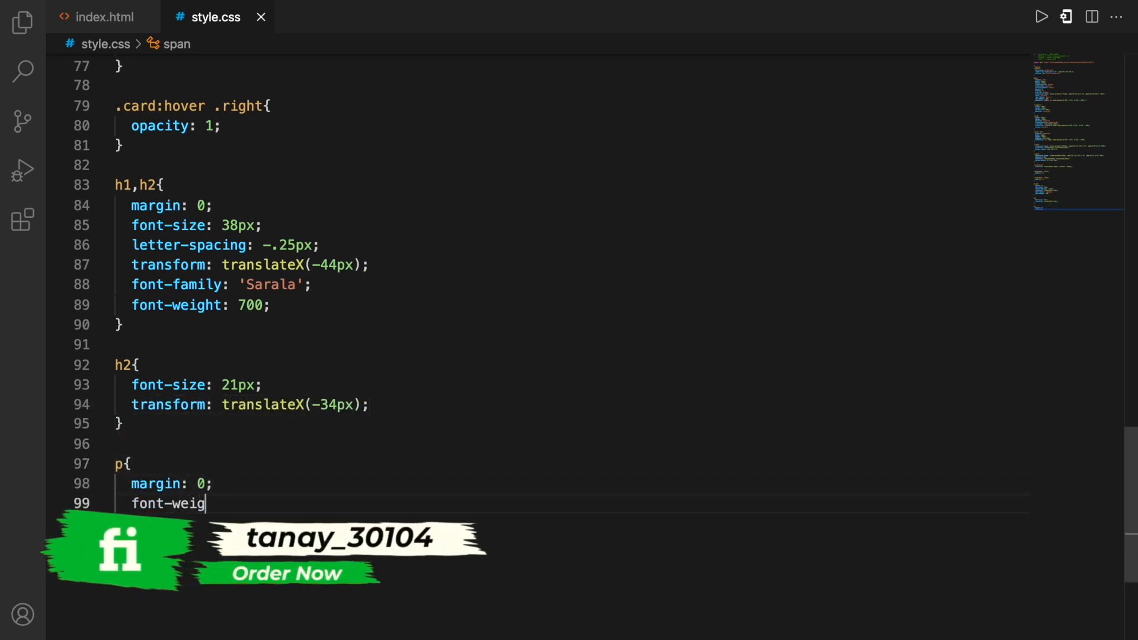
type("ht: 300;")
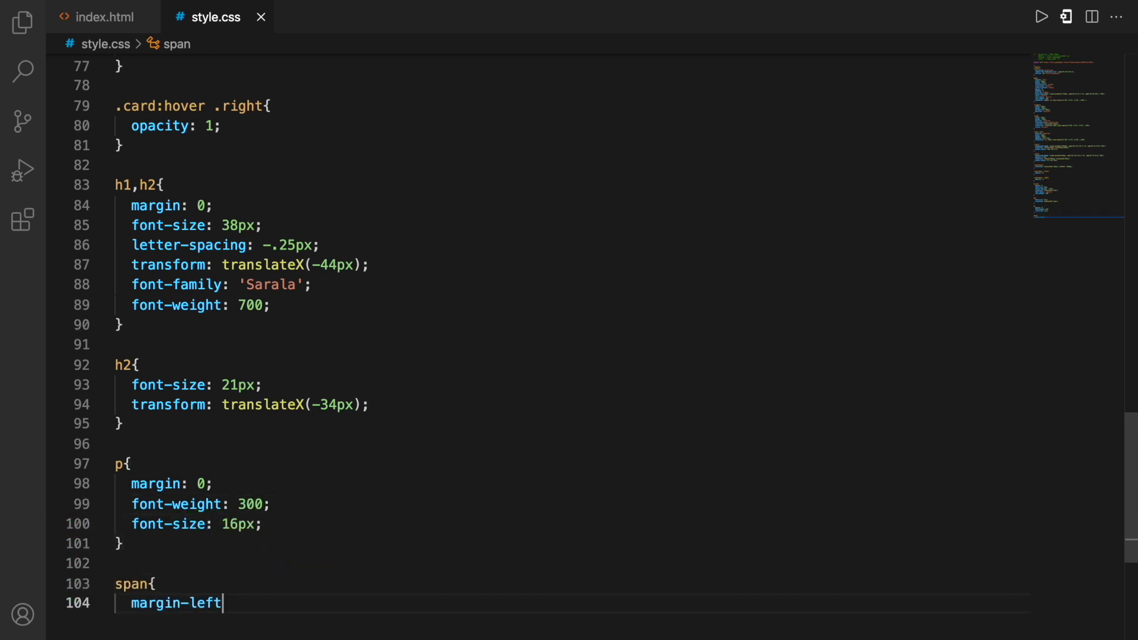
type(": 13px;")
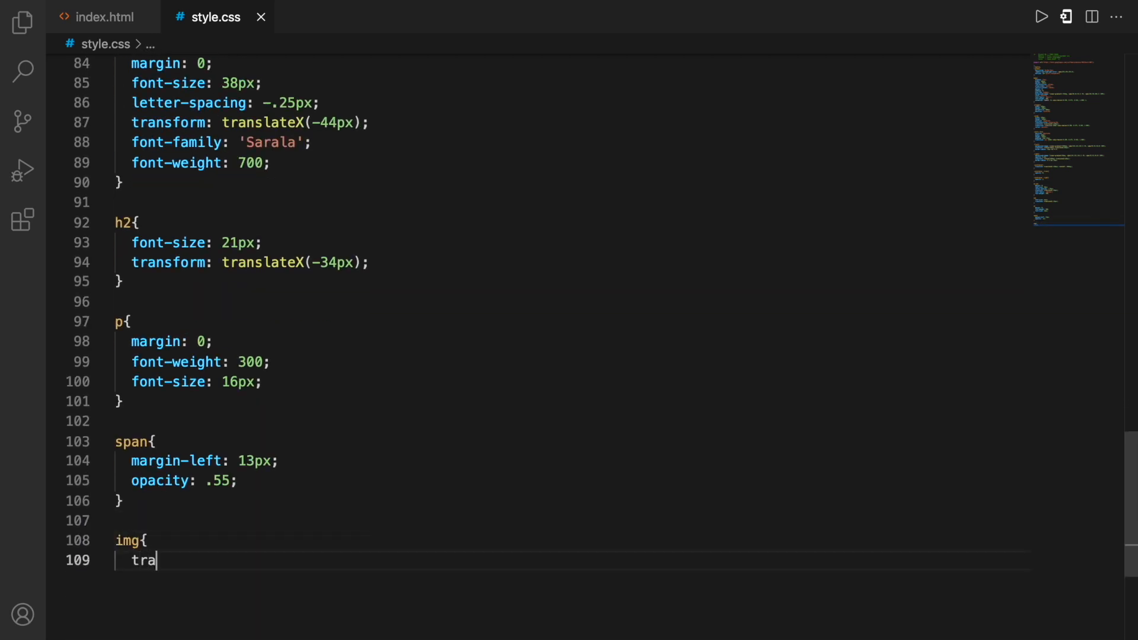
Add the img rule: top-right origin, eased 300ms delayed transition, translateX(21%) rotateZ(13deg) skewX(3deg).
type("nsform-origin: top right;")
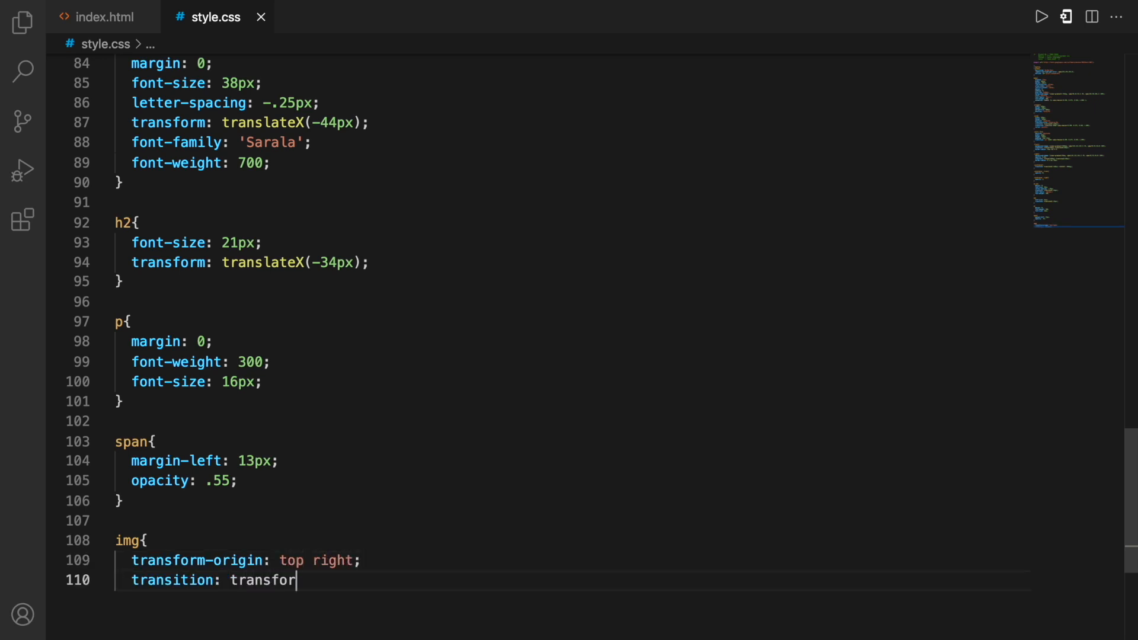
type("300ms cubic-bezier(0.")
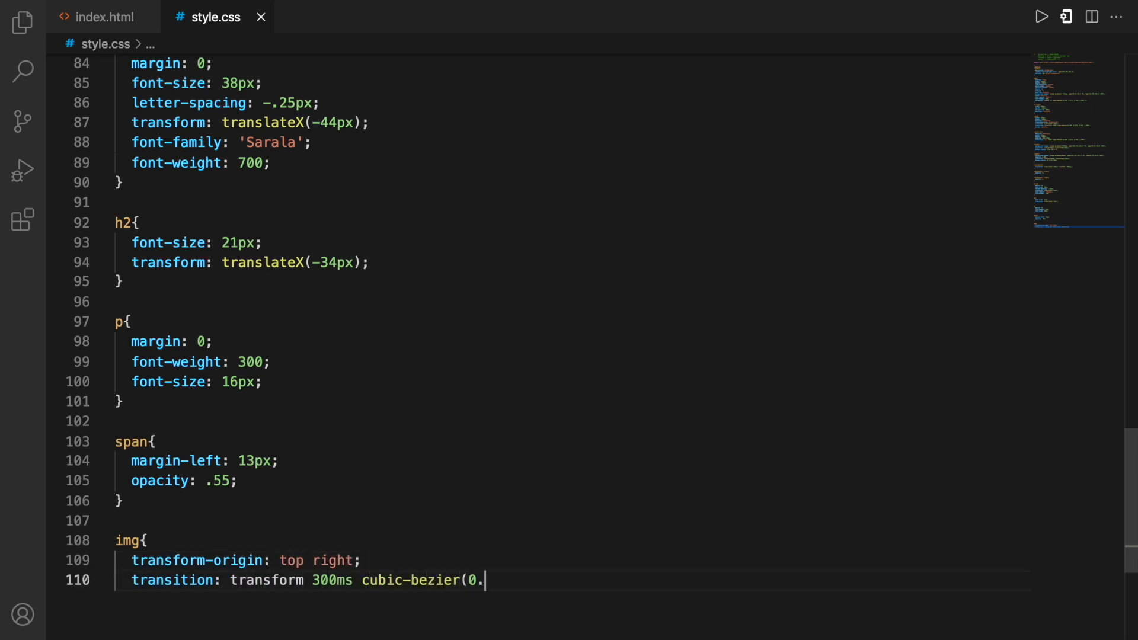
type("390, 0.575, 0.565, 1.000);")
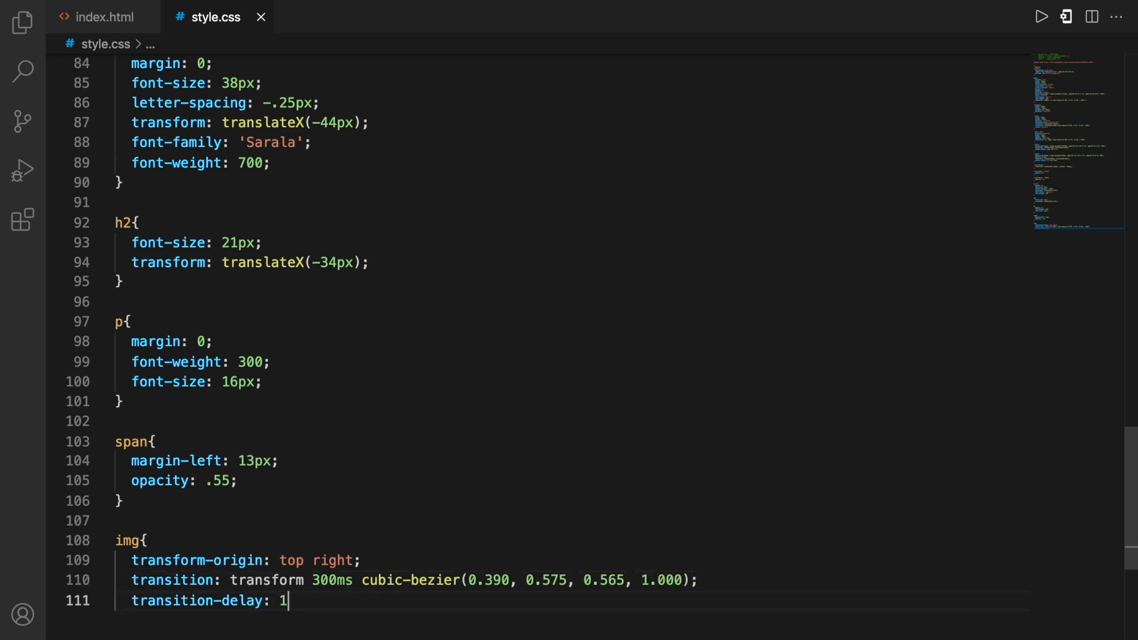
type("00ms;")
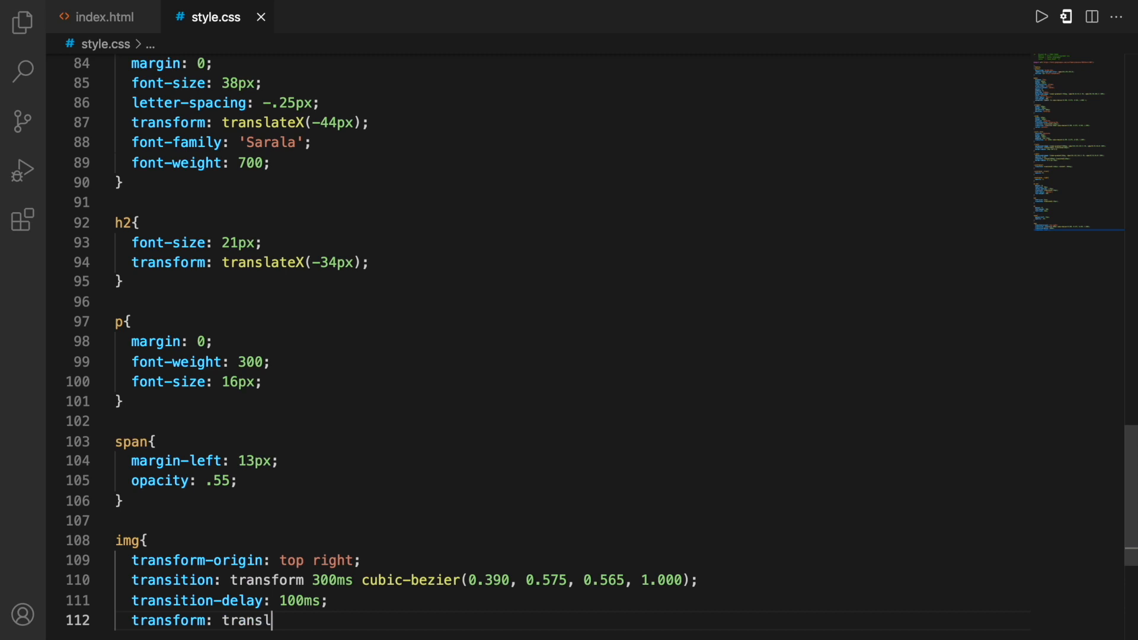
type("ateX(21%) rotateZ(13deg)")
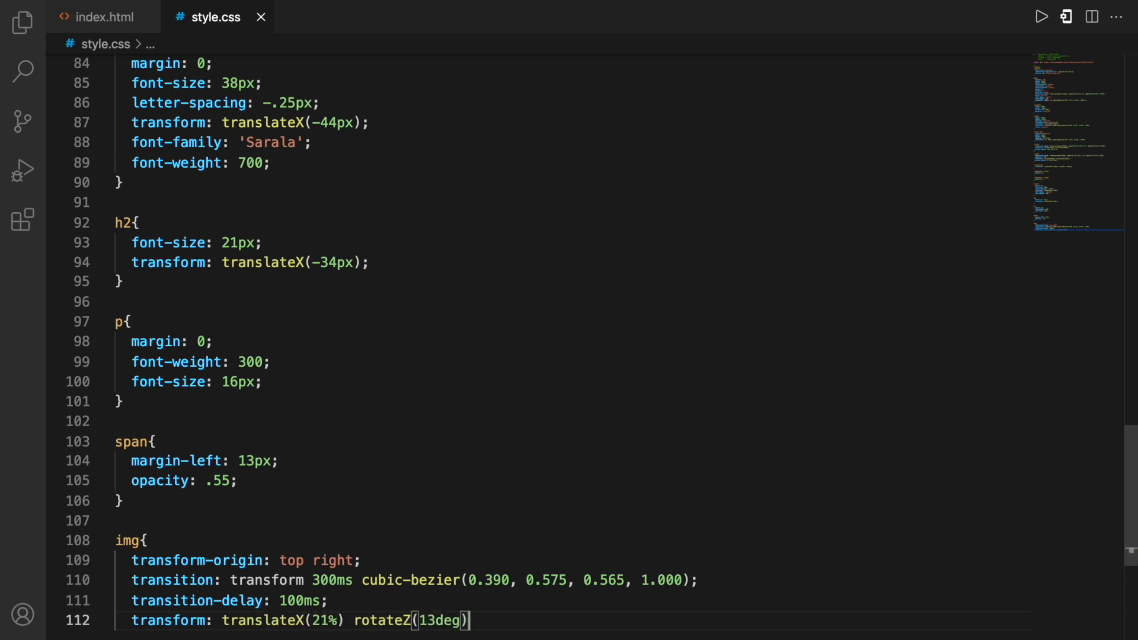
type("skewX(3deg);")
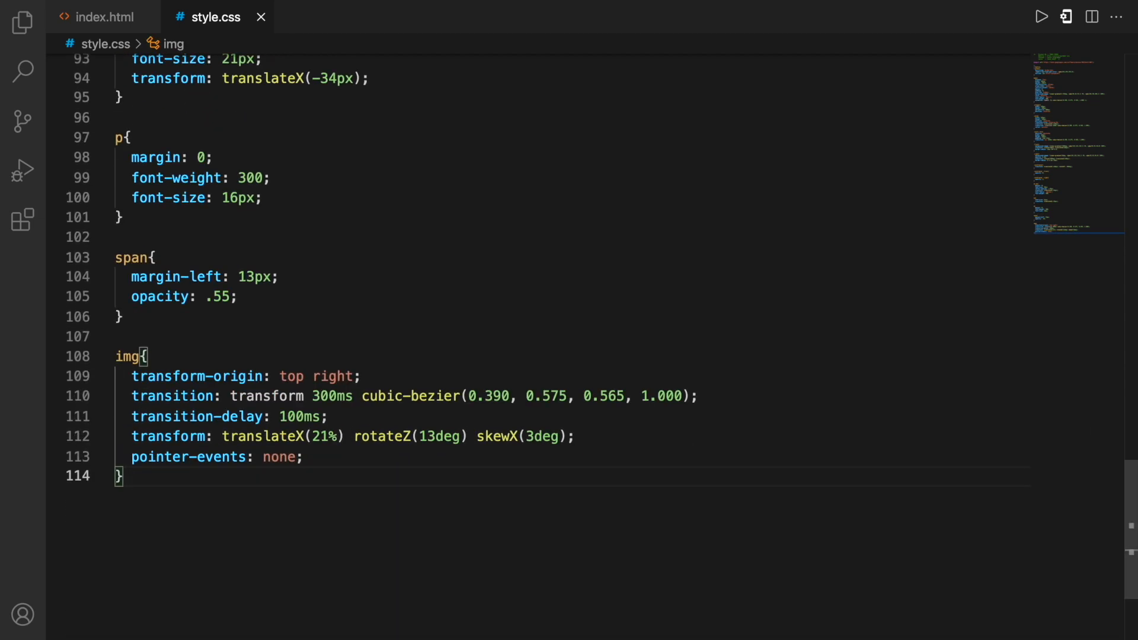
Add .img-wrapper with an infinite alternating 4s float animation, absolute position and hidden backface.
type(".img-wrapper{")
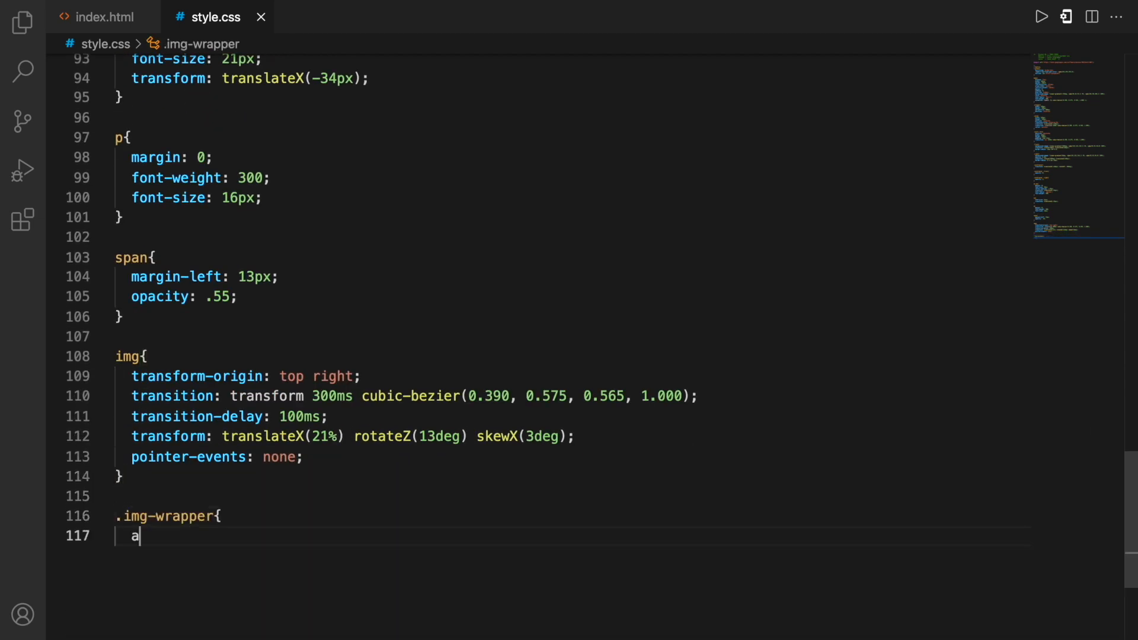
type("nimation: float 4s cubi")
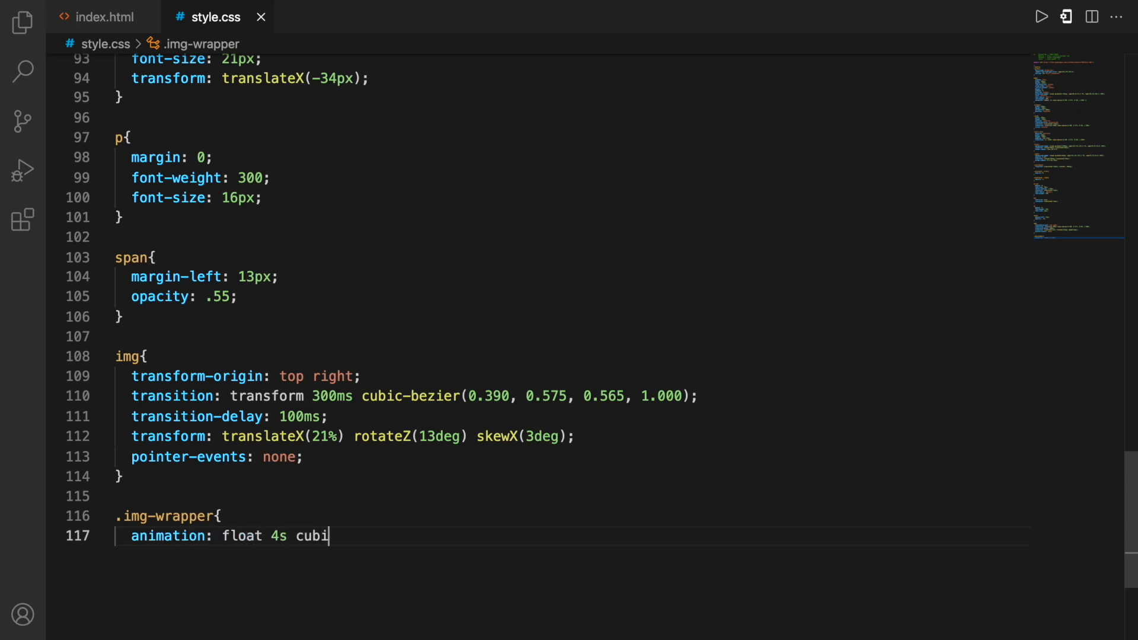
type("c-bezier(0.390, 0.575, 0")
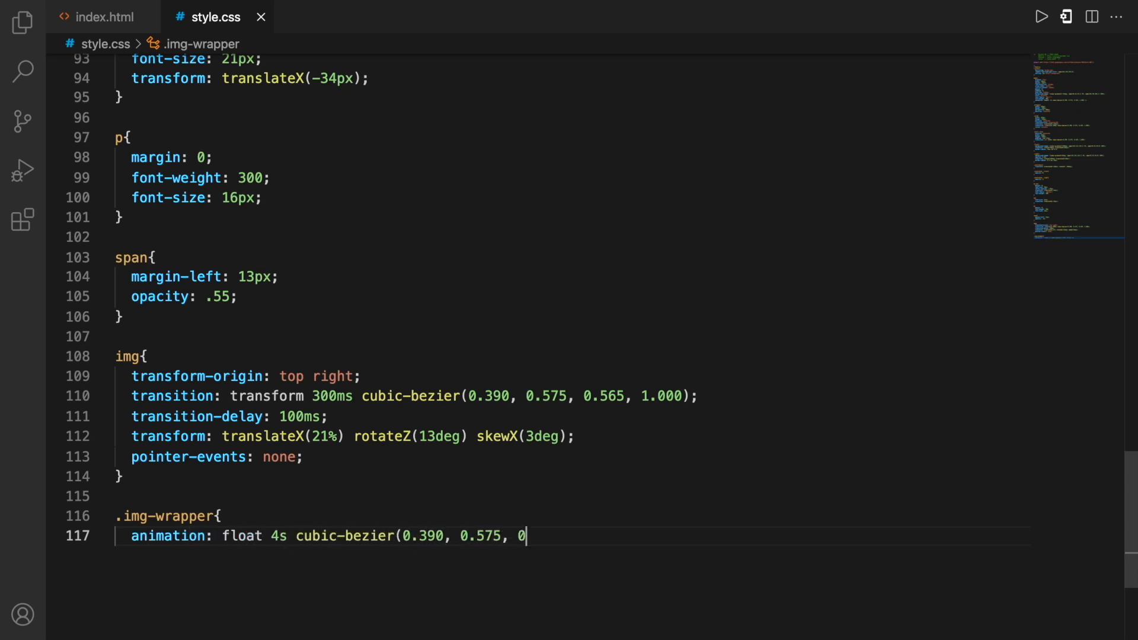
type(".565, 1.000) infinite a")
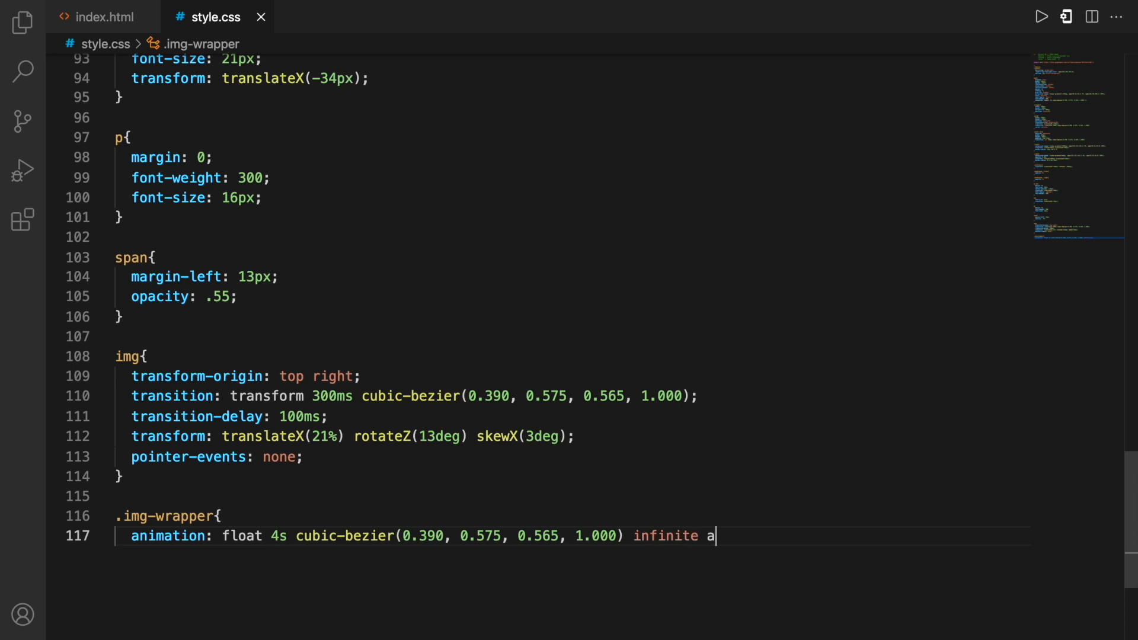
type("lternate;")
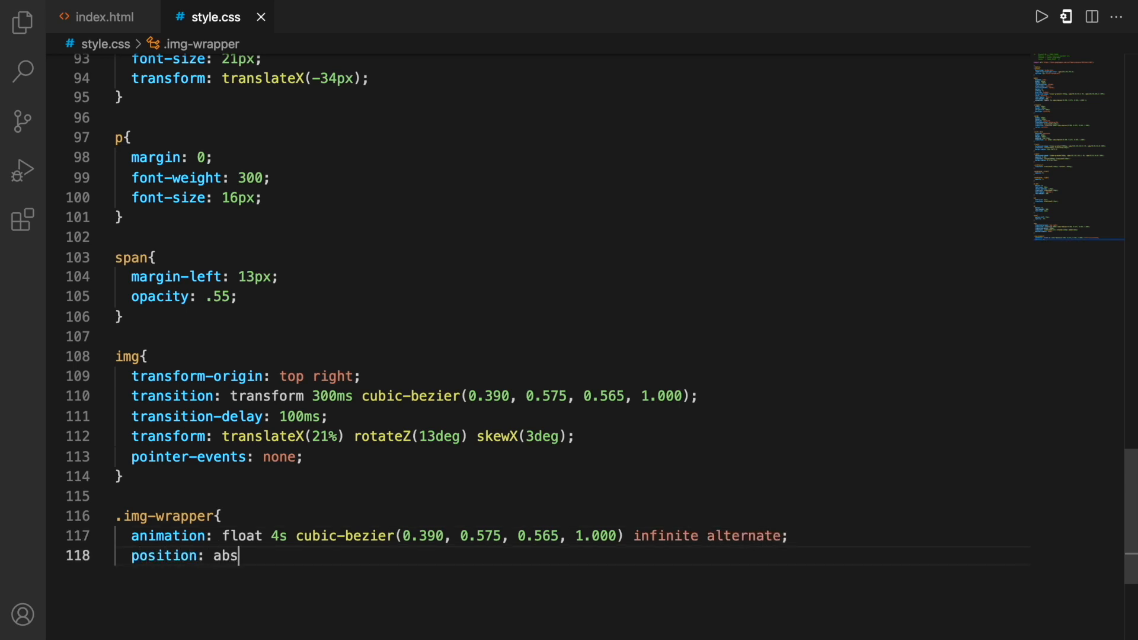
type("olute;")
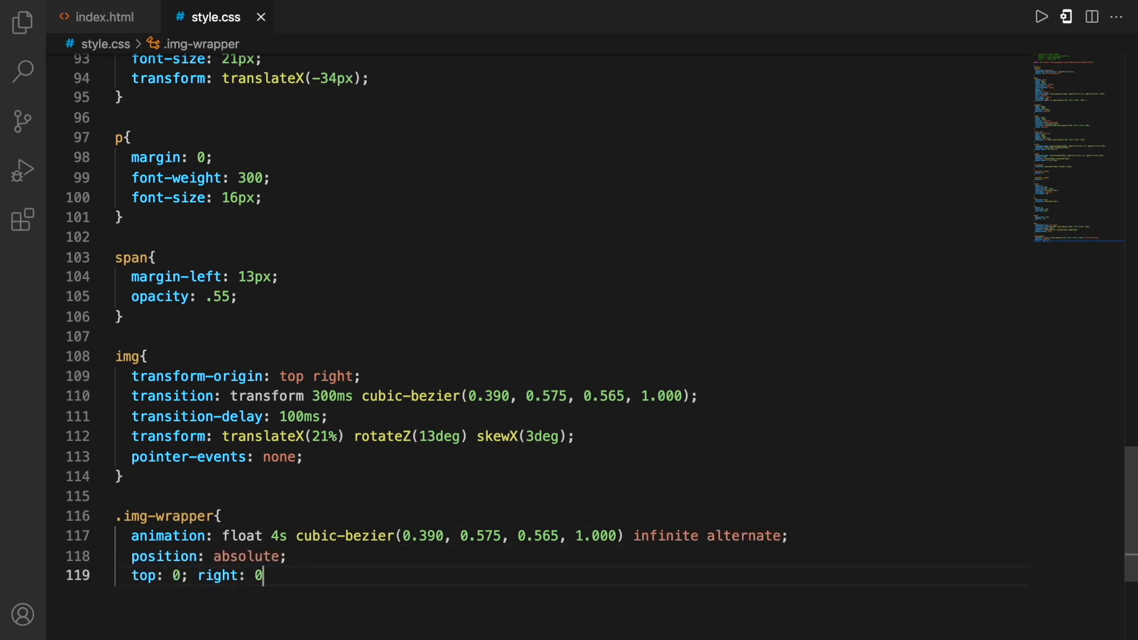
type(";")
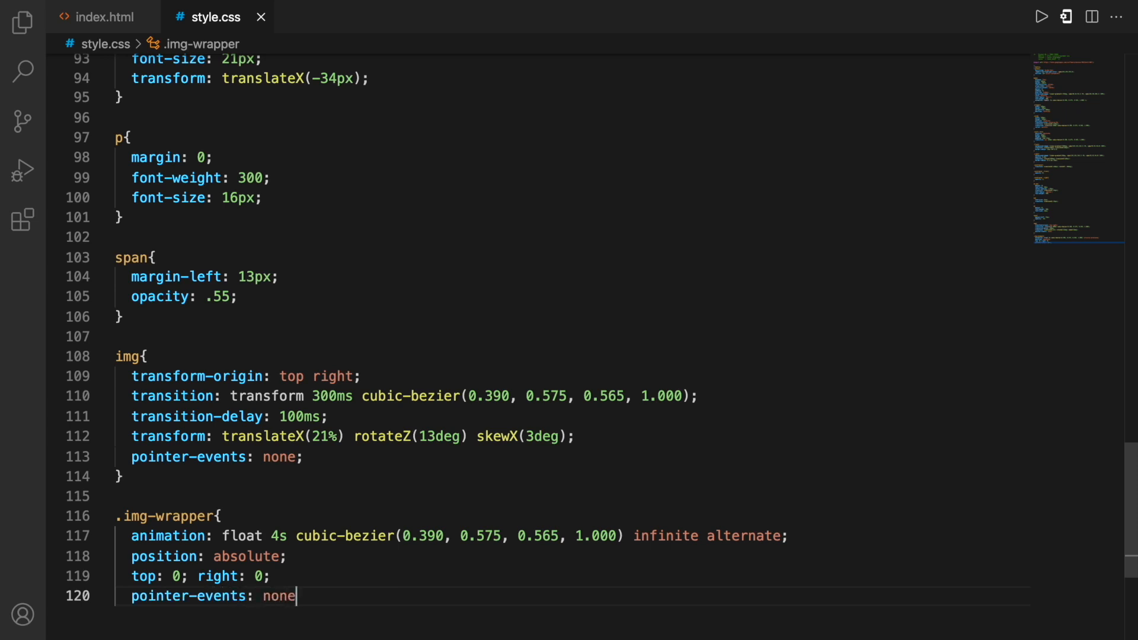
type("backface-visibility:")
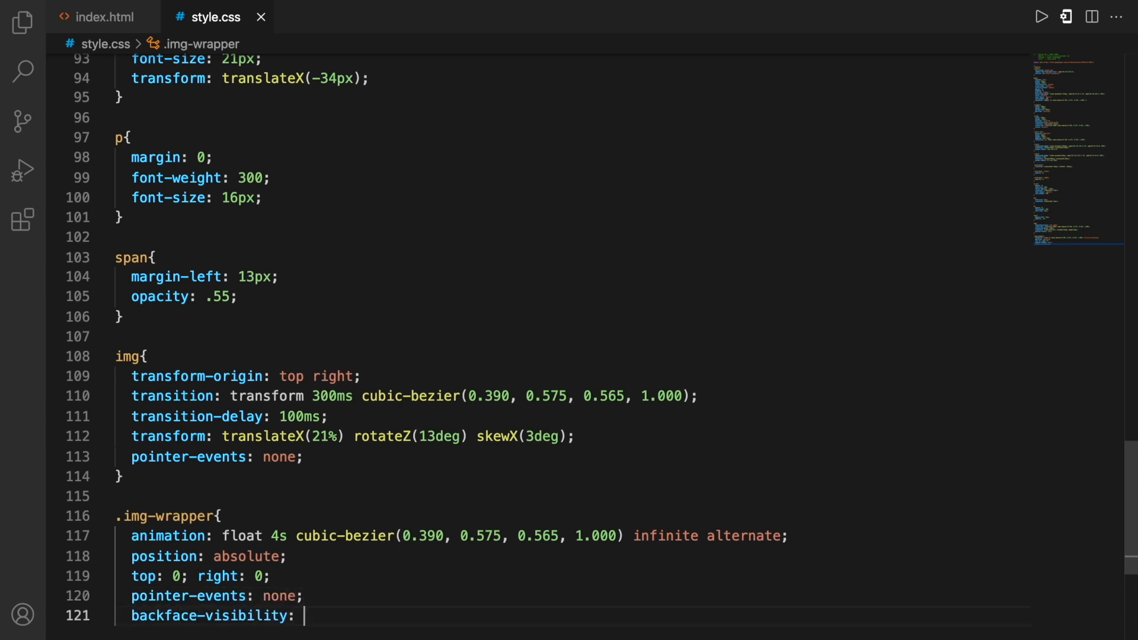
type("hidden;")
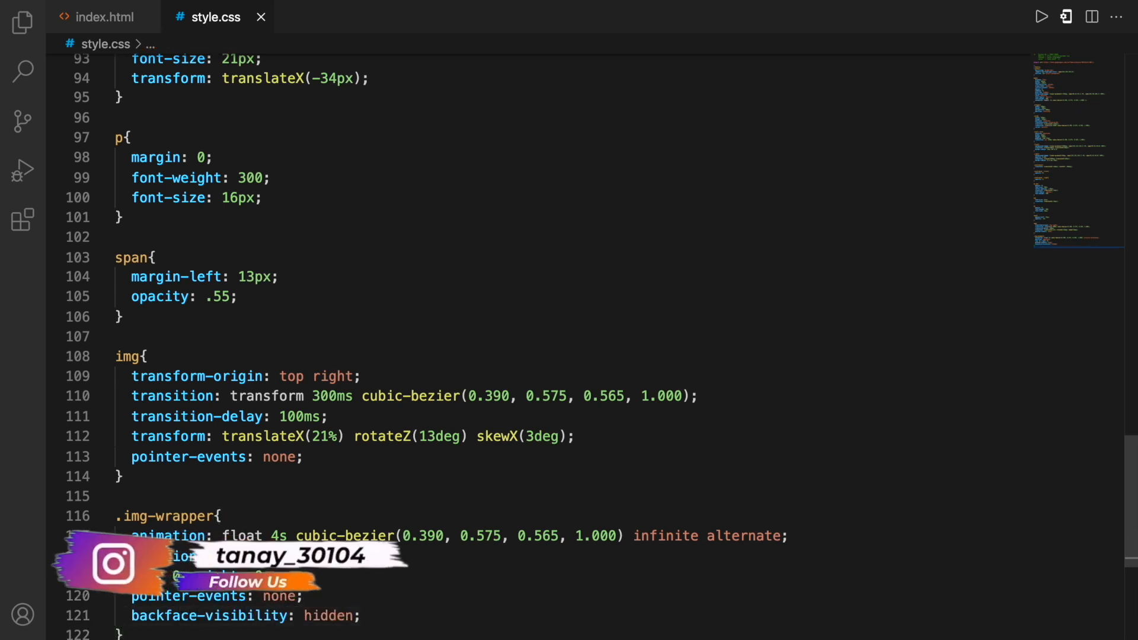
type("@key")
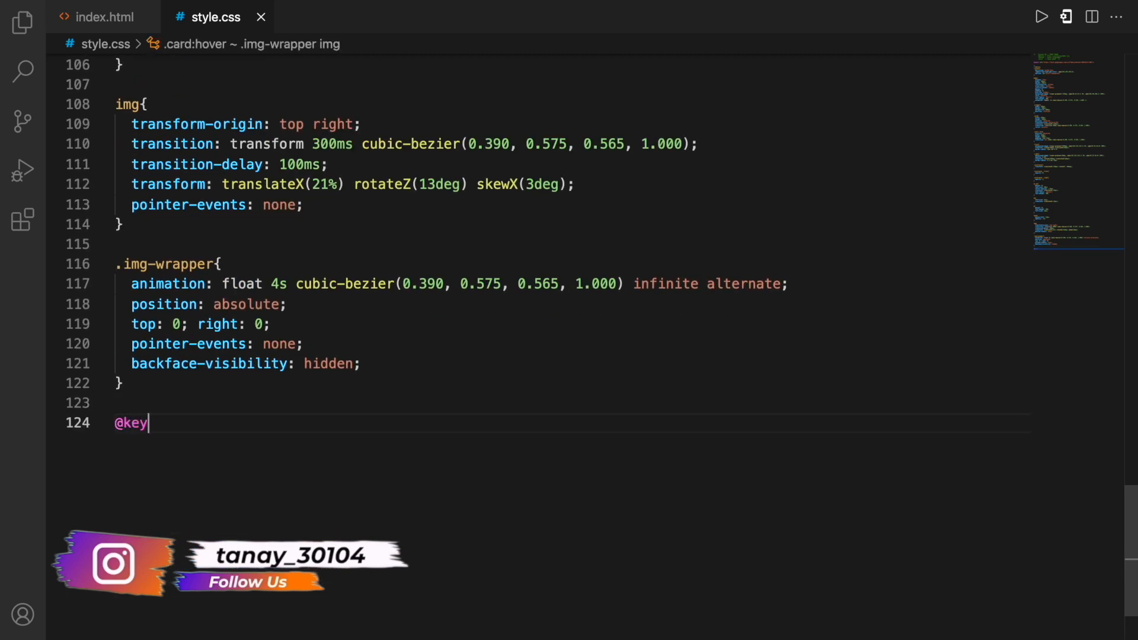
type("frames float{")
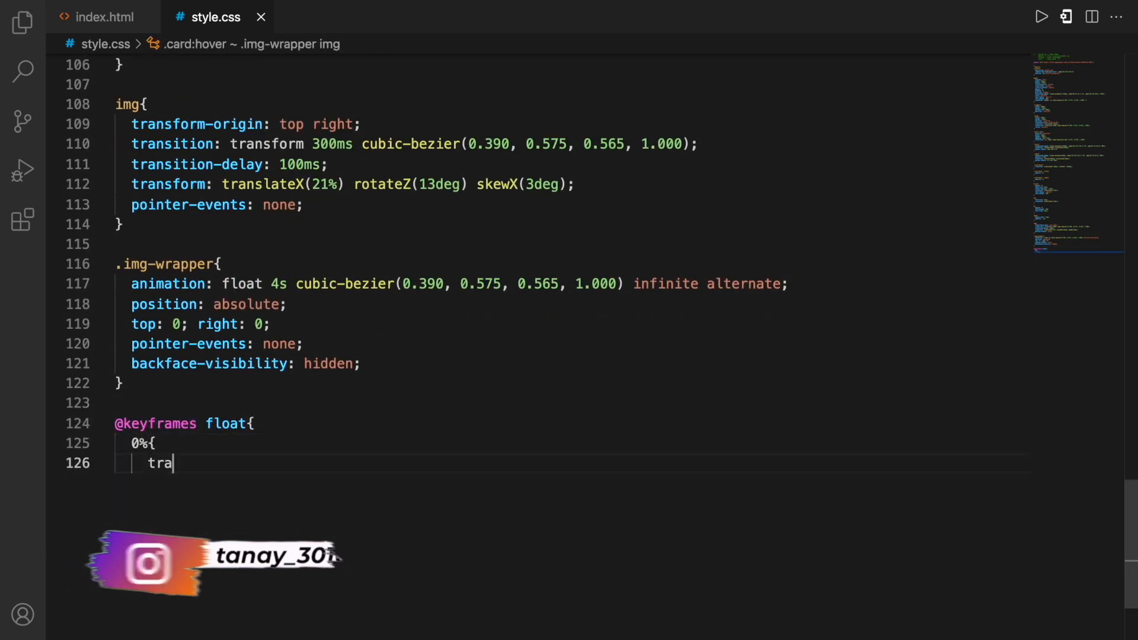
type("nsform: translateZ(20px")
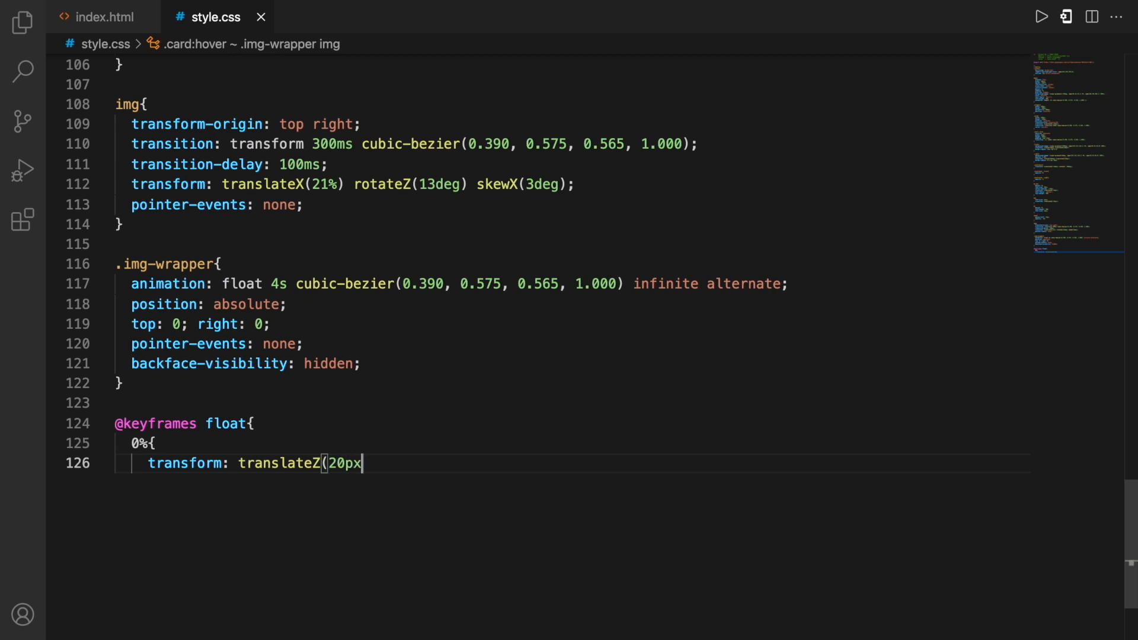
type(");")
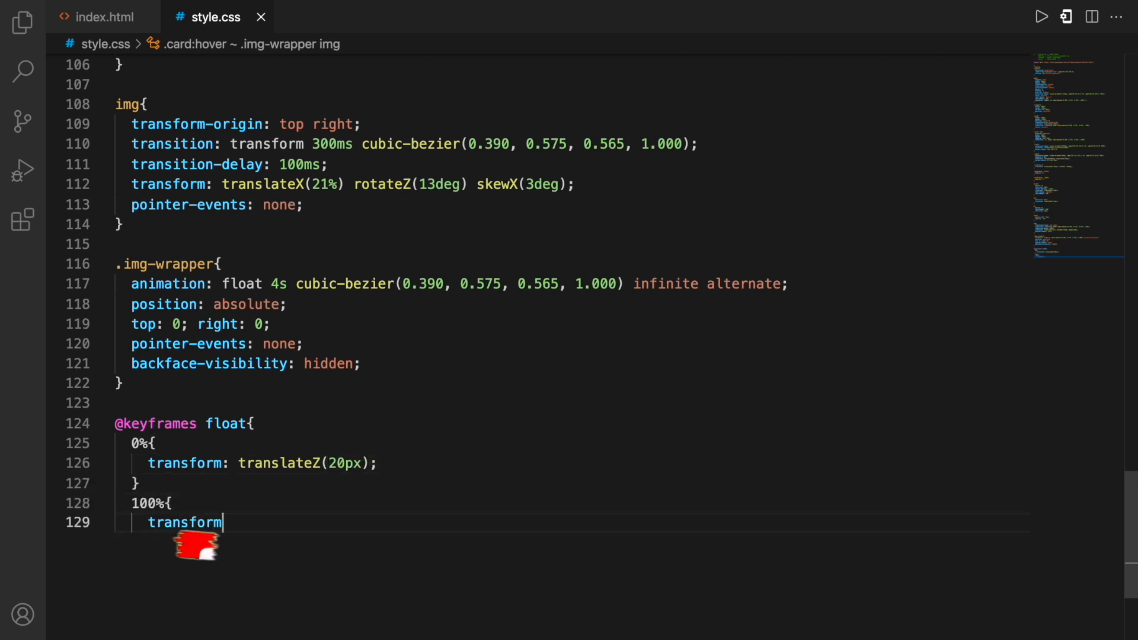
type(": translateY(-21px) tran")
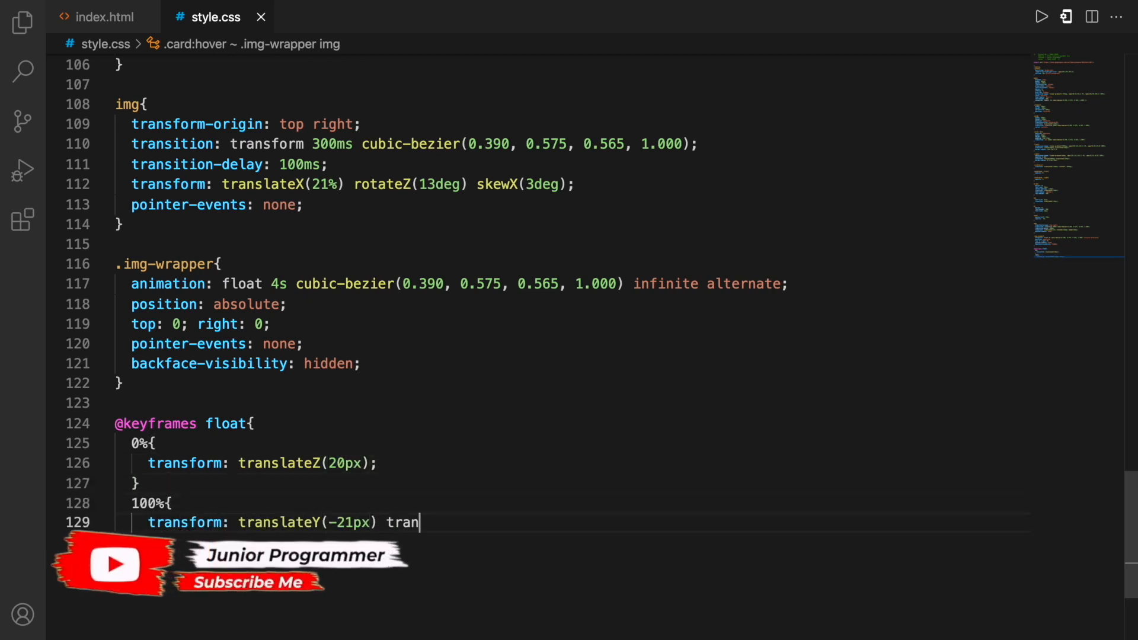
type("slateX(-13px) translateZ(30px);")
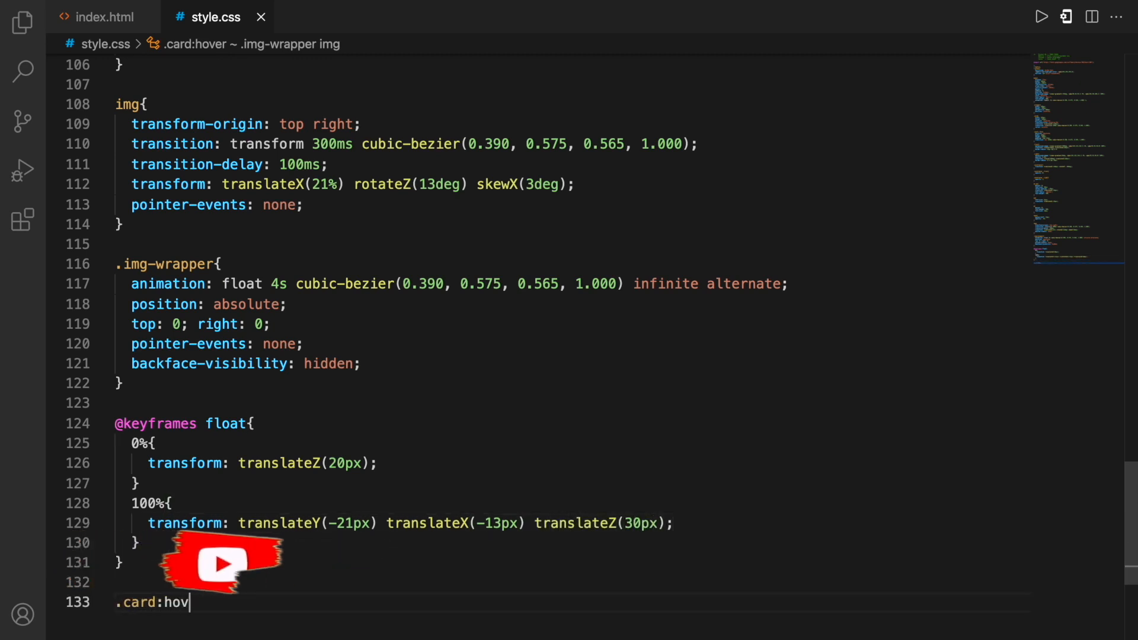
Add a .card:hover ~ .img-wrapper img rule with translateX(77%) translateY(90%) rotateZ(80deg).
type("er ~ .img-wrapper img{")
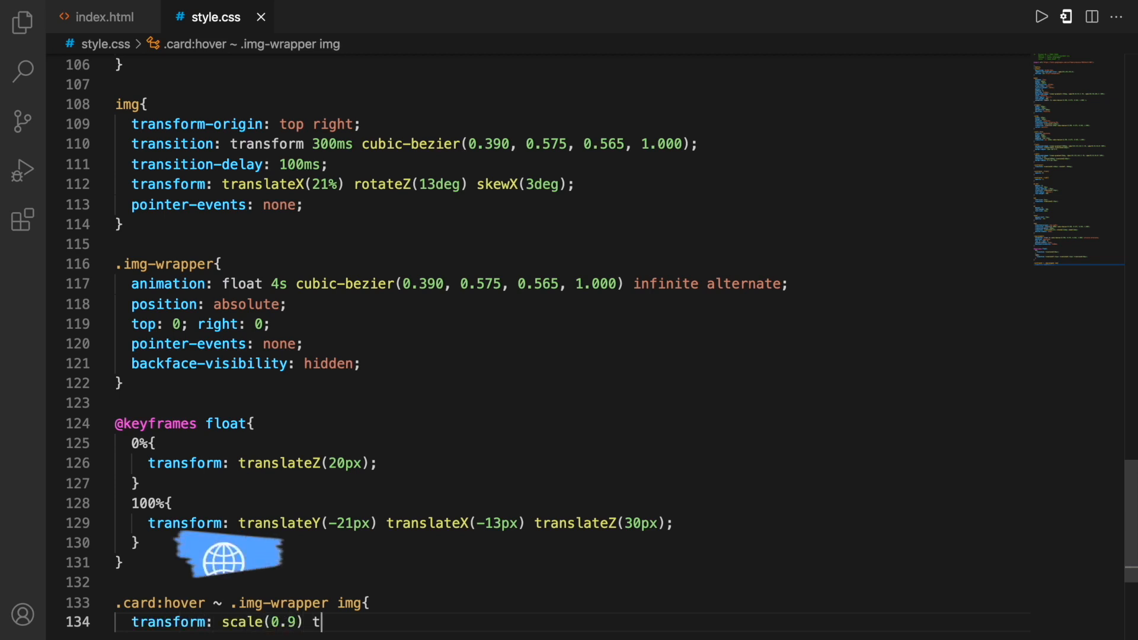
type("ranslateX(77%) translat")
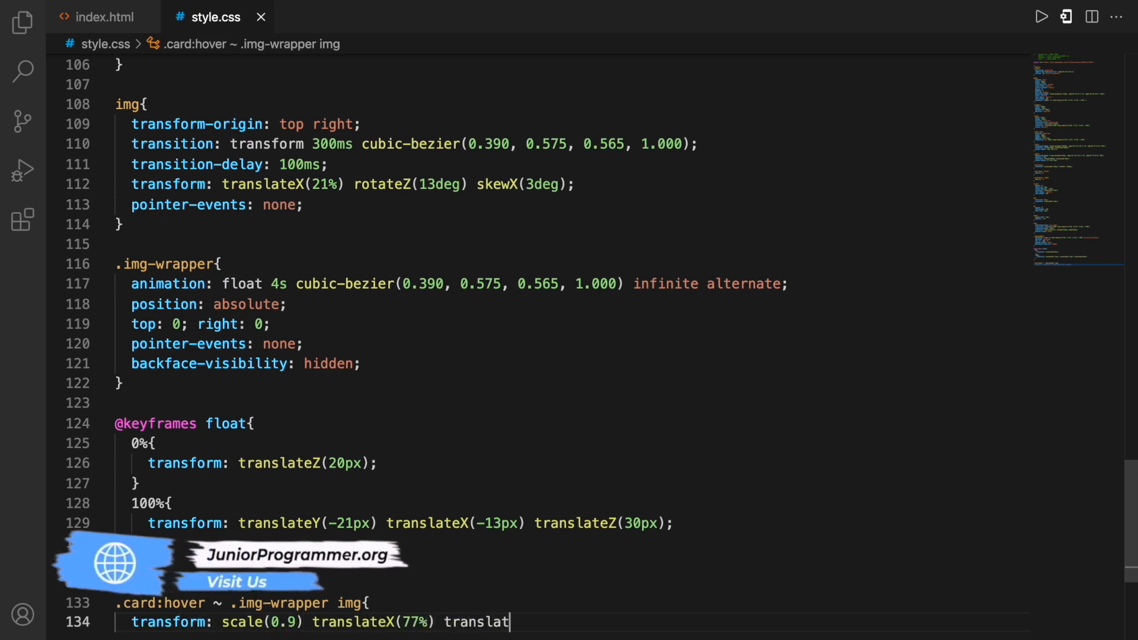
type("eY(90%) rotateZ(80deg);")
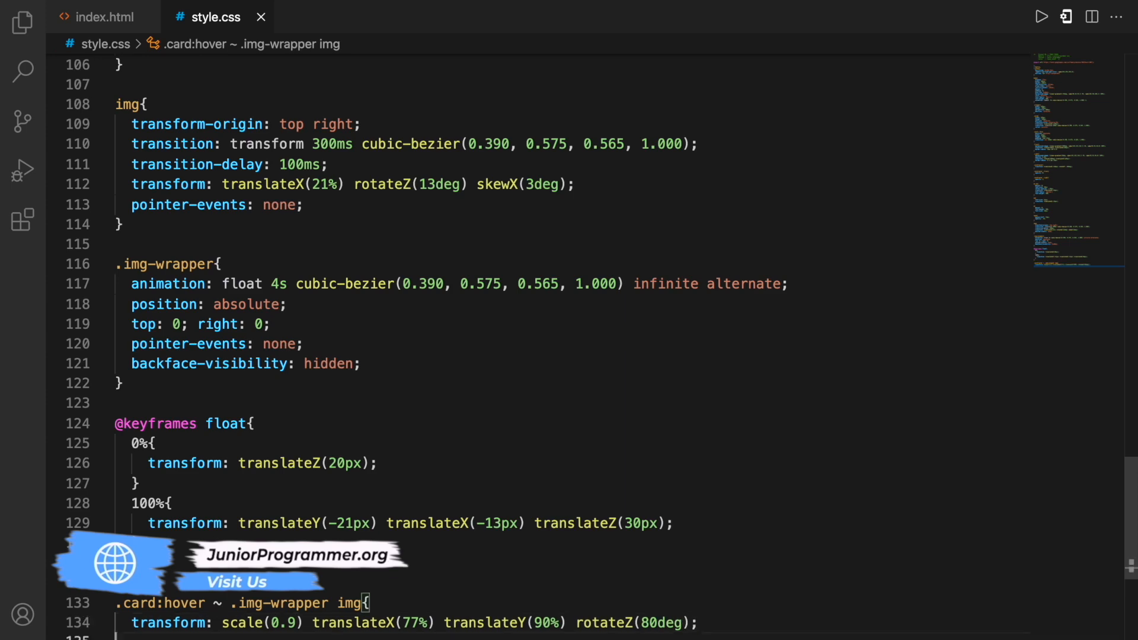
scroll("down", 3)
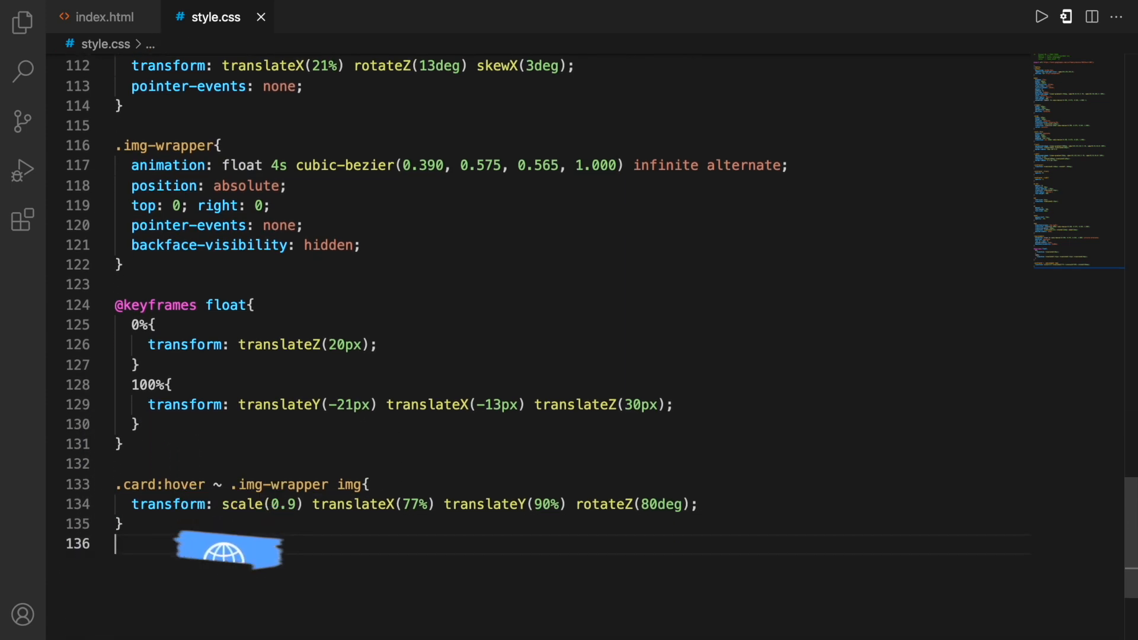
Add ul, li and li:before rules: no bullets, zero padding, absolute 'x' markers at .55 opacity.
type("ul{")
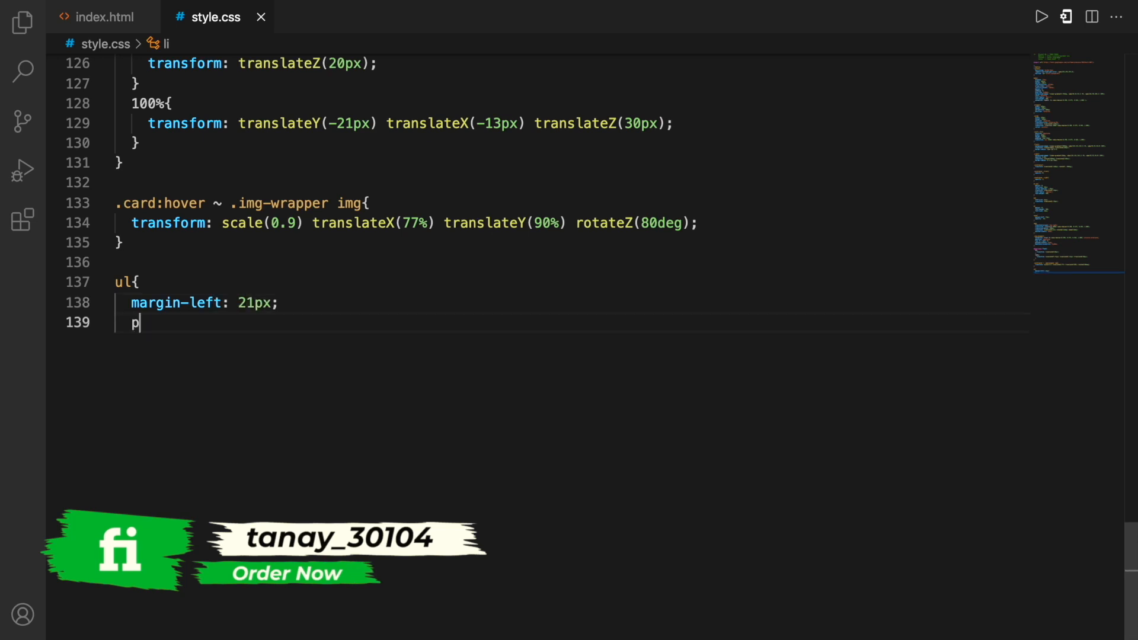
type("adding: 0;")
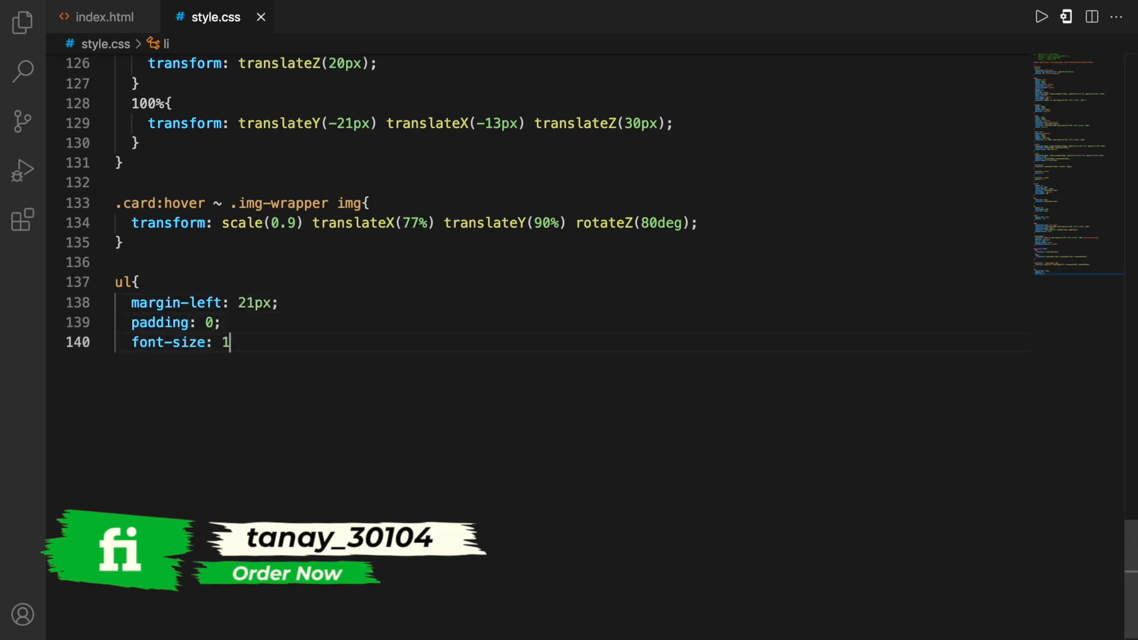
type("6px;")
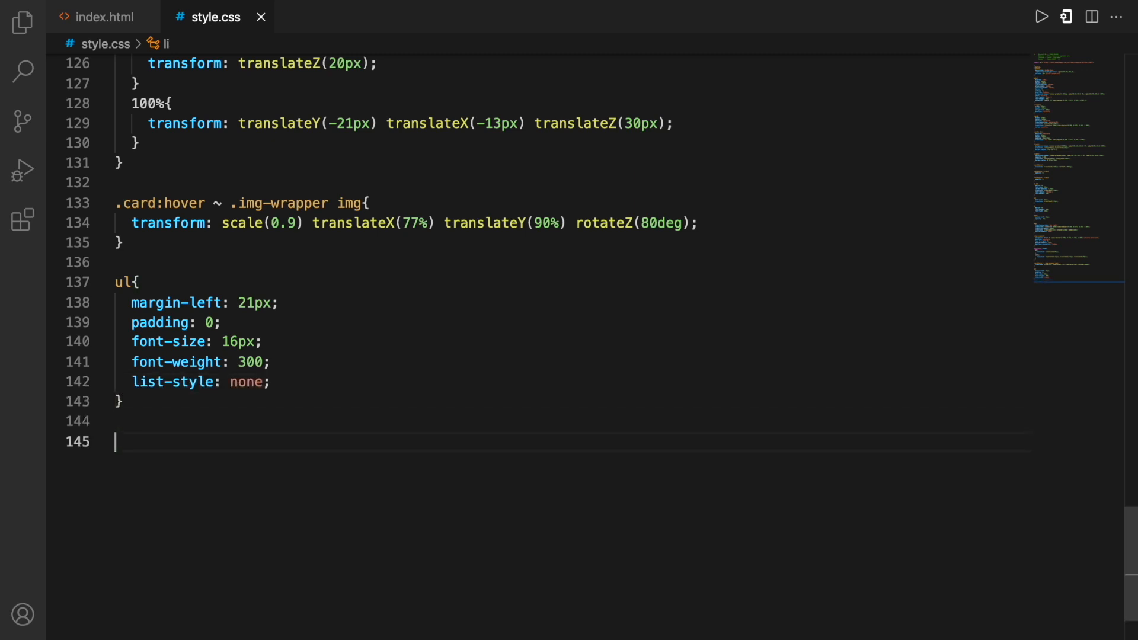
type("li{")
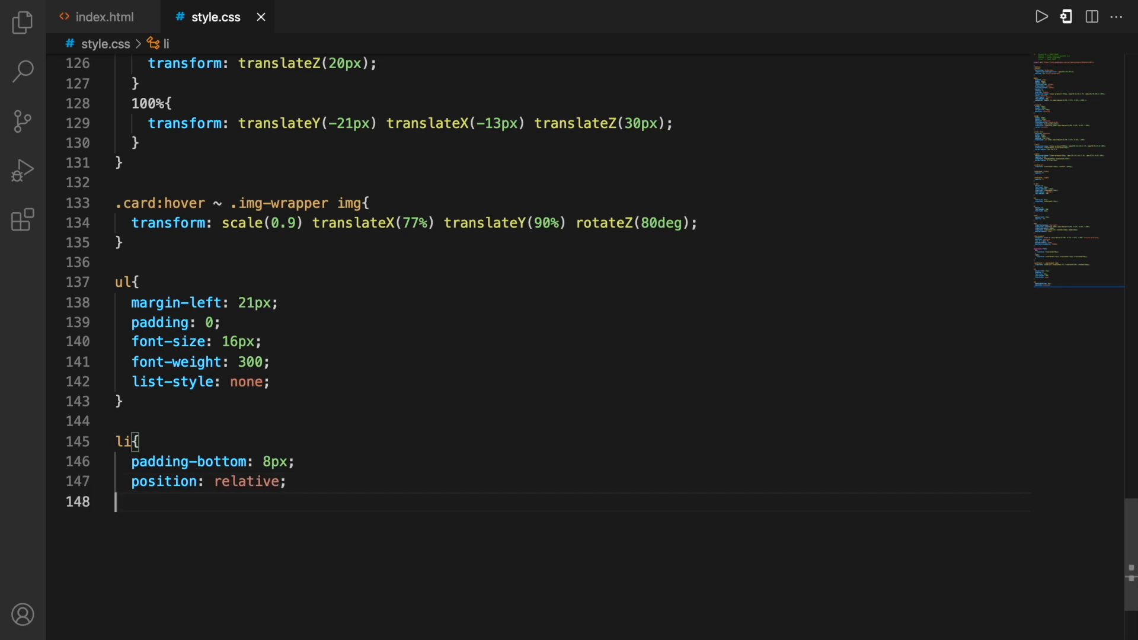
type("li:before{")
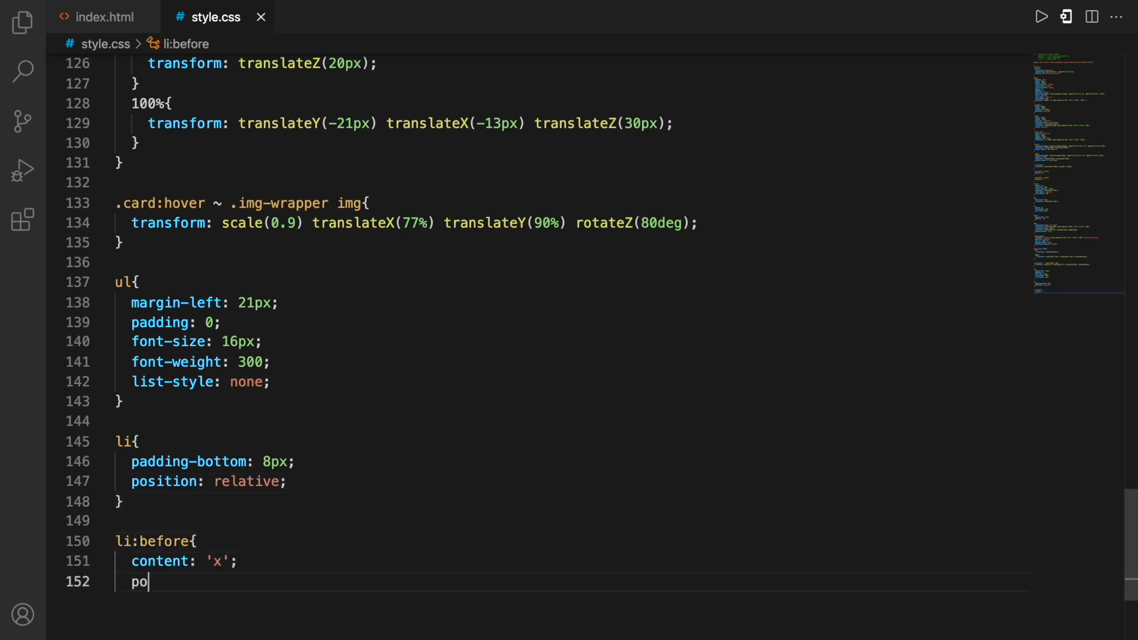
type("sition: absolute;")
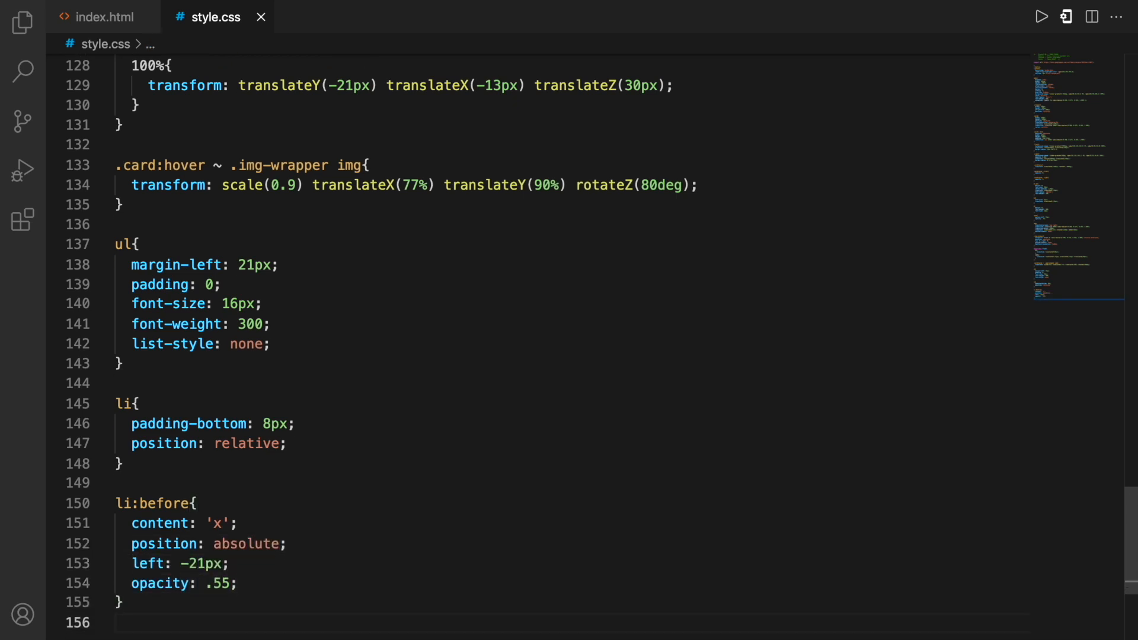
Start the button rule with no shadow, inherited font, weight 700, -.25px letter-spacing, 13px 34px padding.
type("but")
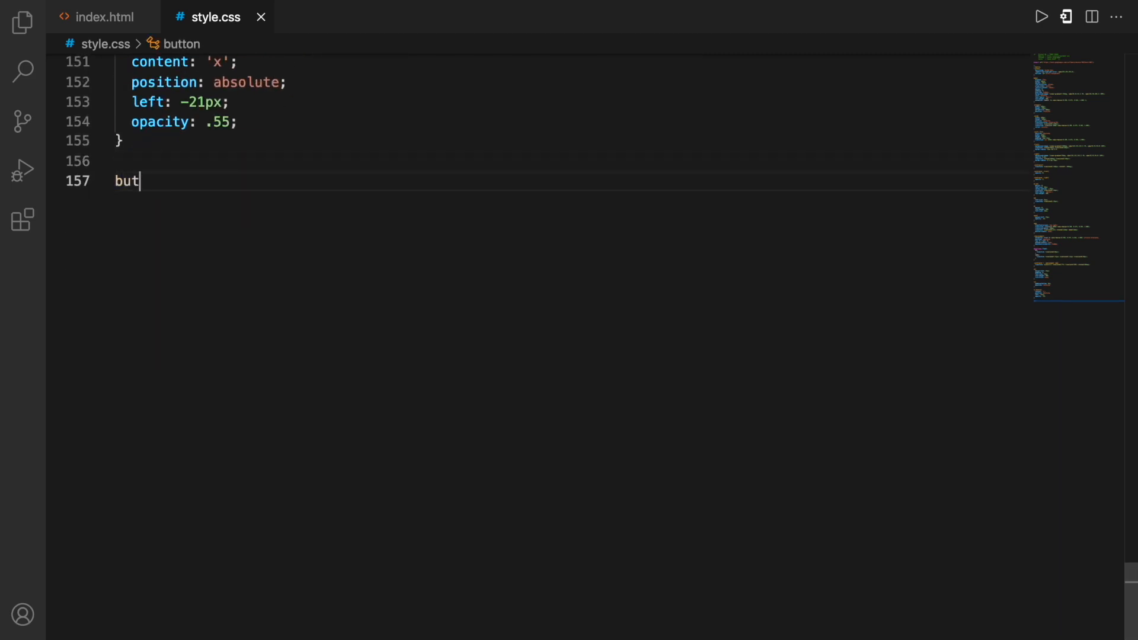
type("ton{")
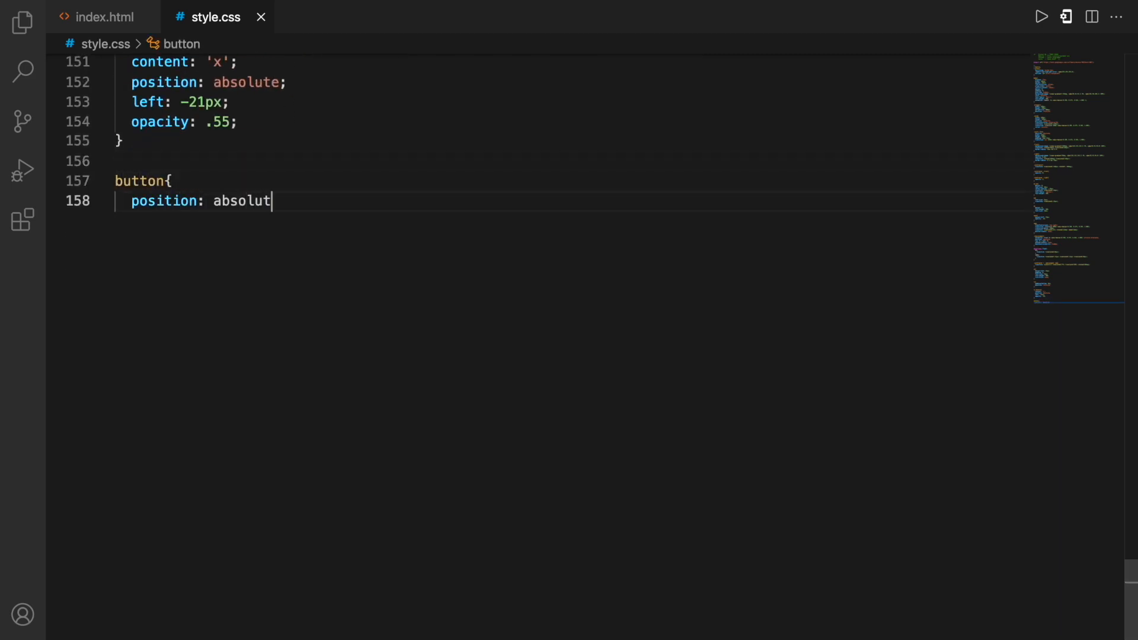
type("e;")
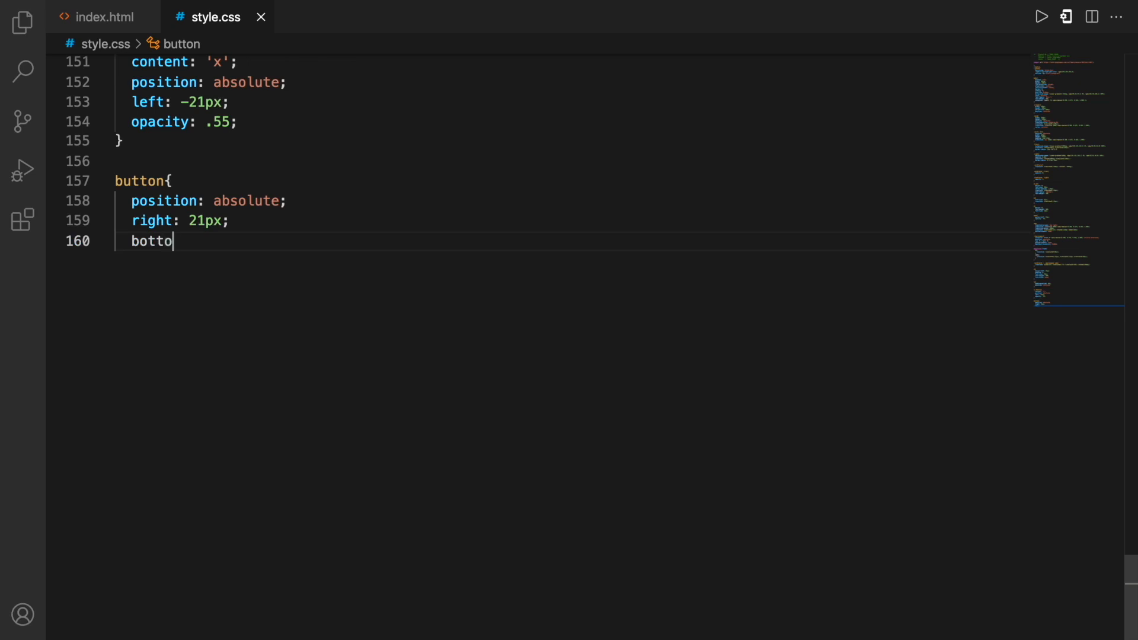
type("m: 34px;")
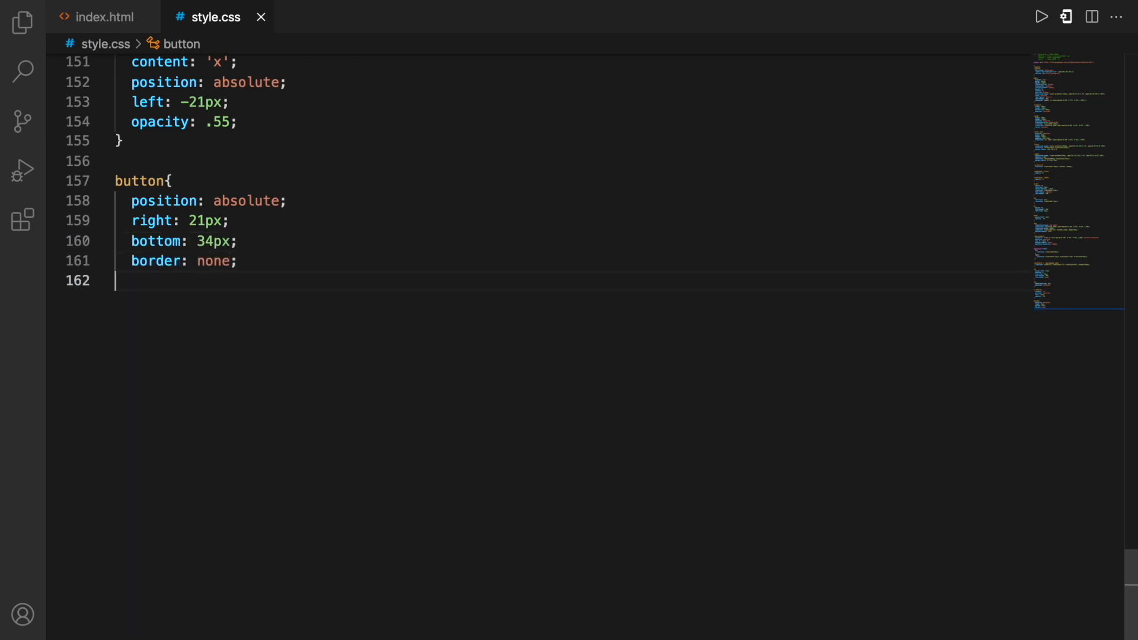
type("box-shadow: none;")
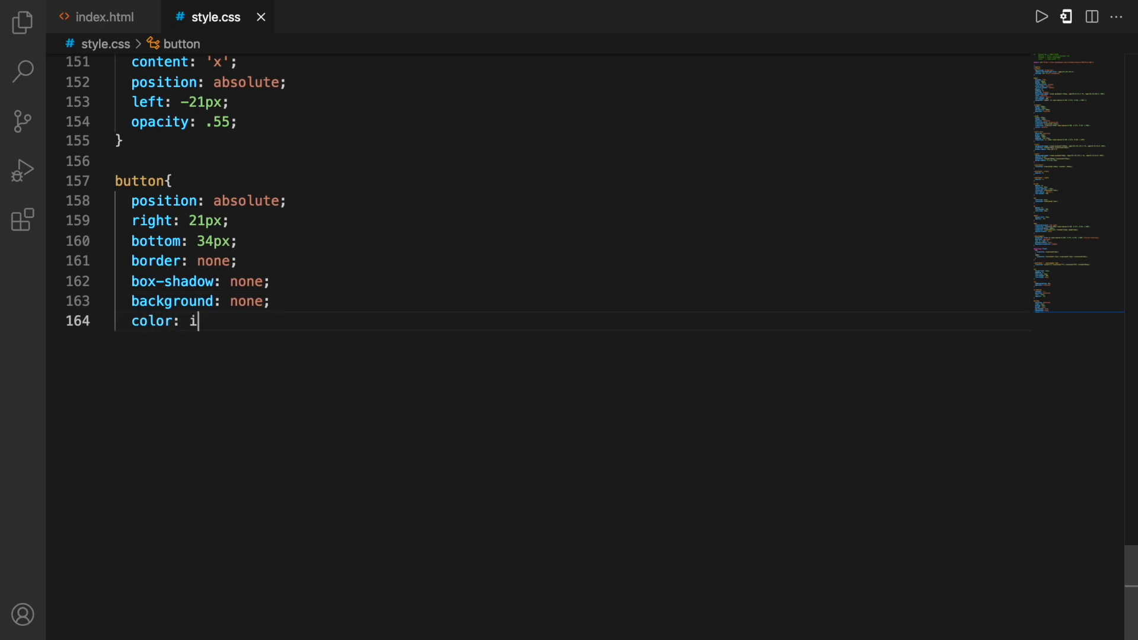
type("nherit;")
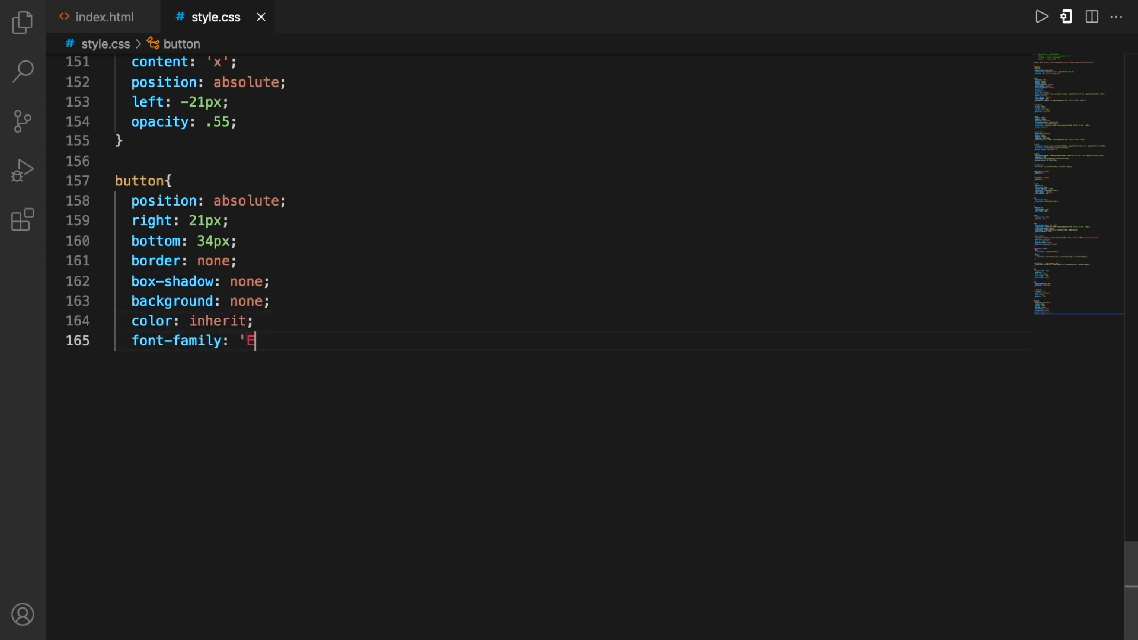
type("xo 2';")
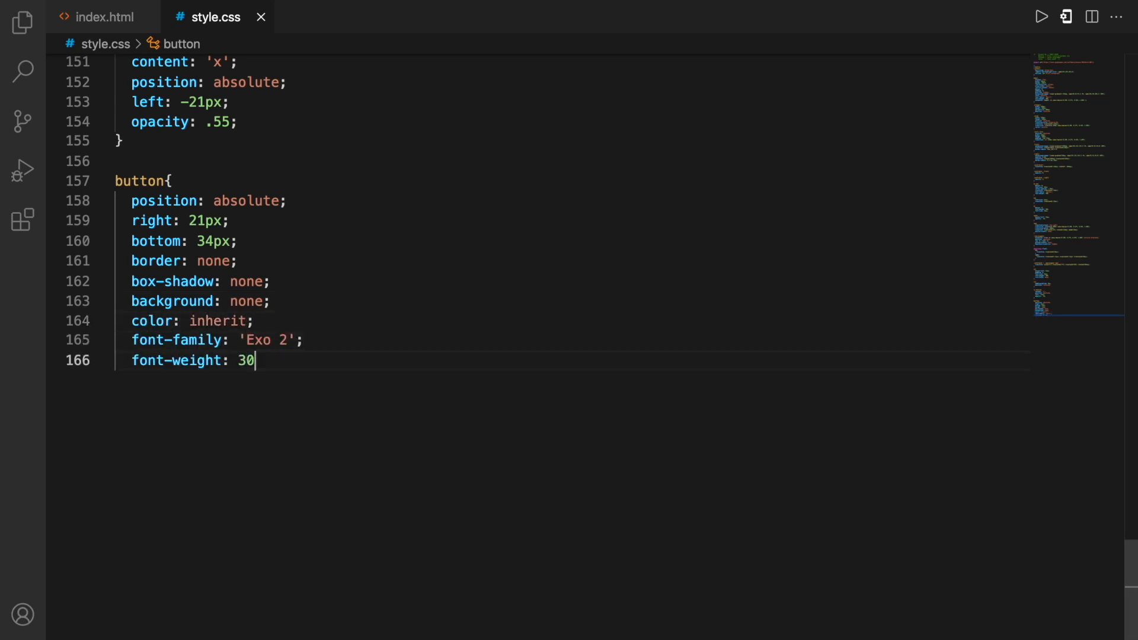
type("0;")
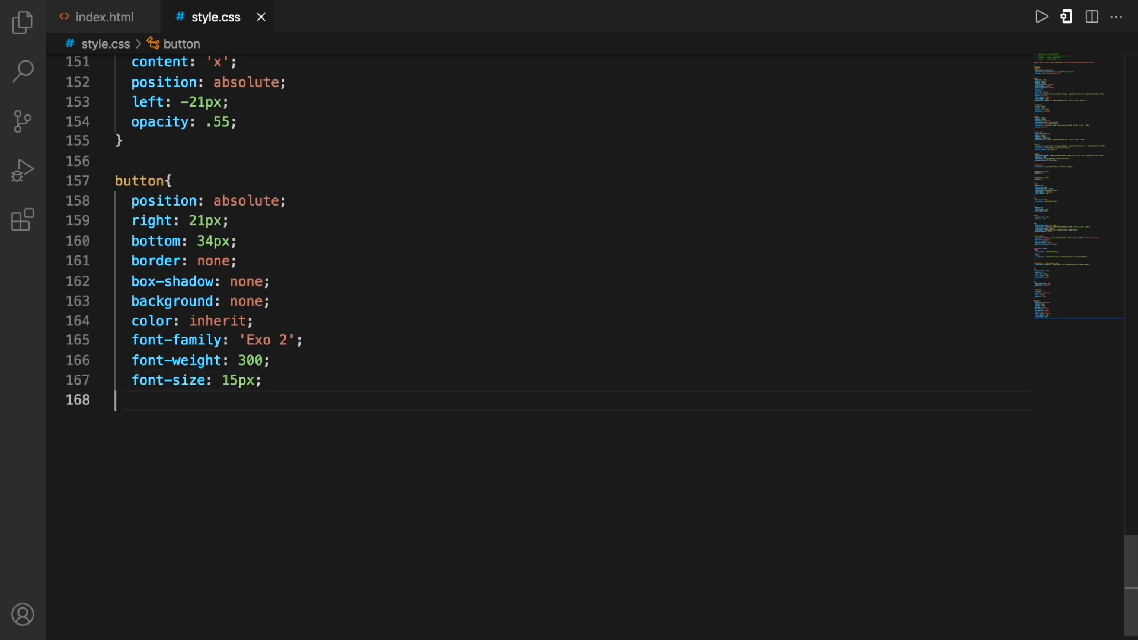
type("letter-spacing: -.25px;")
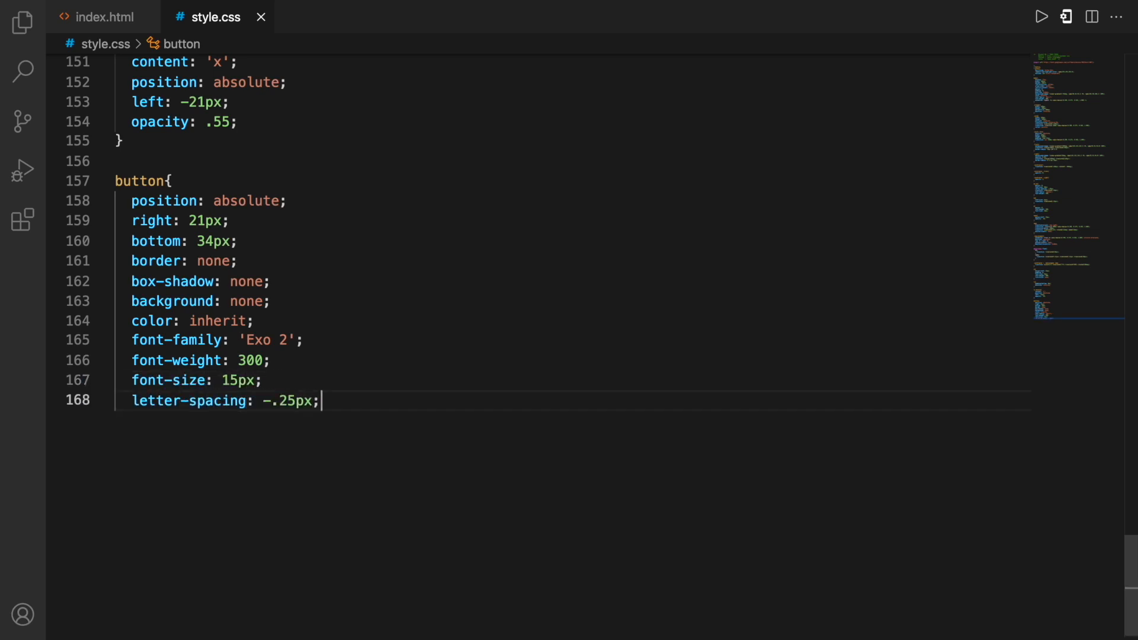
type("font-weight: 700;")
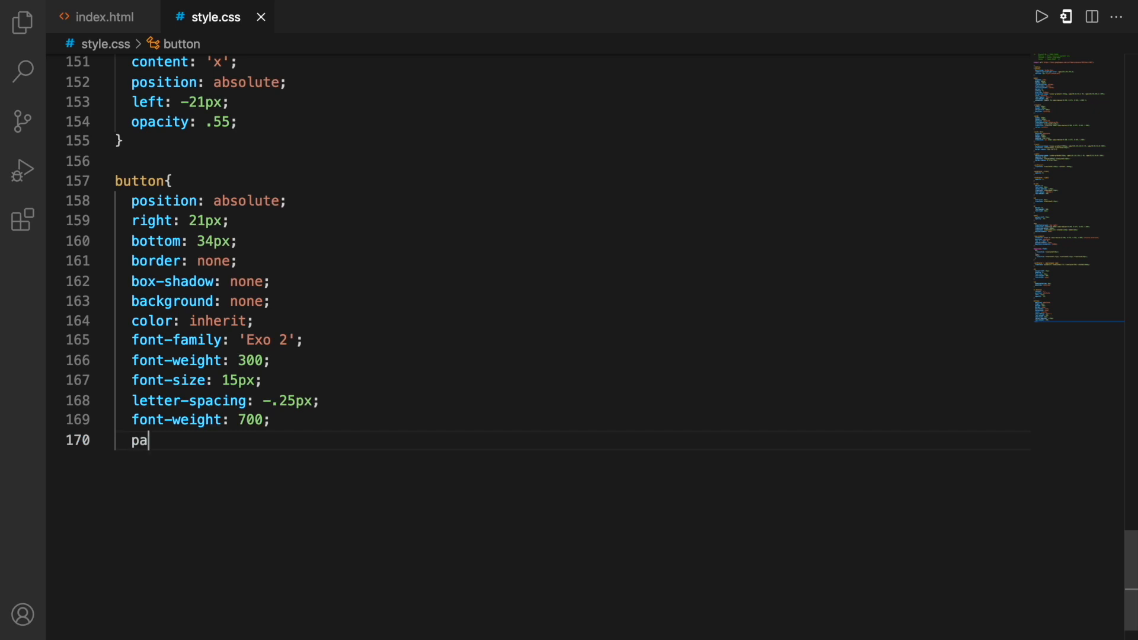
type("dding: 13px 34px;")
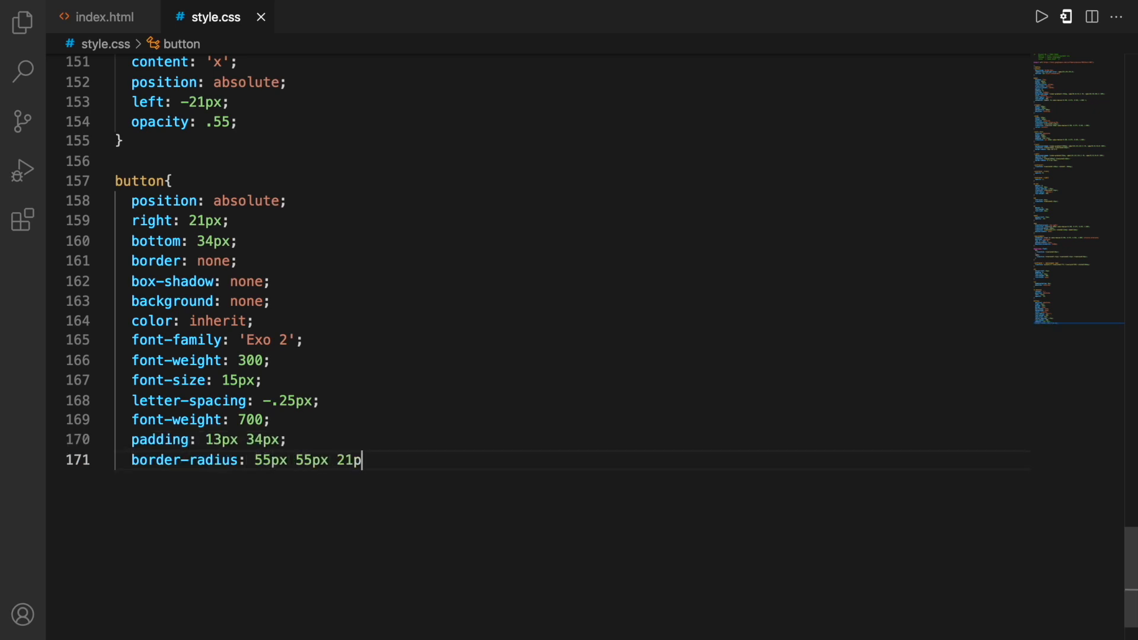
type("x 55px;")
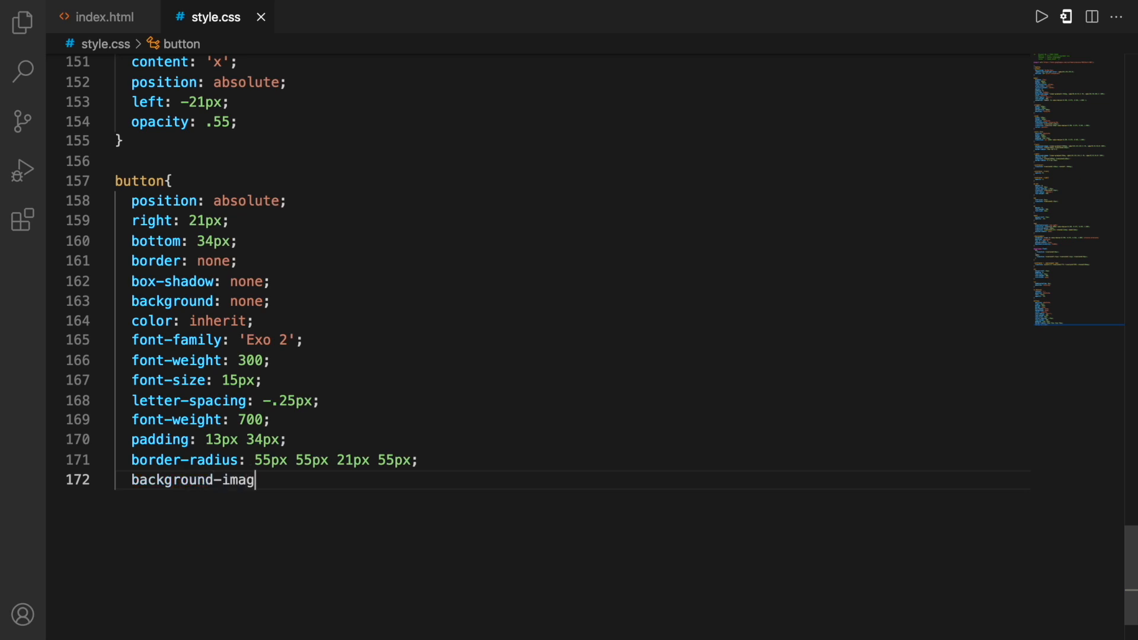
Give the button a 130deg purple-to-dark linear gradient, 125% 100% size, positioned right.
type("e: linear-gradient(130de")
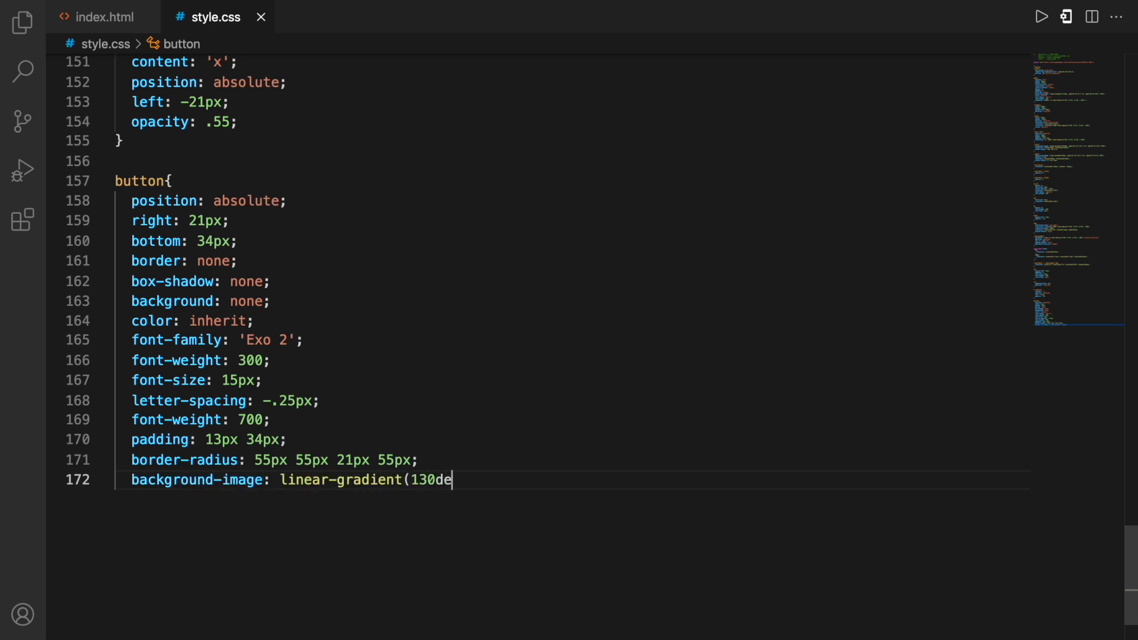
type("g, rgba(117,51,165,1)")
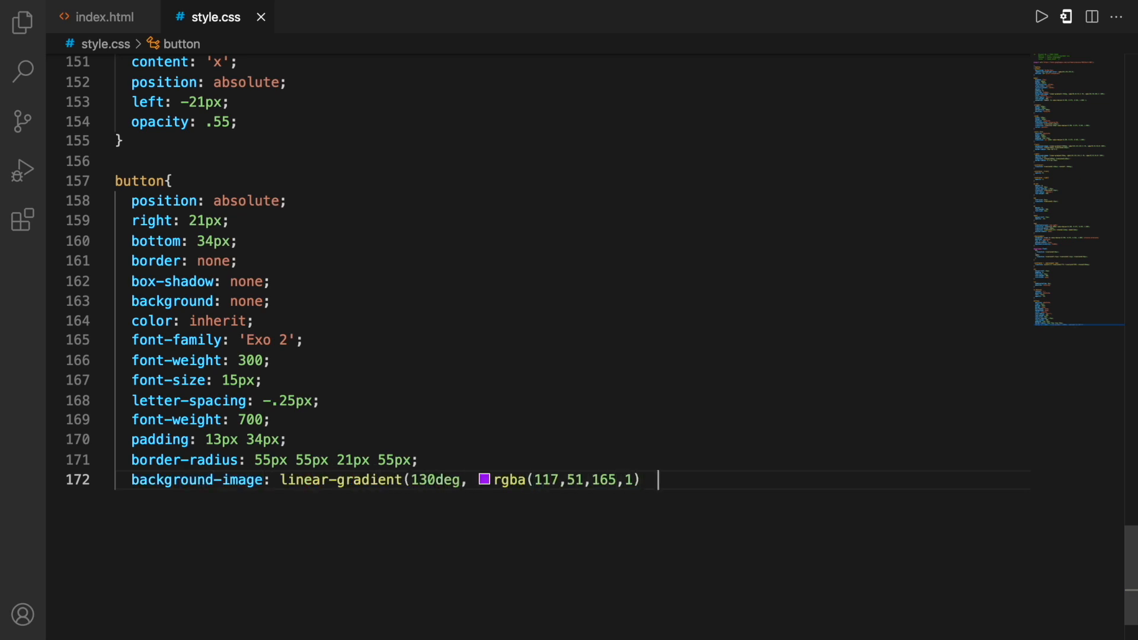
type("50%, rgba(51,46,57,.89)")
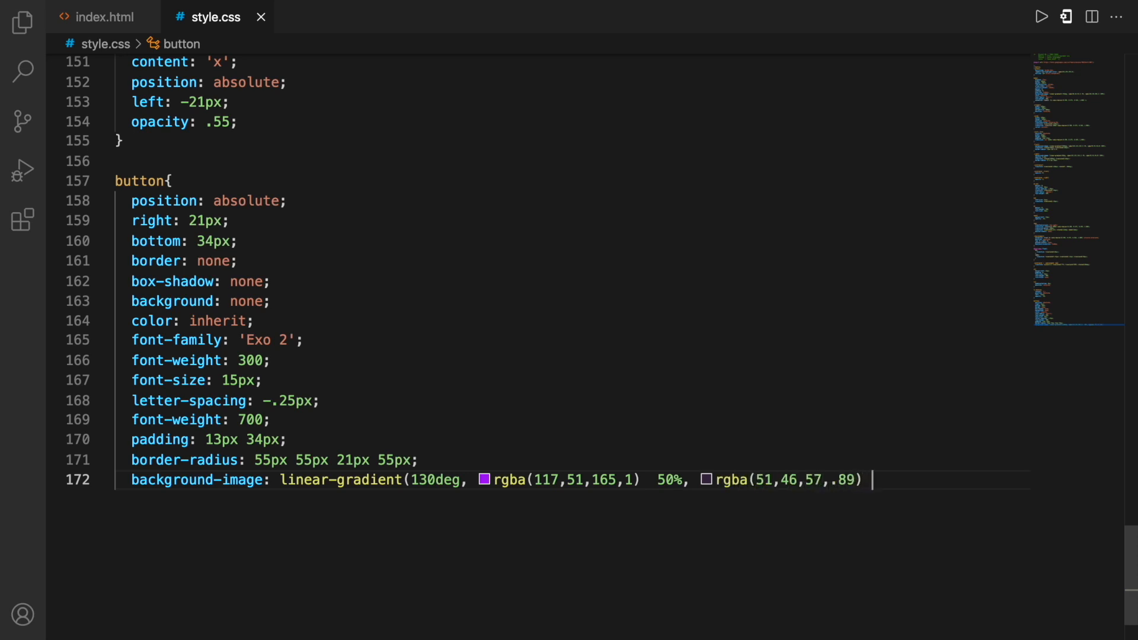
type("100%);")
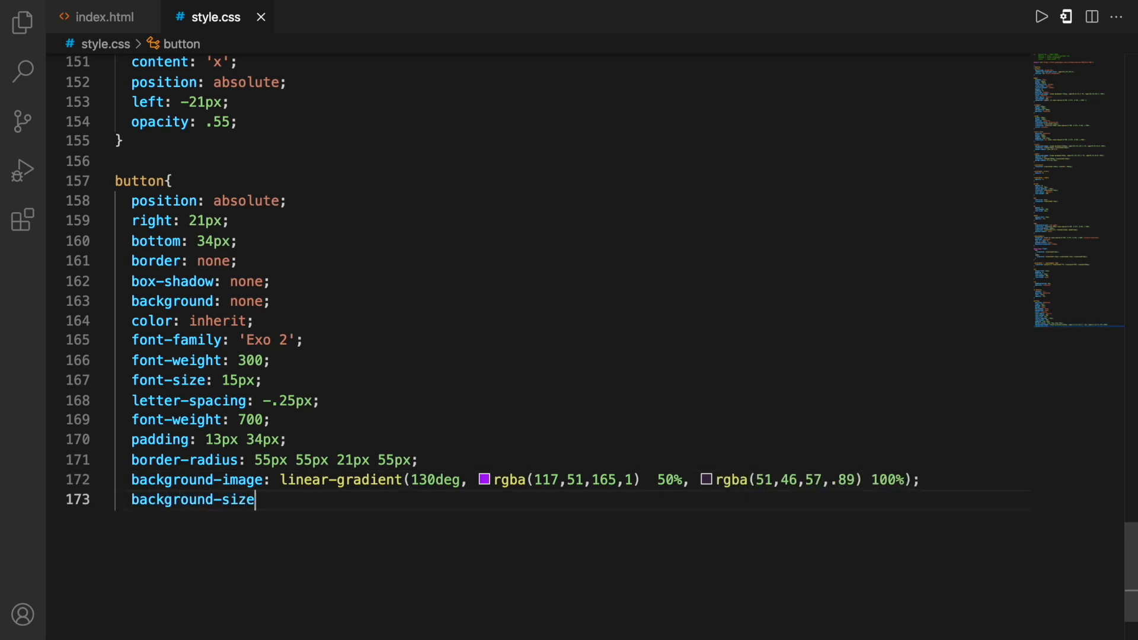
type(": 125% 100%;")
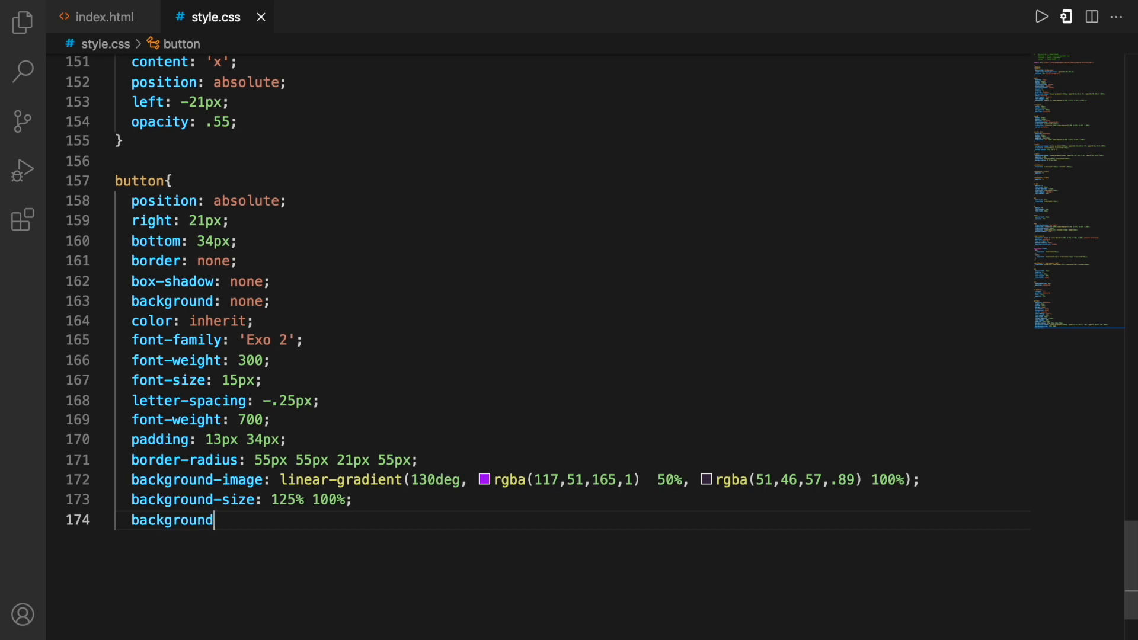
type("-position: right;")
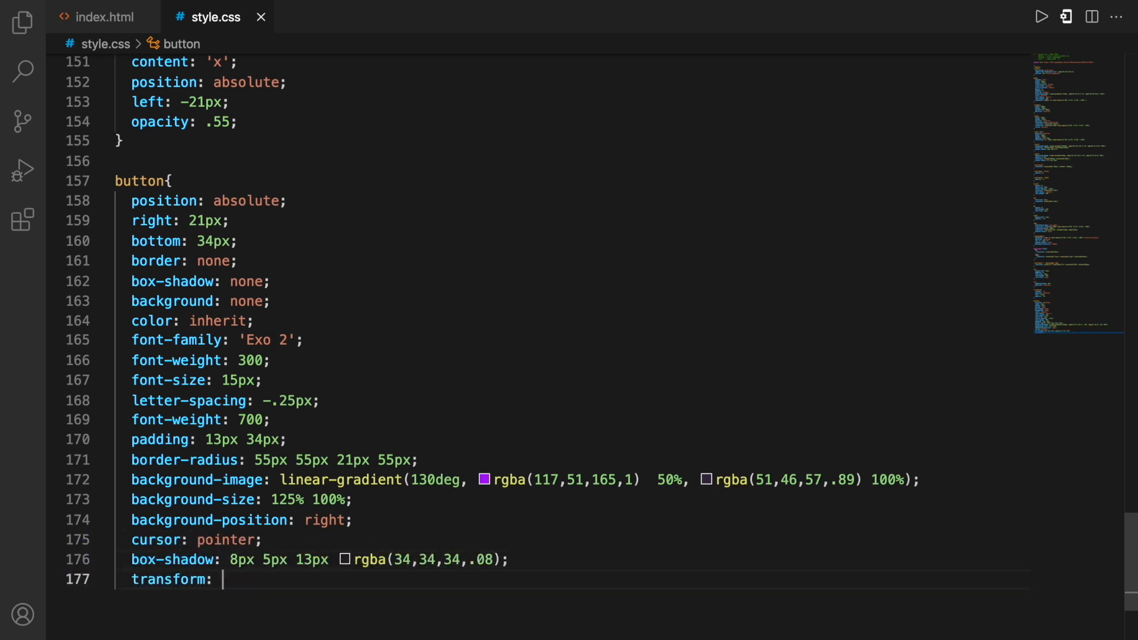
Hide the button with scale(0) skewY(13deg), a 150ms eased transition and bottom-right origin.
type("scale(0) skewY(13deg);")
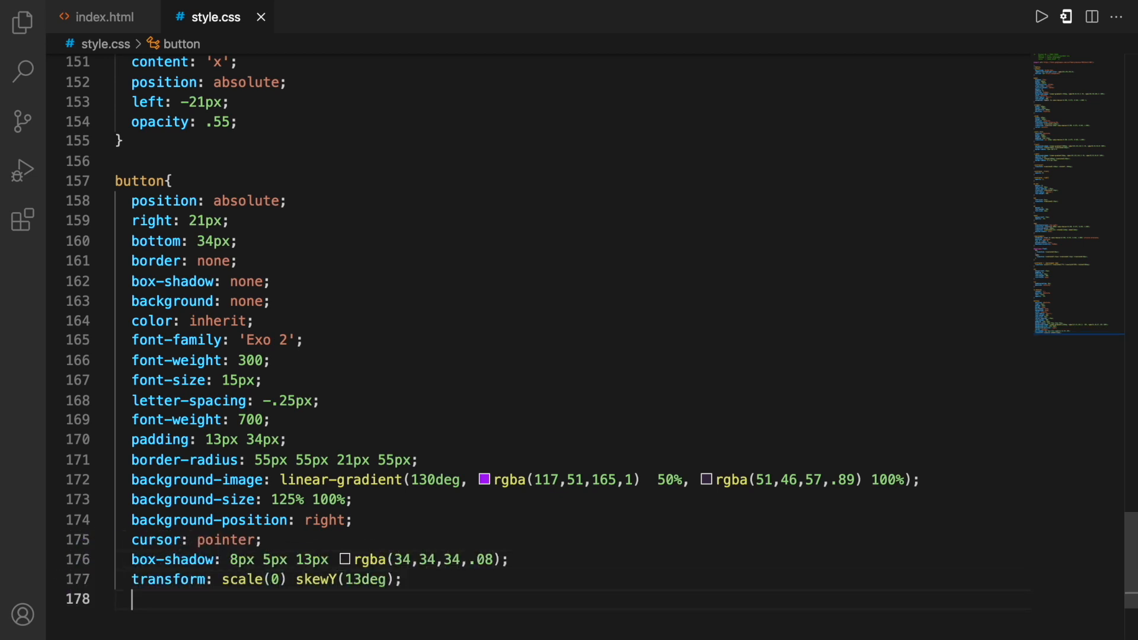
type("transition: all 150ms c")
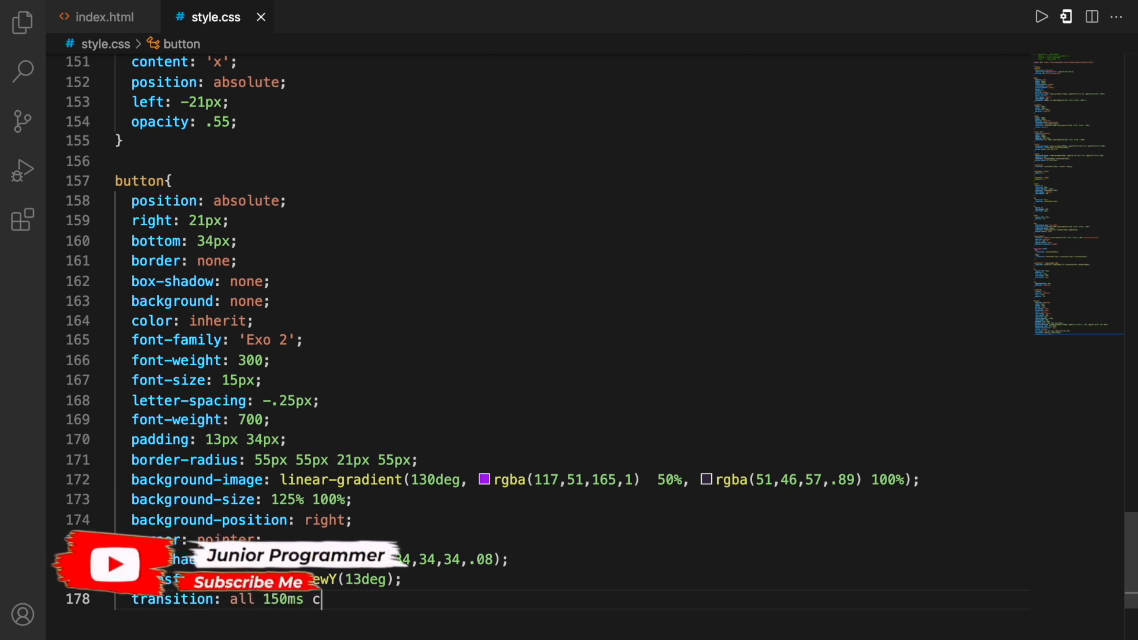
type("ubic-bezier(0.390, 0.575, 0.565, 1.000);")
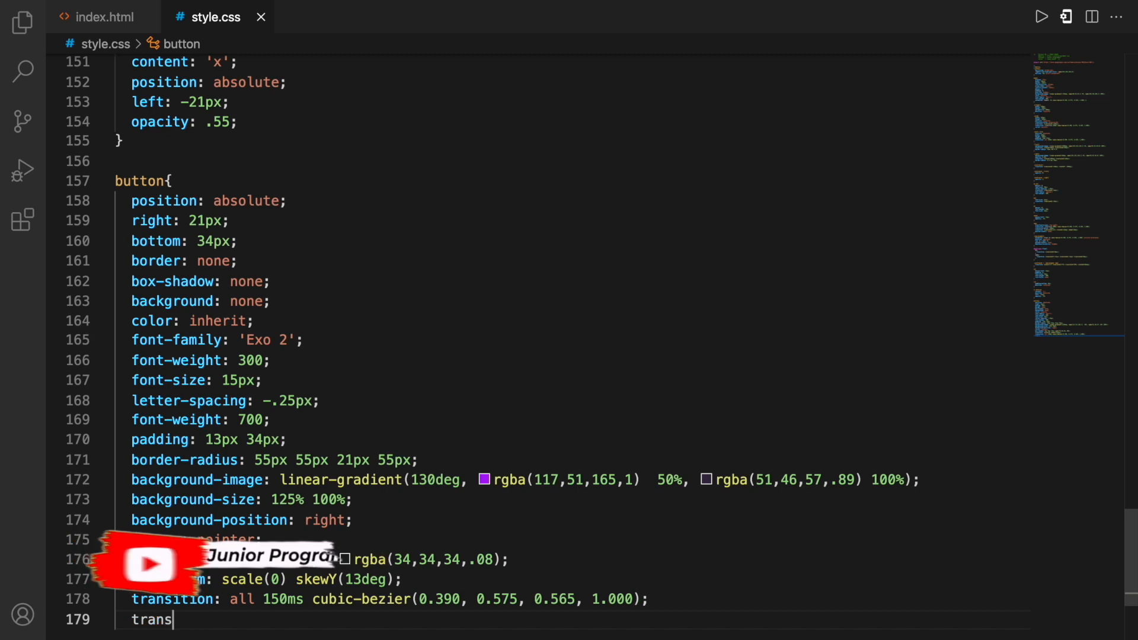
type("form-origin: right bottom;")
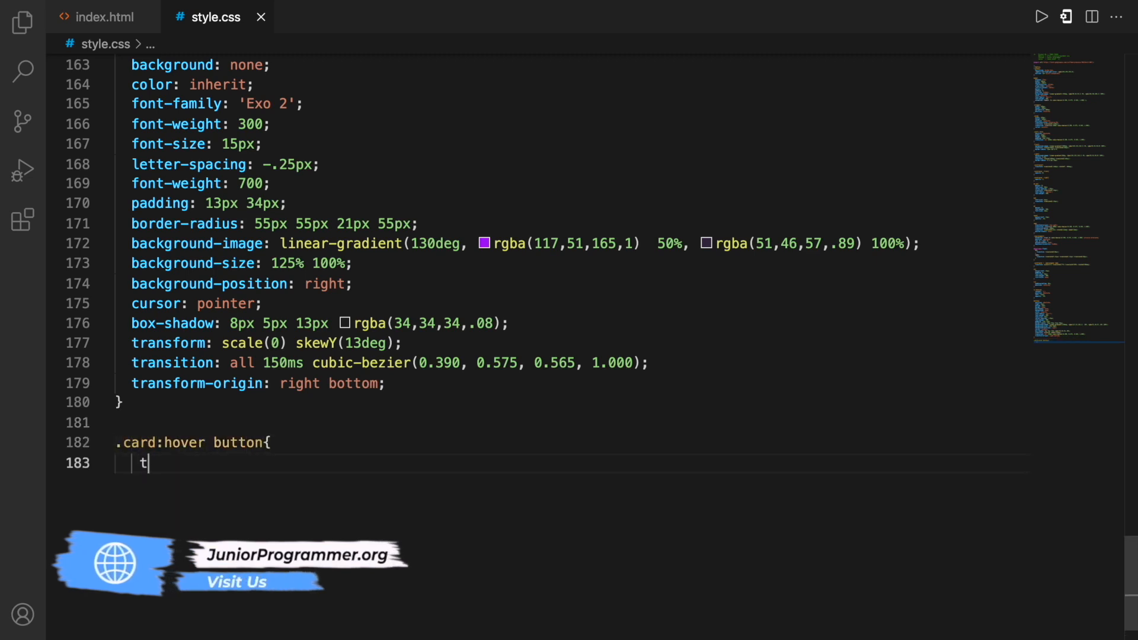
Add .card:hover button scale(1) skewY(0), opacity 0 when unhovered, and left gradient on button hover.
type("ransform: scale(1) skewY")
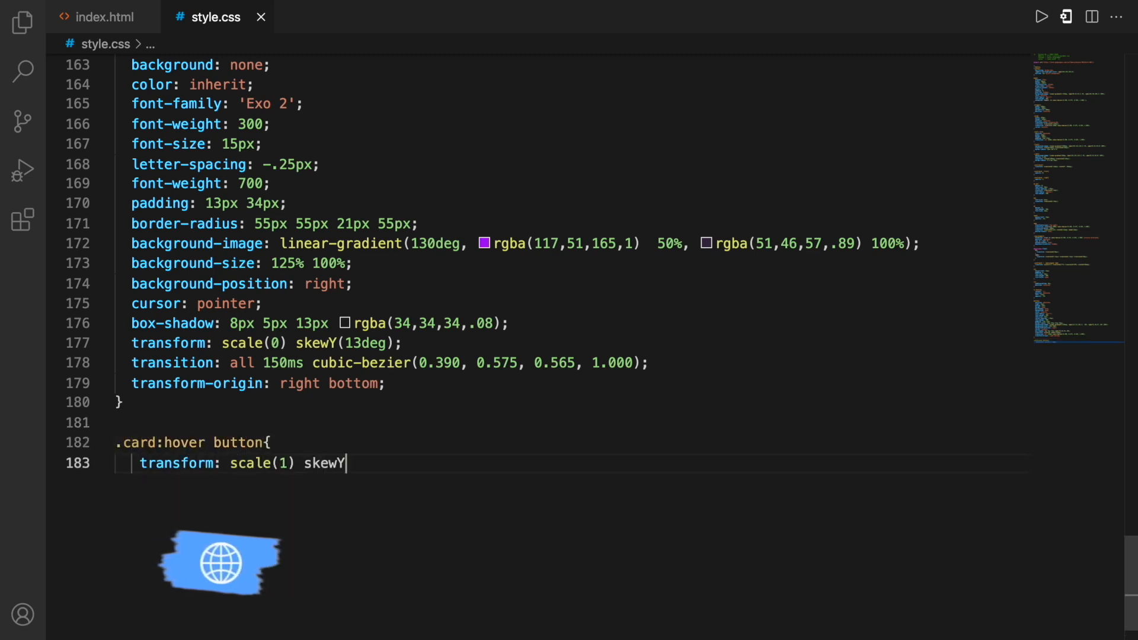
type("(0);")
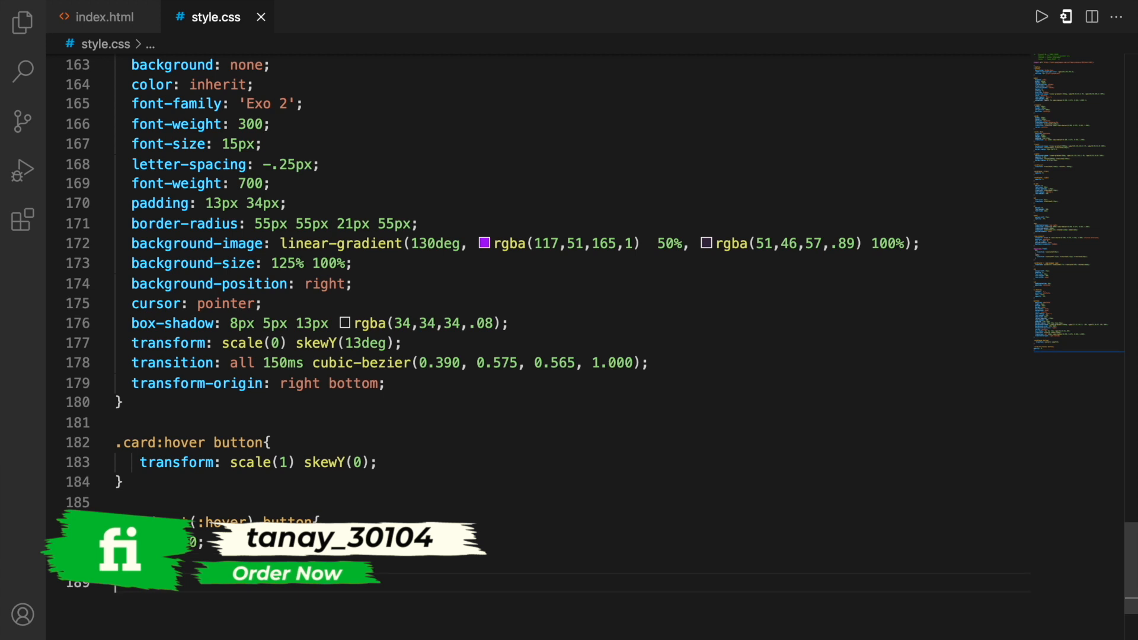
type("button:hover{")
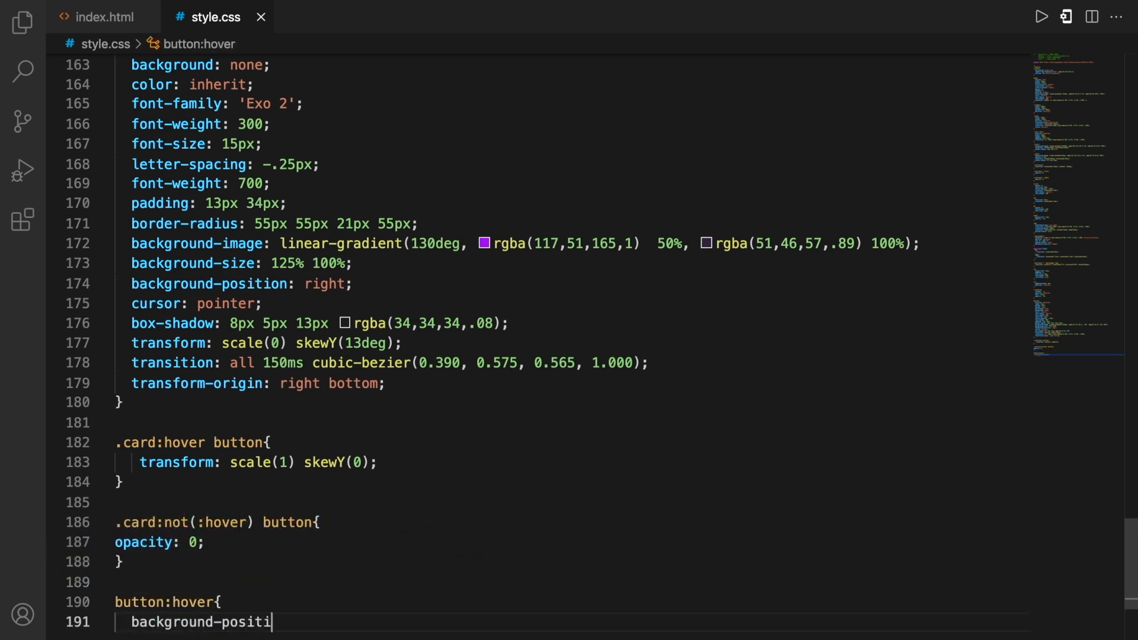
type("on: left;")
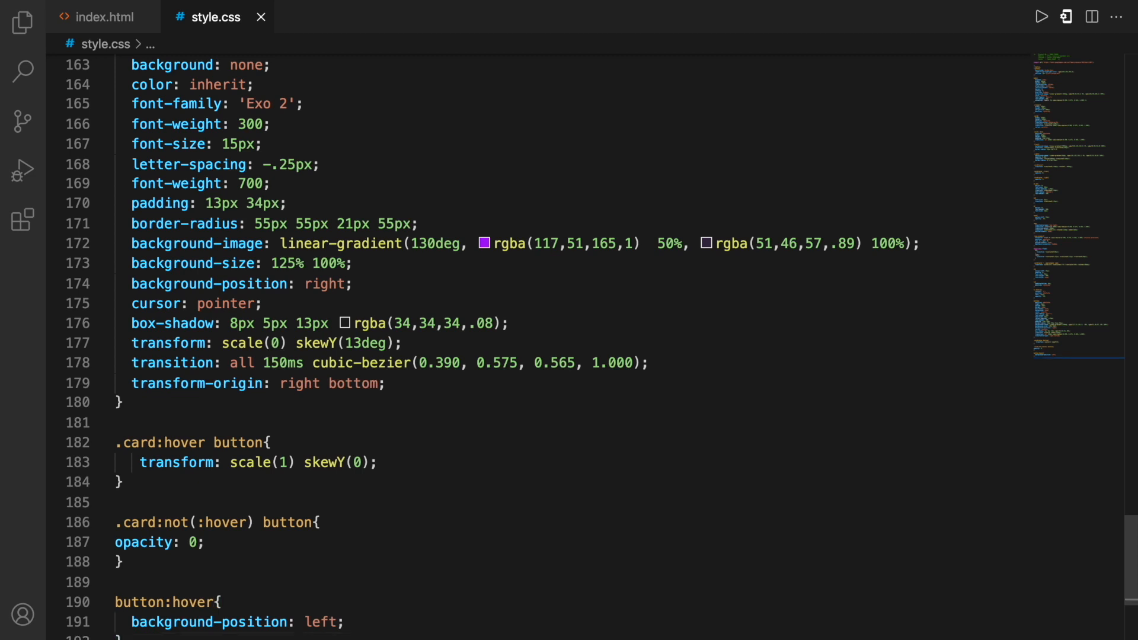
scroll("down", 3)
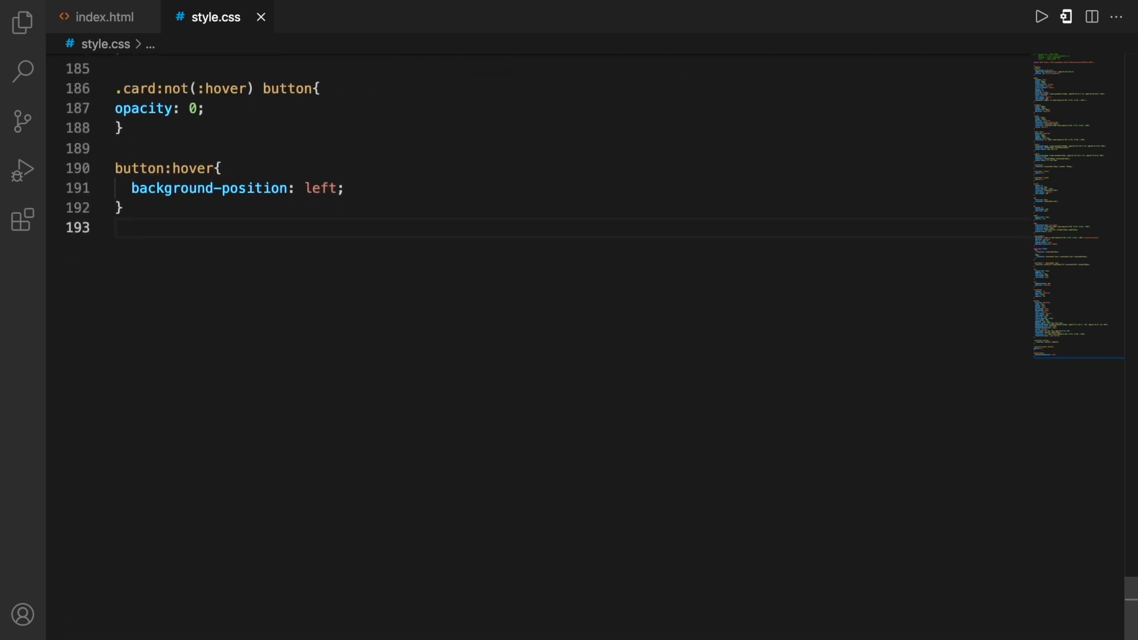
Add the .price rule positioned at bottom 34px with .34 opacity.
type(".price{")
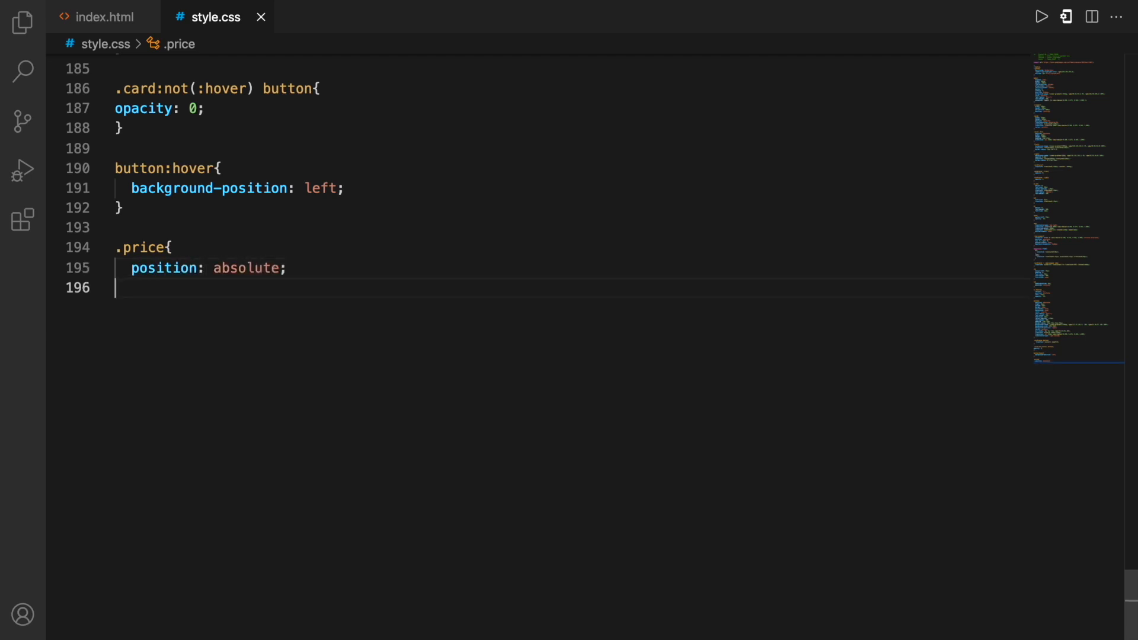
type("bottom: 34px;")
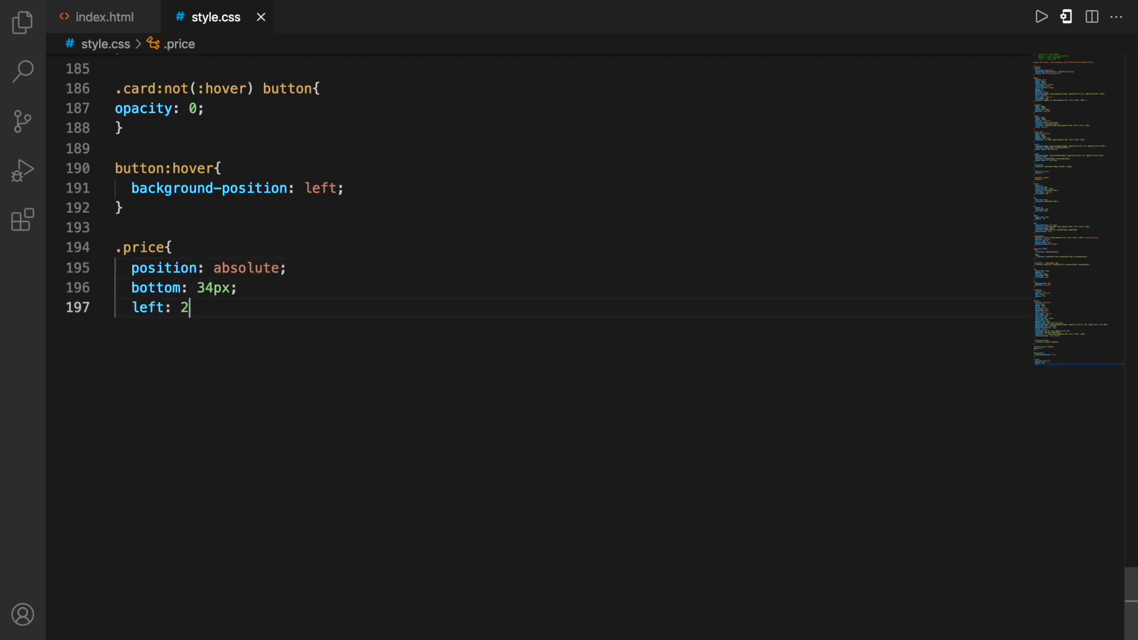
type("1px;")
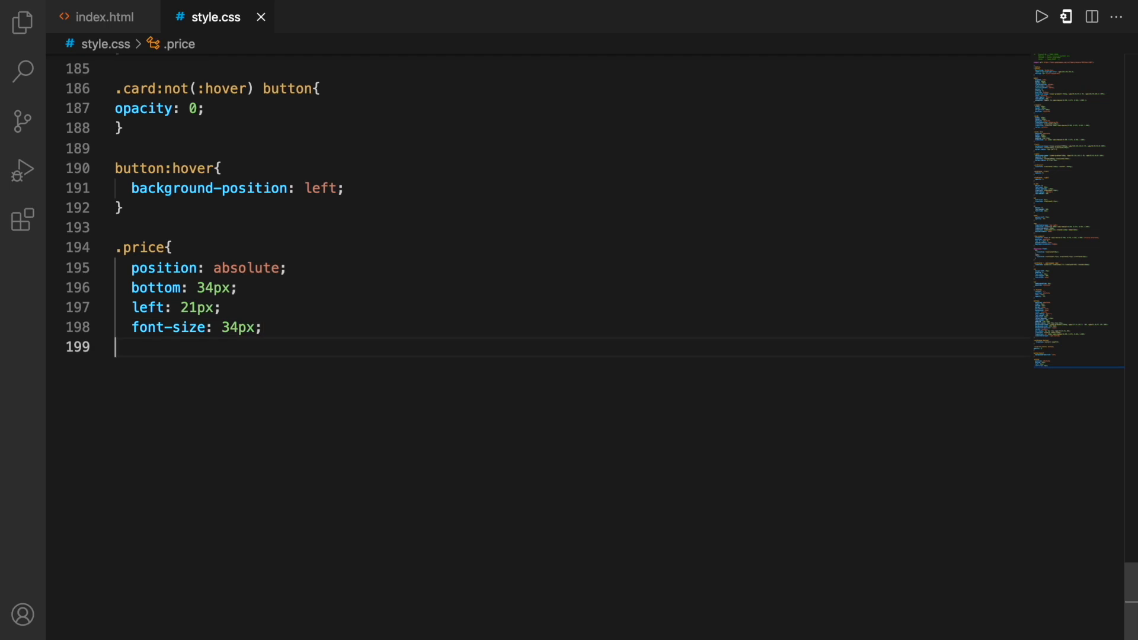
type("opacity: .34;")
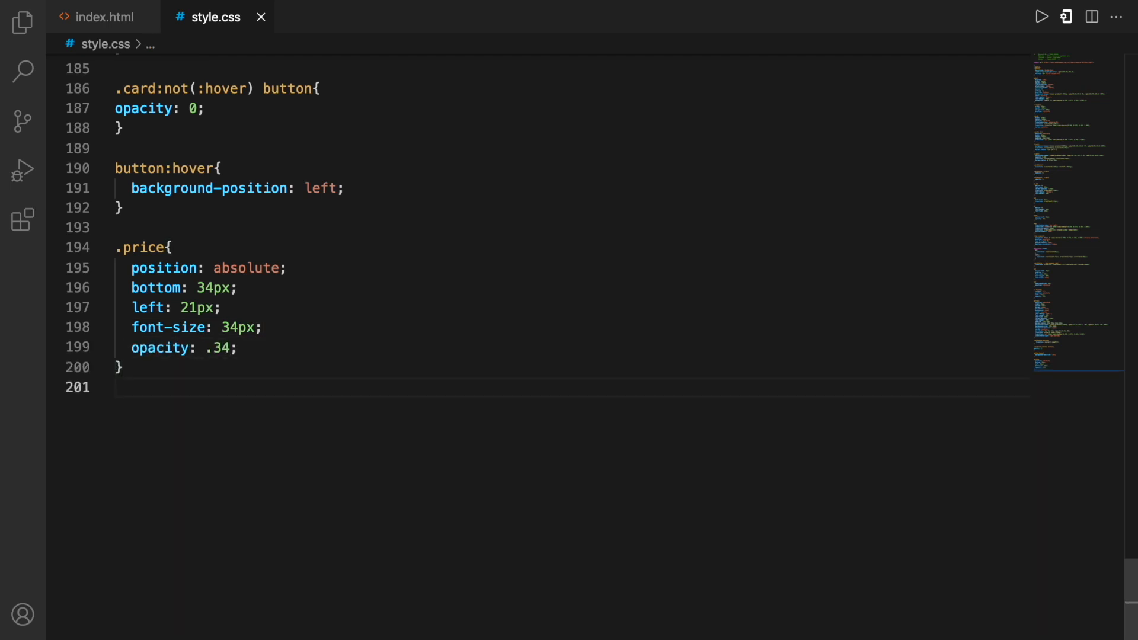
Add fadeIn keyframes starting at .33 opacity and scale(.89), plus a max-width 600px query scaling body to .67.
type("@keyframes fadeIn{")
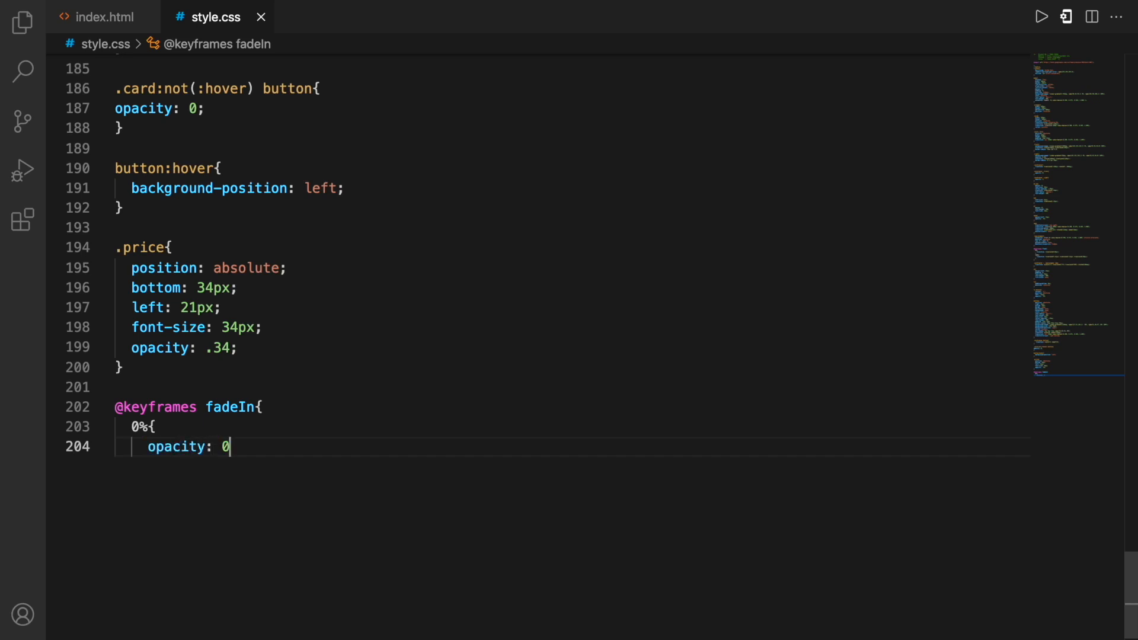
type(".33;")
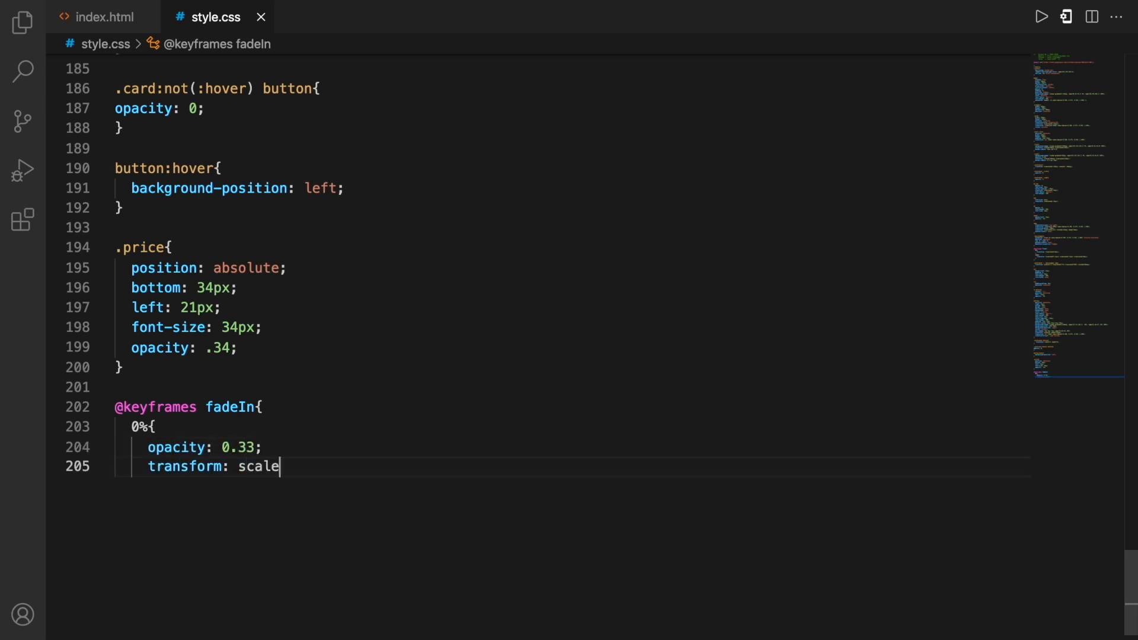
type("(.89);")
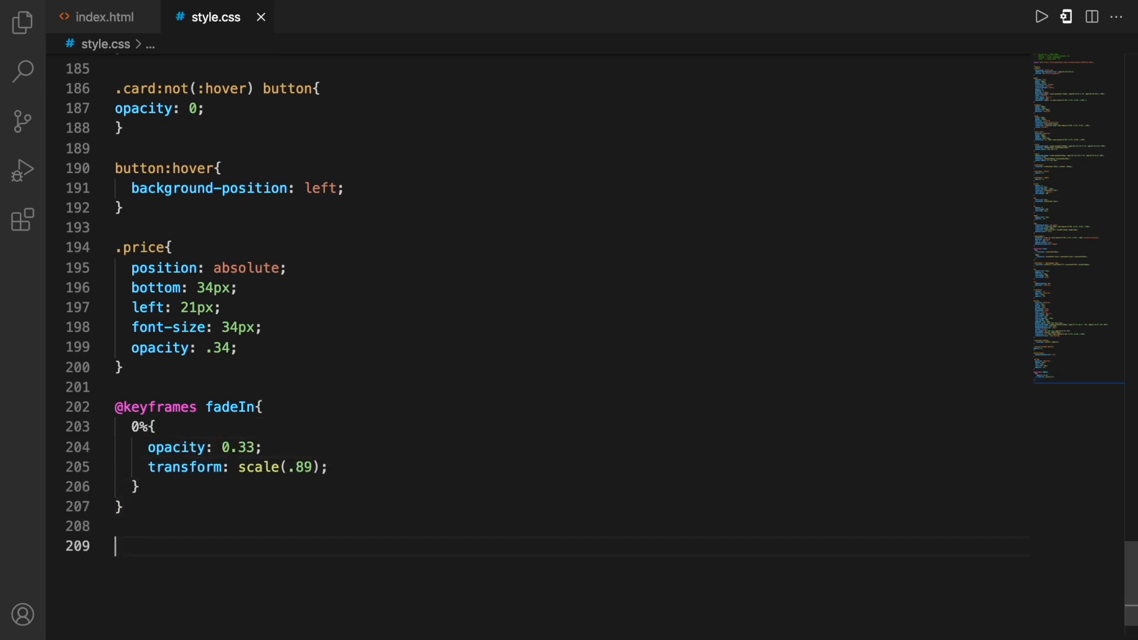
type("@media only s")
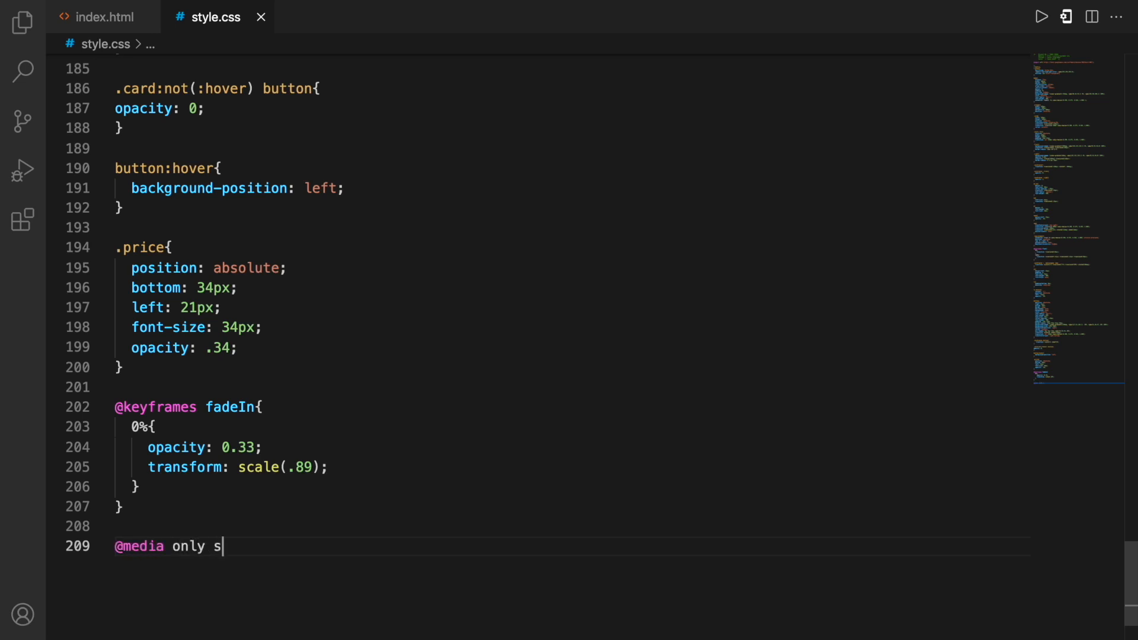
type("creen and (max-width: 600px){")
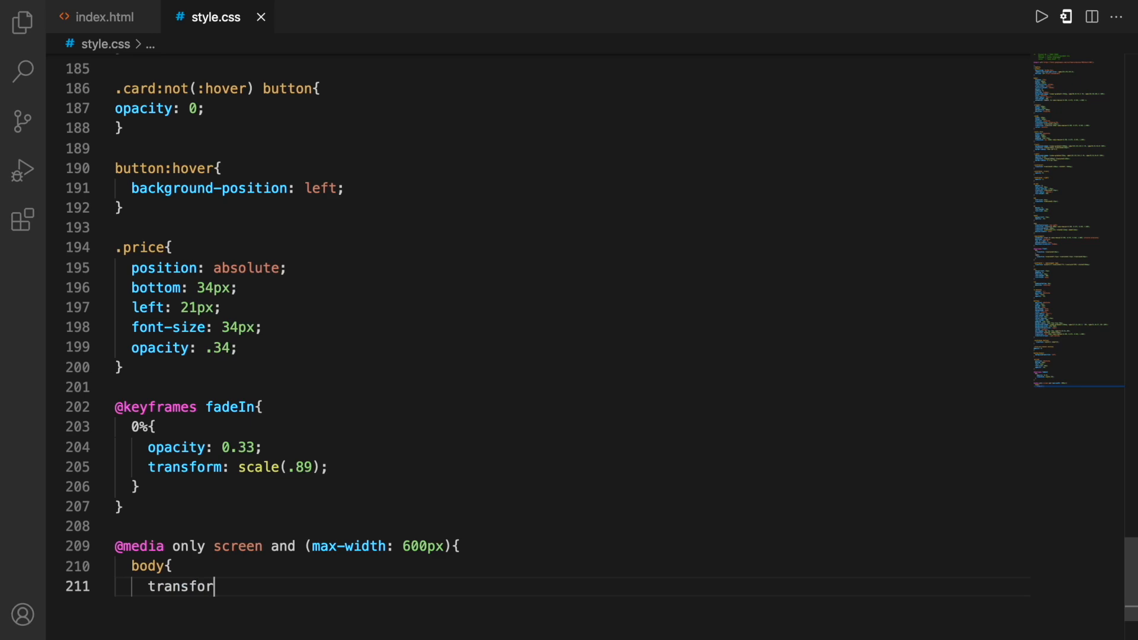
type("m: scale(.67);")
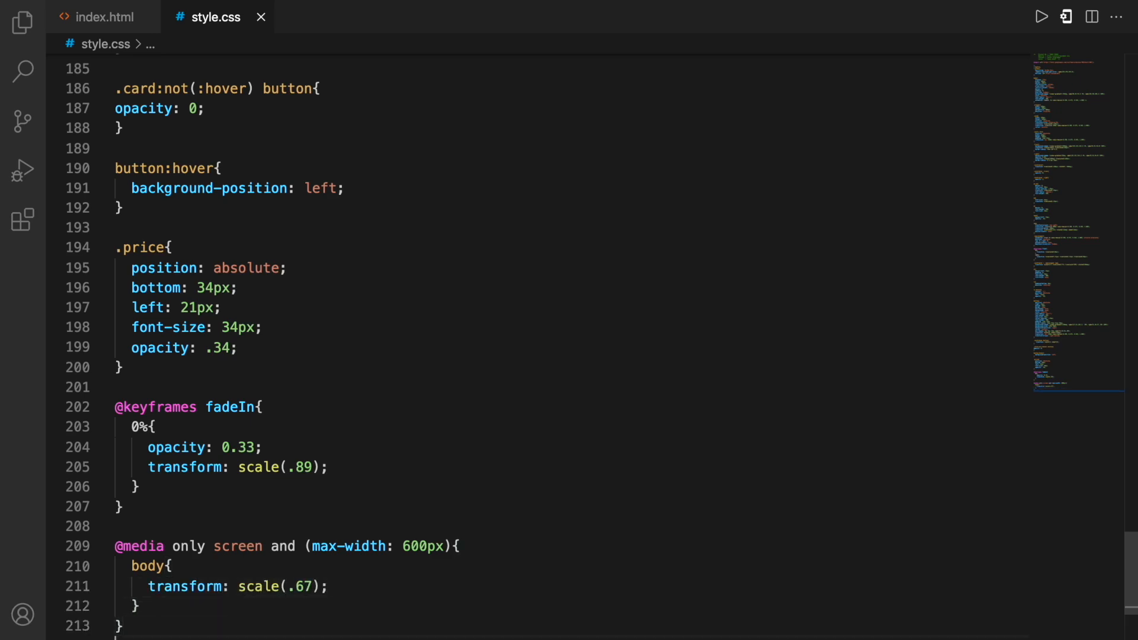